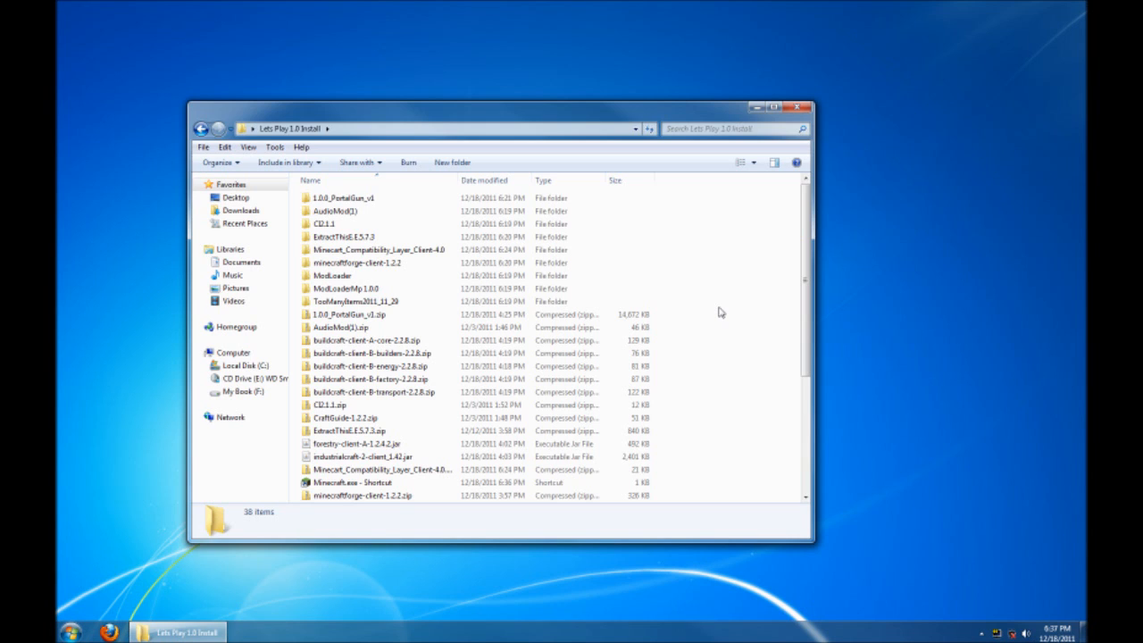
{"action": "mouse_move", "coordinate": [524, 376]}
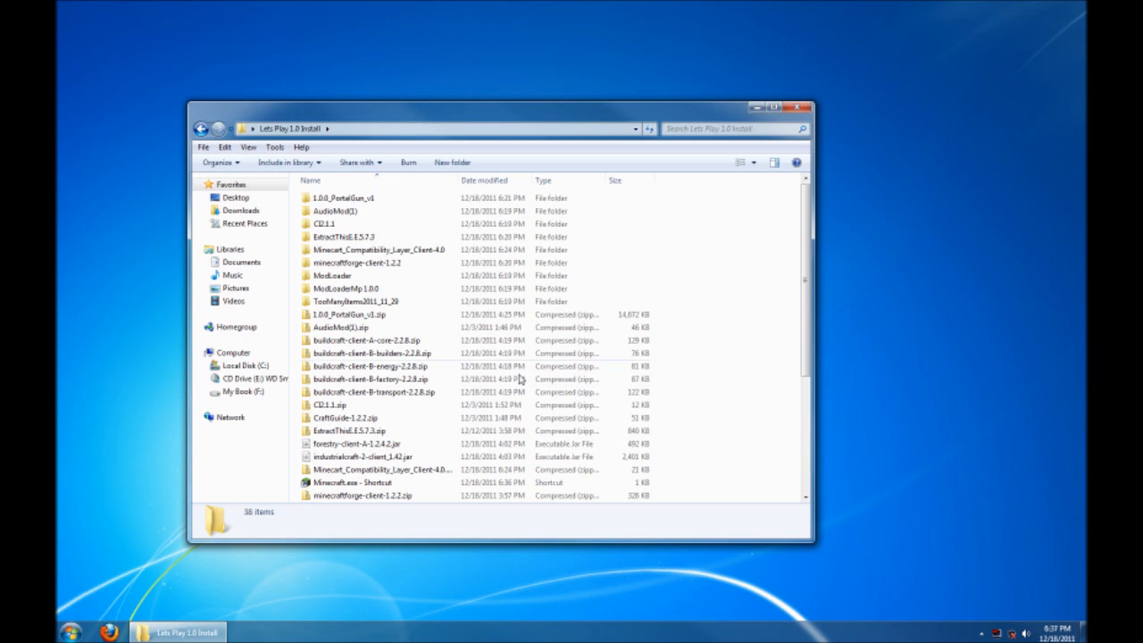
Step: Search the Start menu for 'run' and launch the Run dialog for %appdata%
{"action": "left_click", "coordinate": [73, 629]}
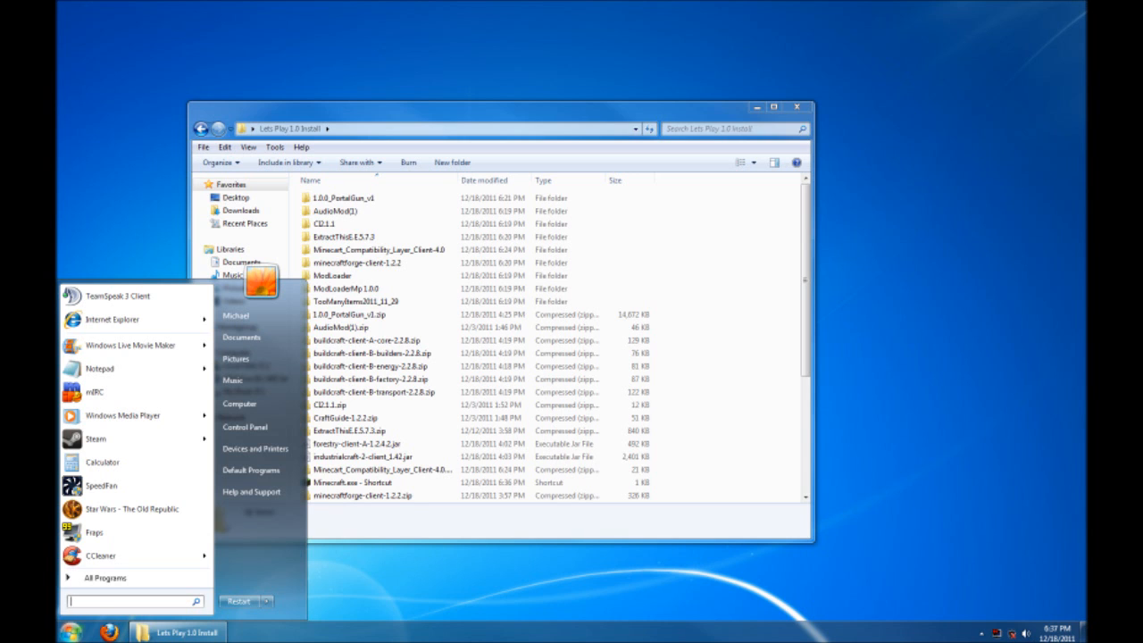
{"action": "type", "text": "run"}
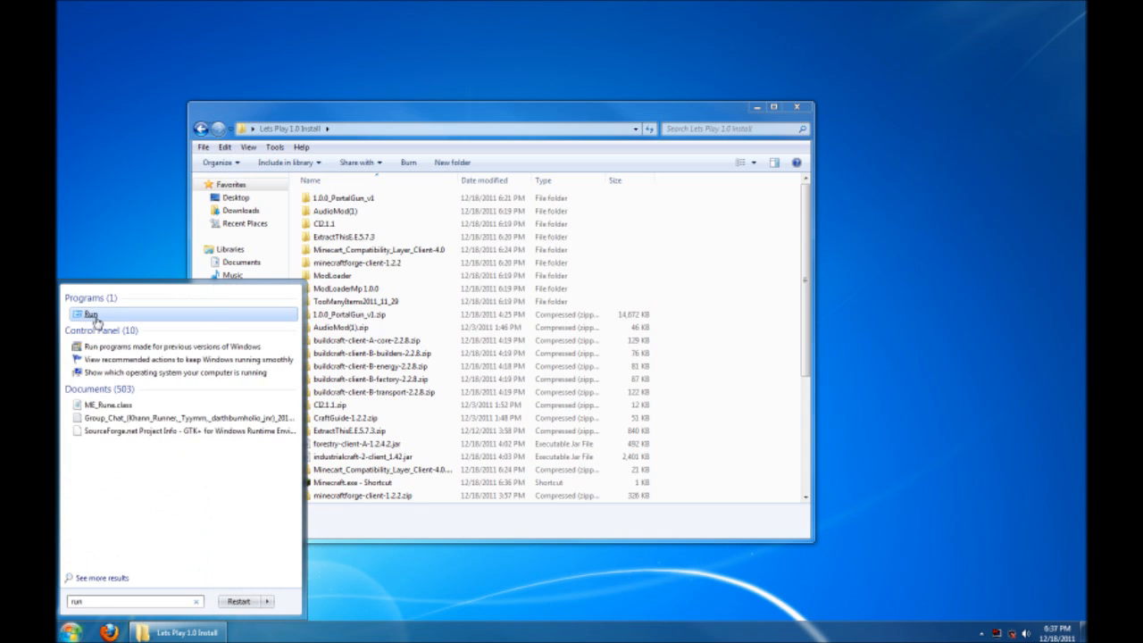
{"action": "left_click", "coordinate": [88, 312]}
{"action": "type", "text": "%appdata%"}
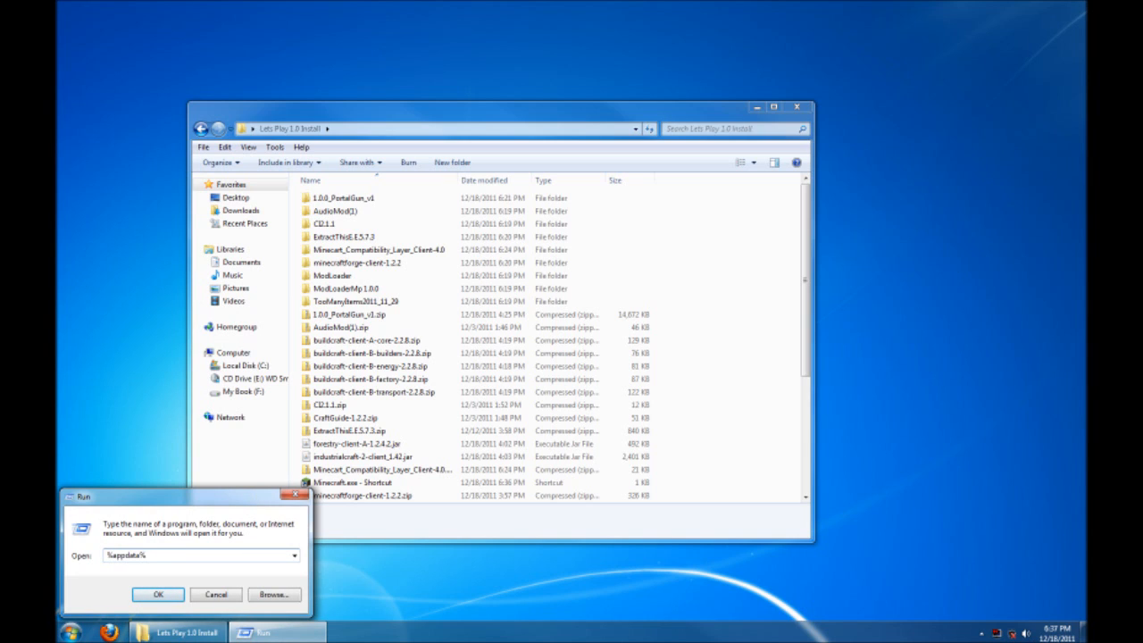
Step: Go to AppData\Roaming and send the .minecraft folder to the Recycle Bin
{"action": "left_click", "coordinate": [160, 593]}
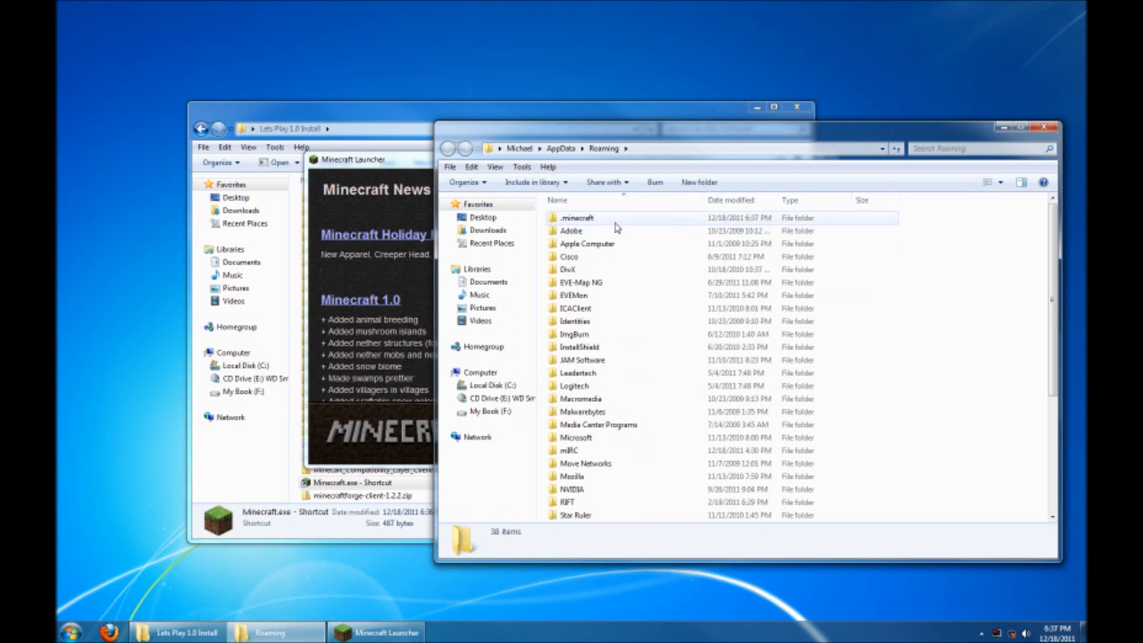
{"action": "left_click", "coordinate": [579, 217]}
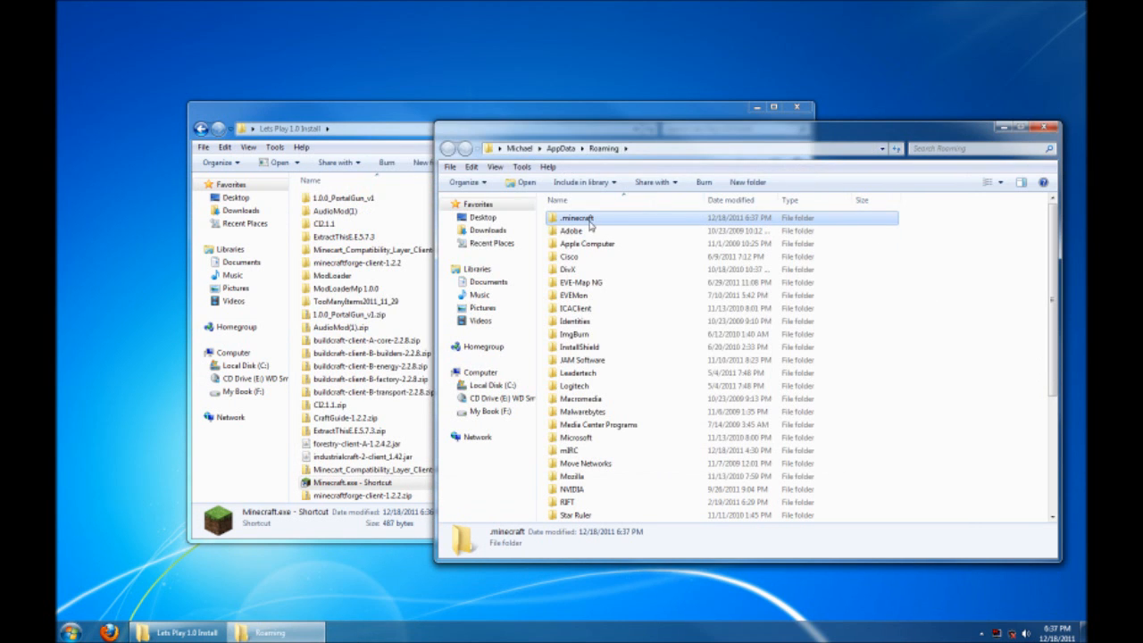
{"action": "mouse_move", "coordinate": [586, 217]}
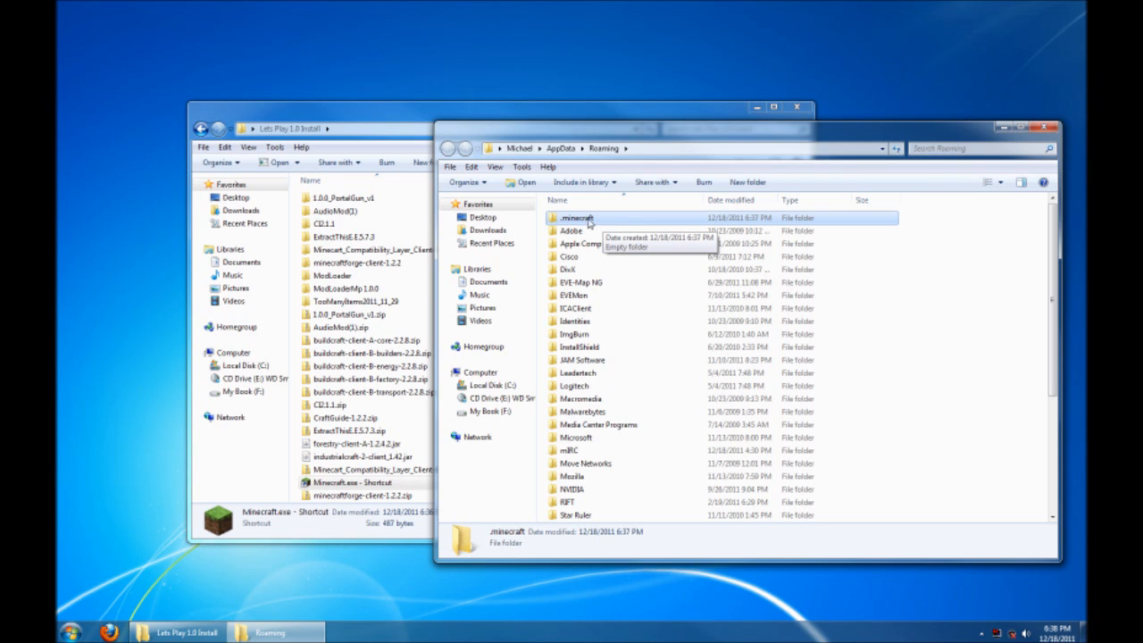
{"action": "mouse_move", "coordinate": [603, 223]}
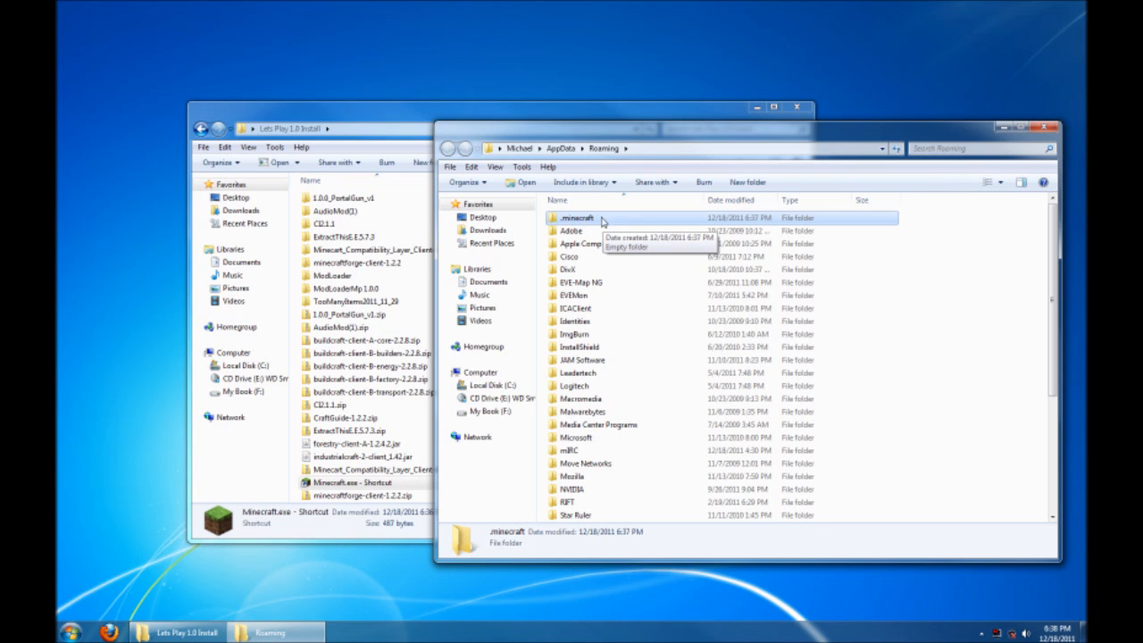
{"action": "mouse_move", "coordinate": [597, 220]}
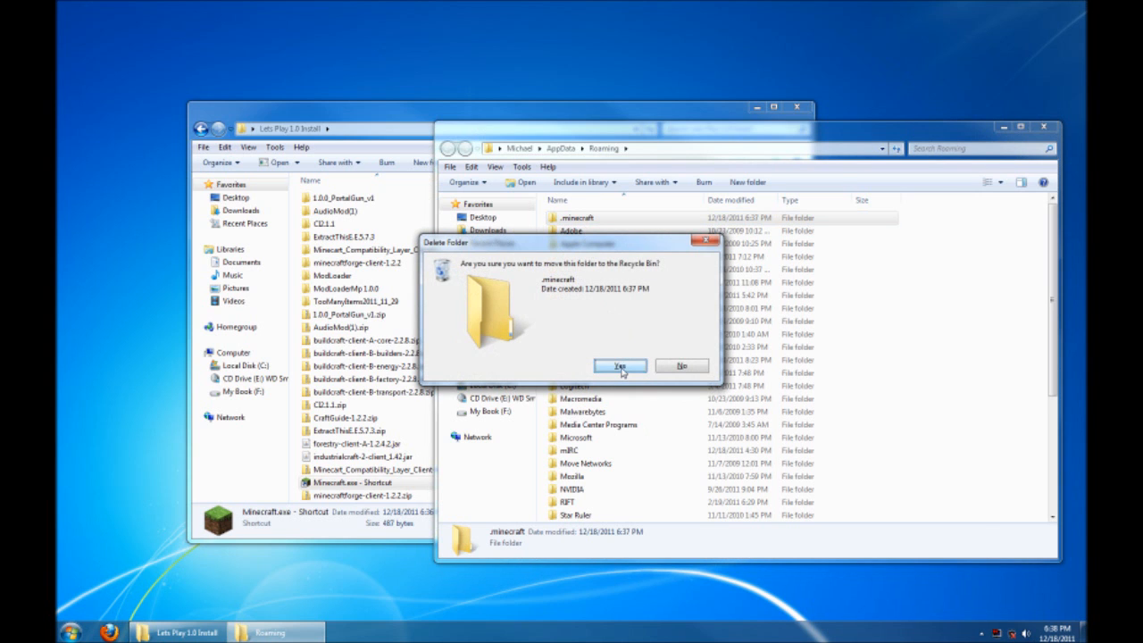
{"action": "left_click", "coordinate": [617, 365]}
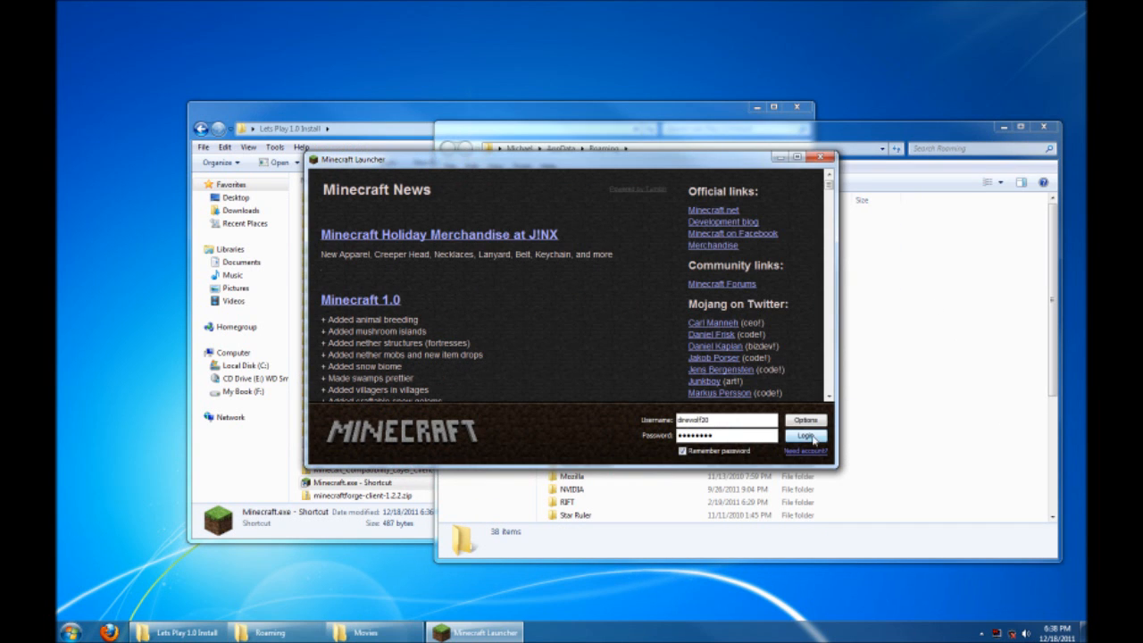
Step: Log in to launch Minecraft 1.0.0, then open the regenerated .minecraft resources folder
{"action": "left_click", "coordinate": [805, 437]}
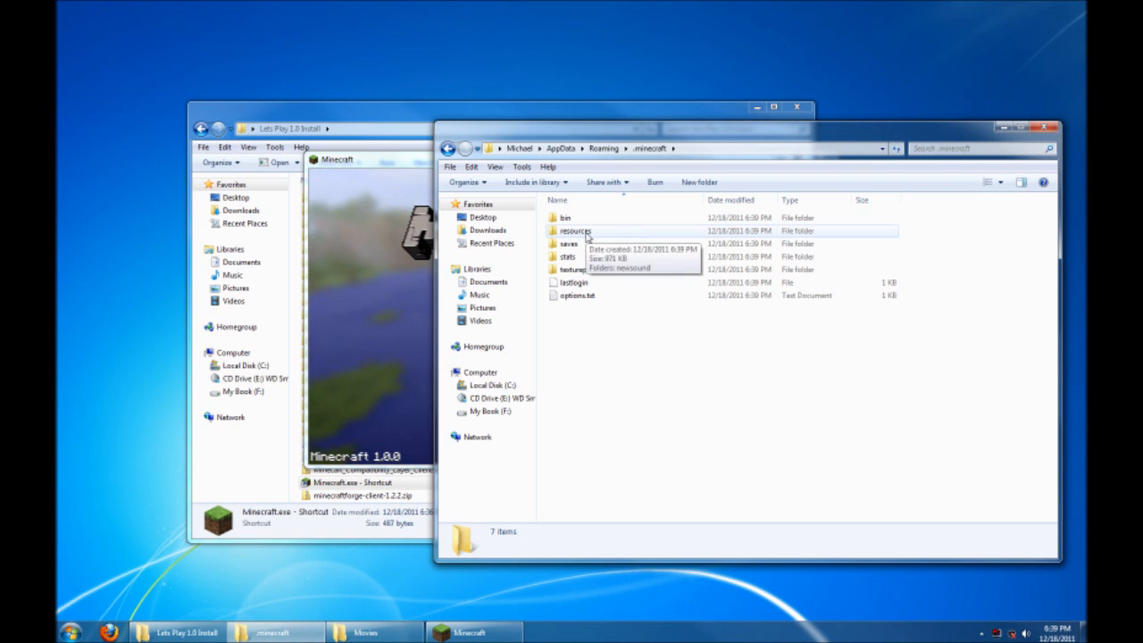
{"action": "double_click", "coordinate": [577, 231]}
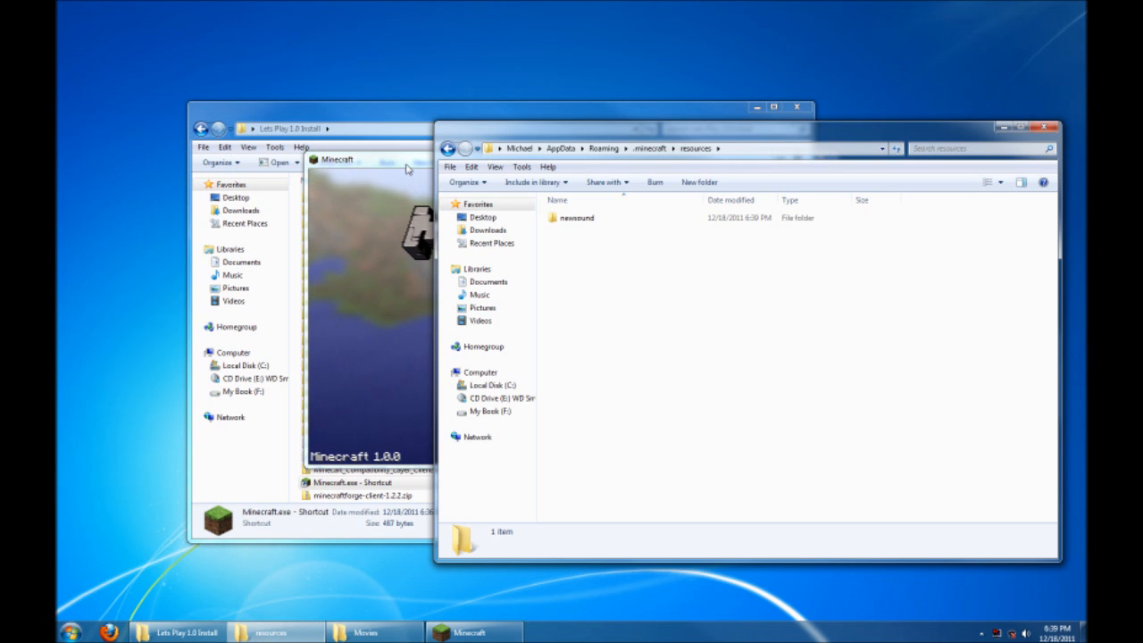
{"action": "mouse_move", "coordinate": [585, 282]}
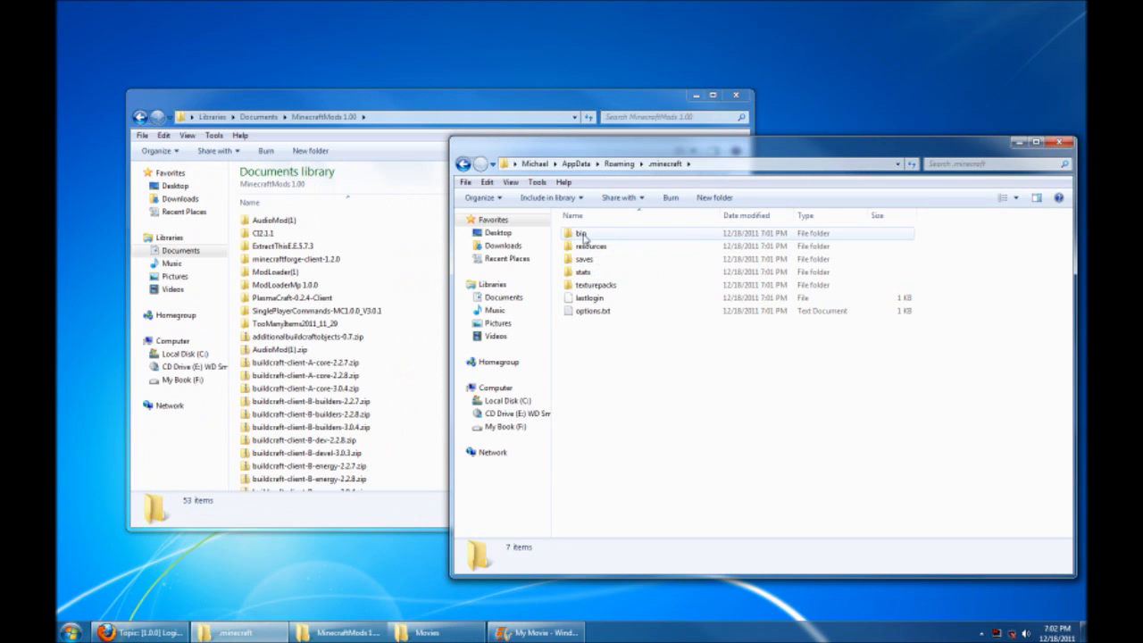
Step: In the bin folder, open minecraft.jar as an archive through 7-Zip's context menu
{"action": "double_click", "coordinate": [573, 233]}
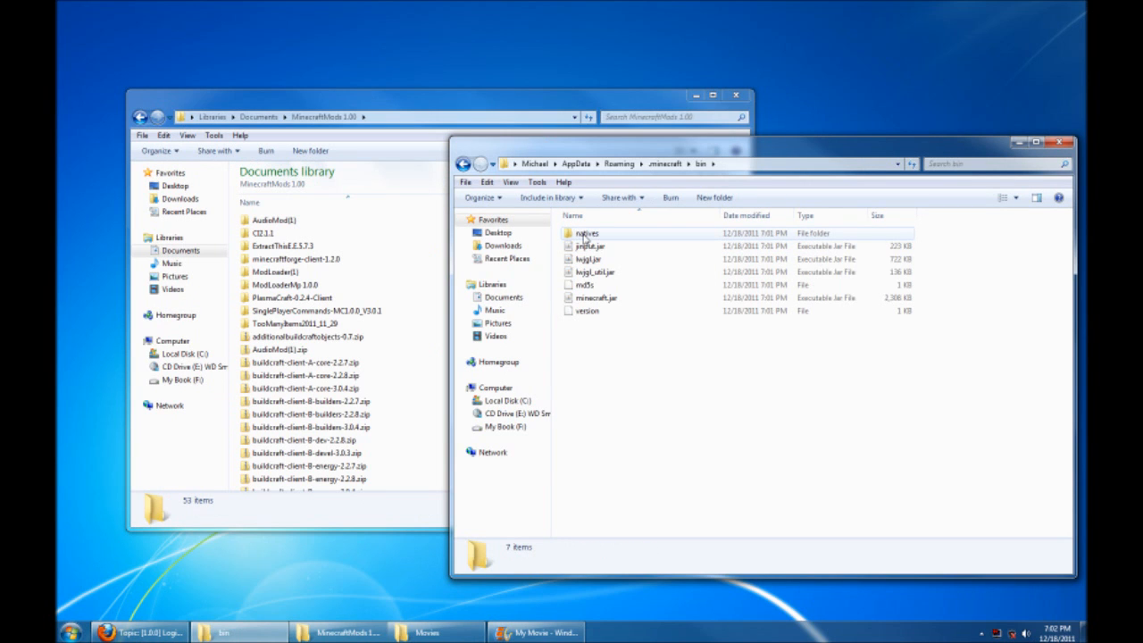
{"action": "left_click", "coordinate": [591, 297]}
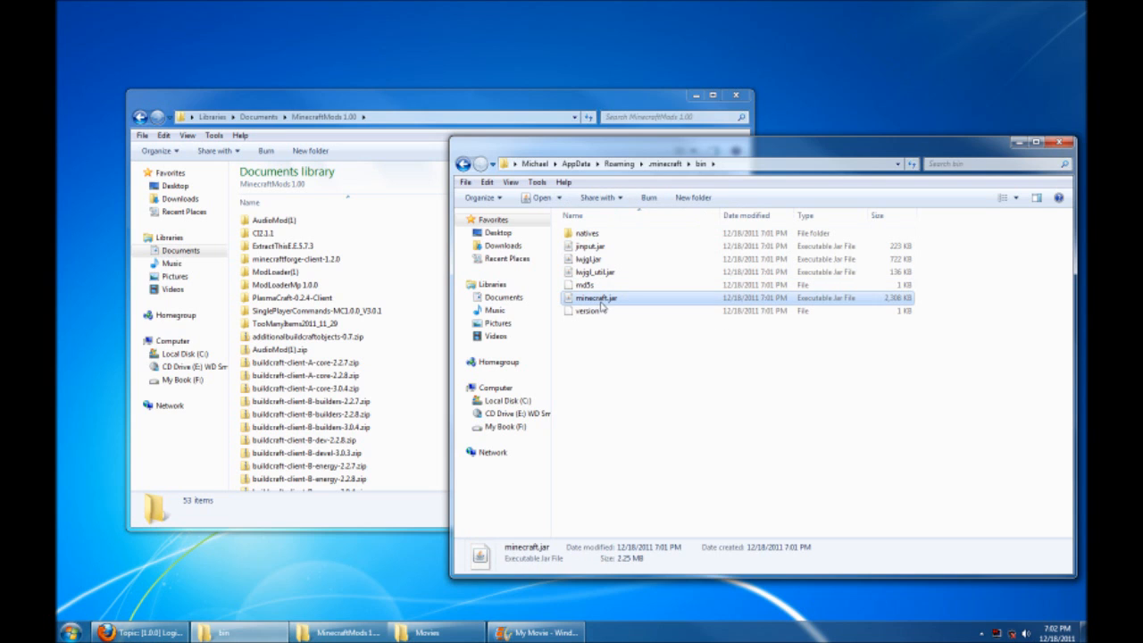
{"action": "mouse_move", "coordinate": [603, 306]}
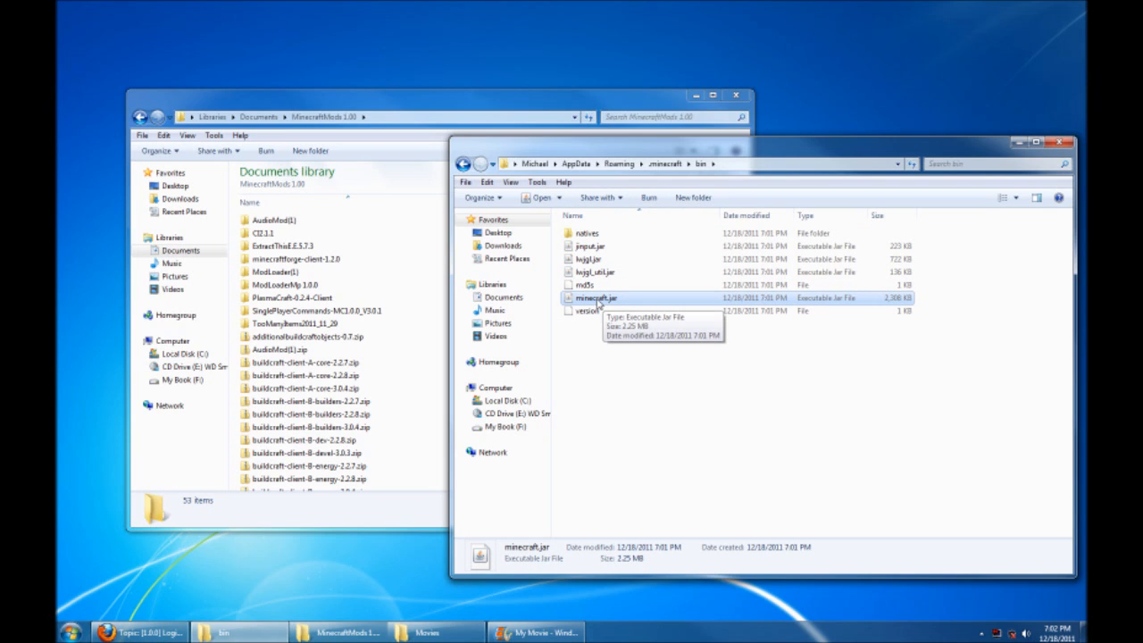
{"action": "right_click", "coordinate": [595, 297]}
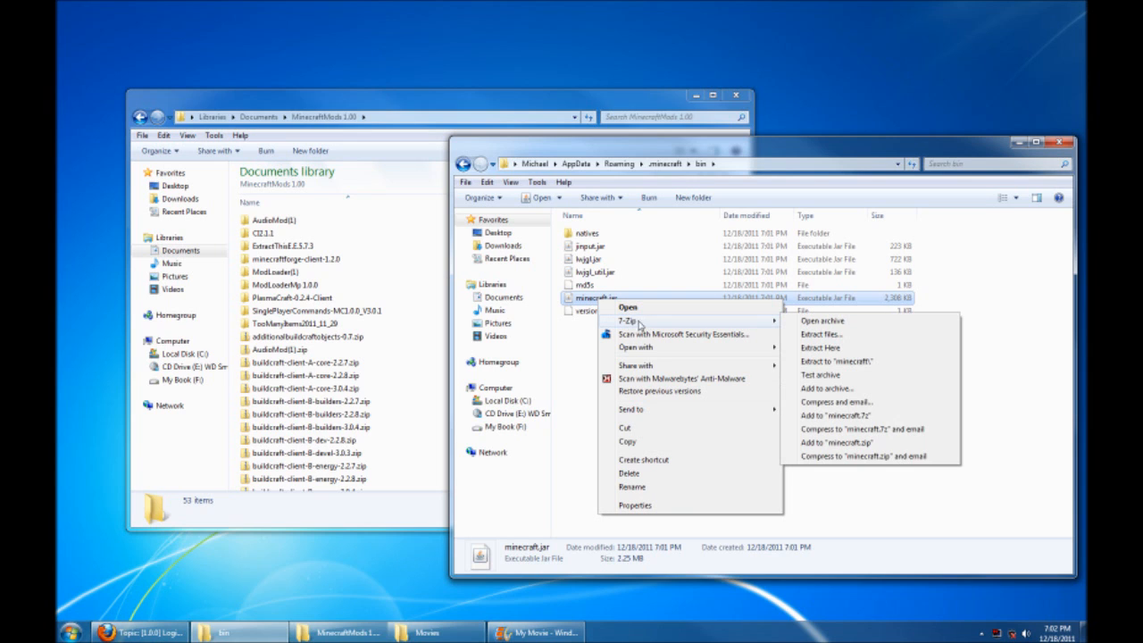
{"action": "mouse_move", "coordinate": [651, 324]}
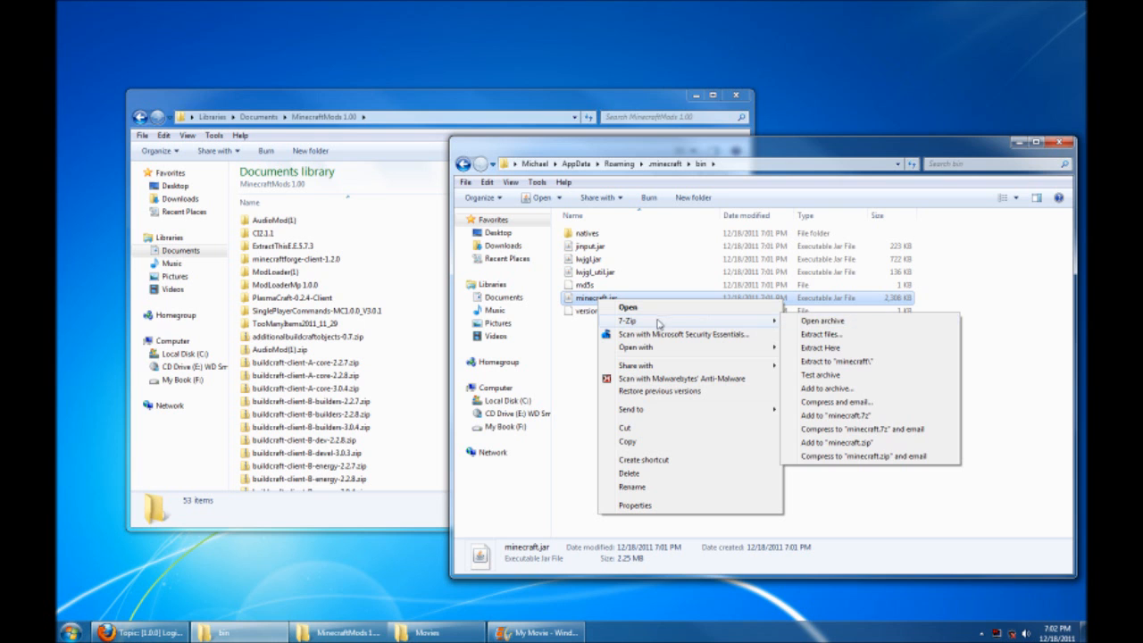
{"action": "mouse_move", "coordinate": [828, 321]}
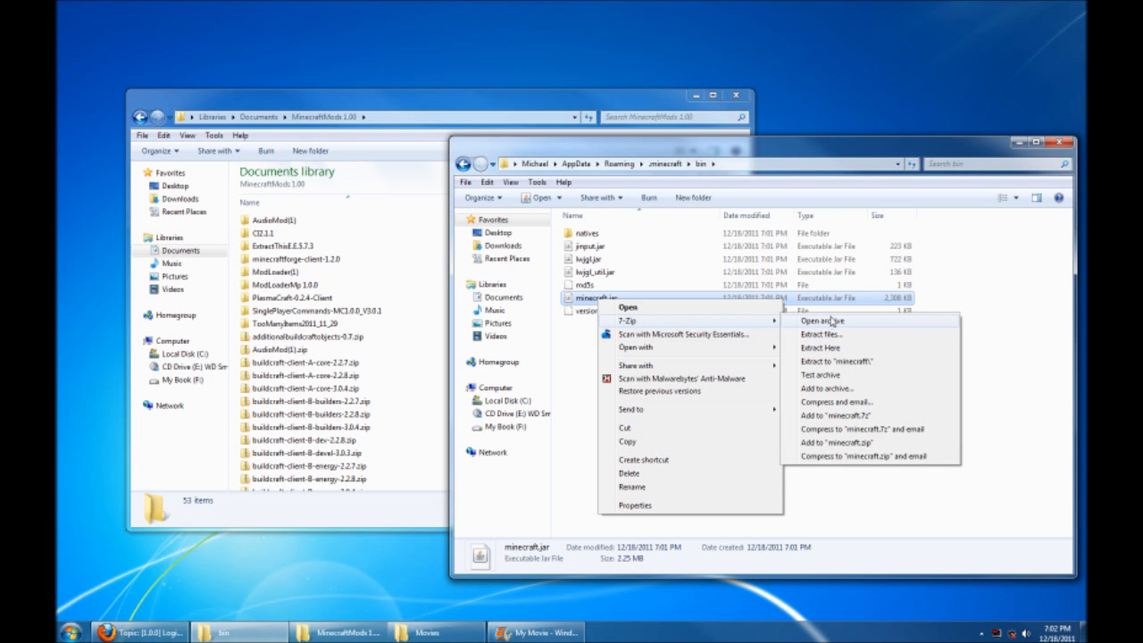
{"action": "left_click", "coordinate": [821, 319]}
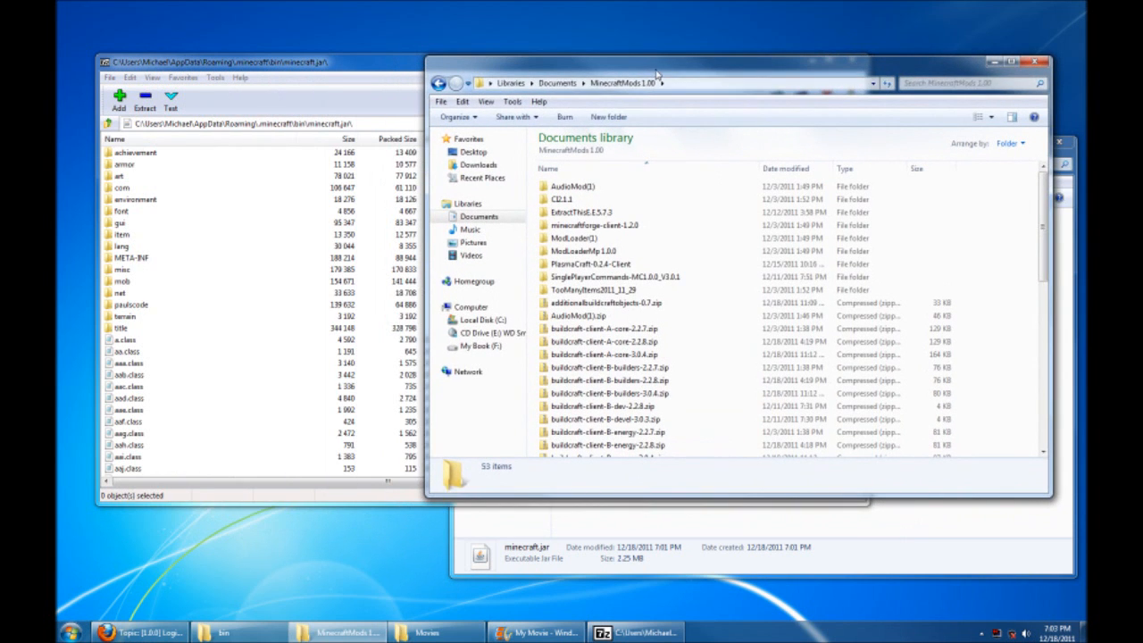
{"action": "mouse_move", "coordinate": [277, 318]}
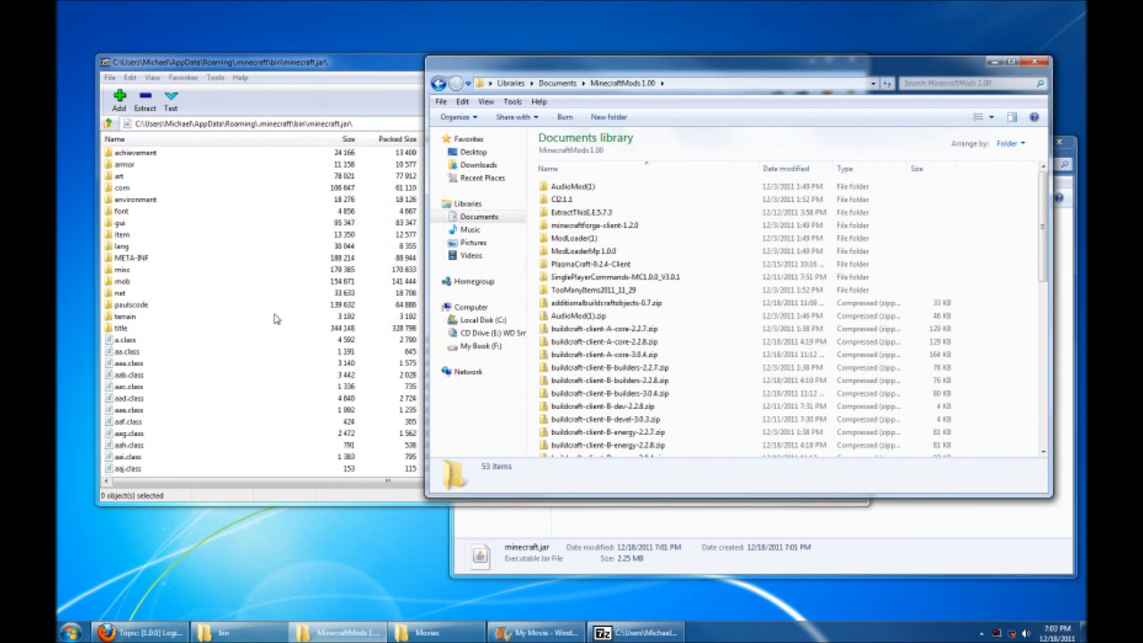
{"action": "mouse_move", "coordinate": [287, 257]}
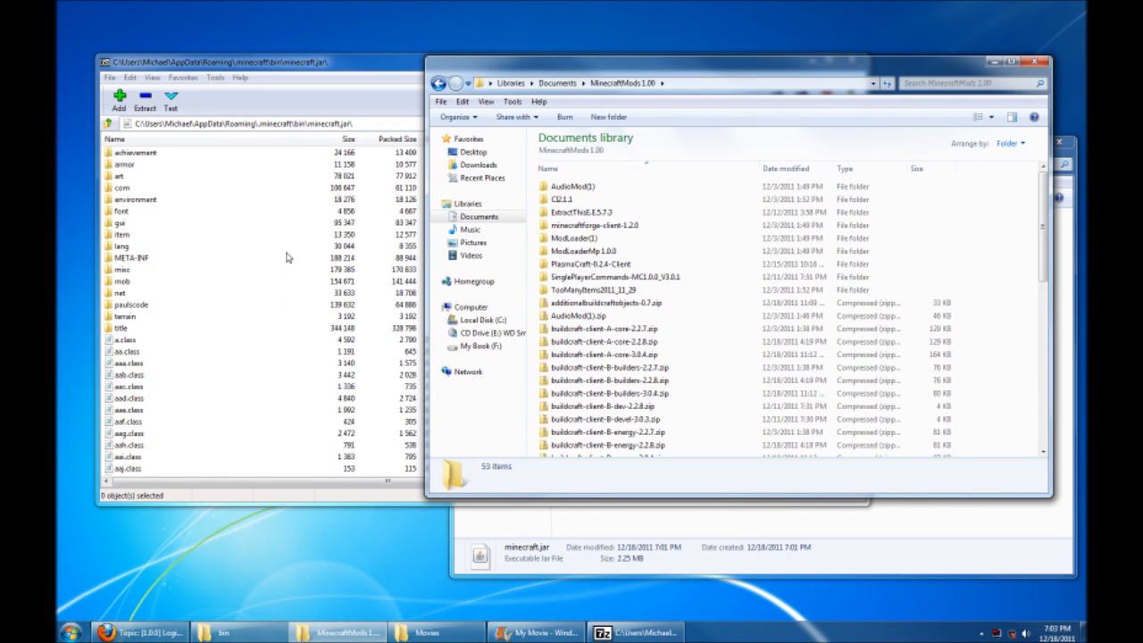
Step: Delete META-INF and all its contents from the minecraft.jar archive
{"action": "left_click", "coordinate": [132, 258]}
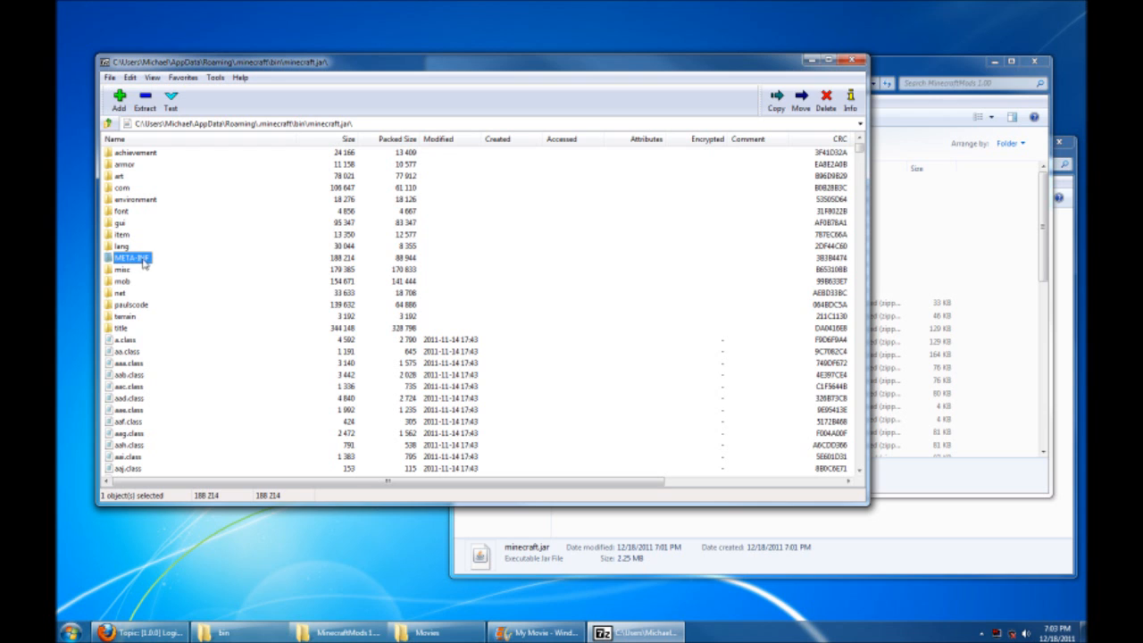
{"action": "left_click", "coordinate": [818, 93]}
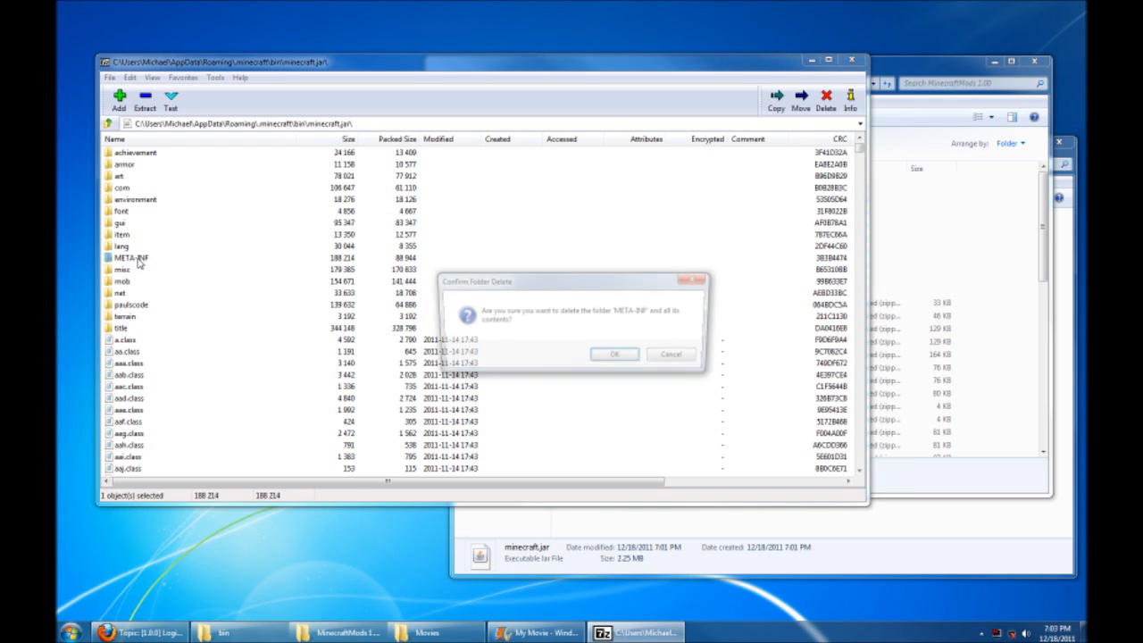
{"action": "left_click", "coordinate": [615, 354]}
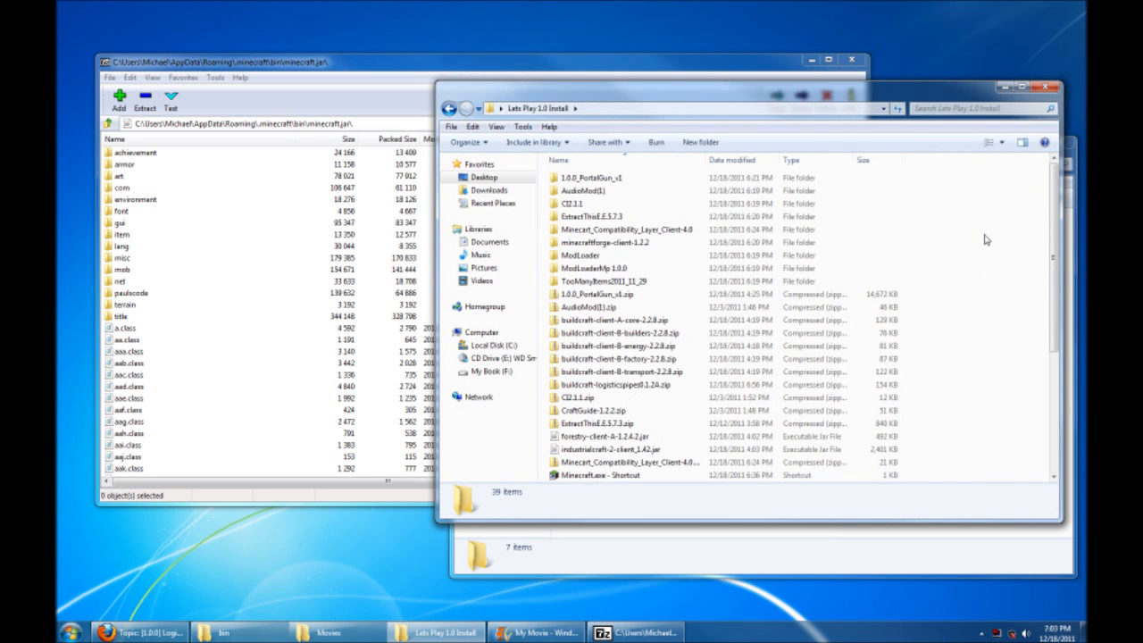
Step: Copy all ModLoader files, then the ModLoaderMp 1.0.0 files, into minecraft.jar
{"action": "left_click", "coordinate": [603, 243]}
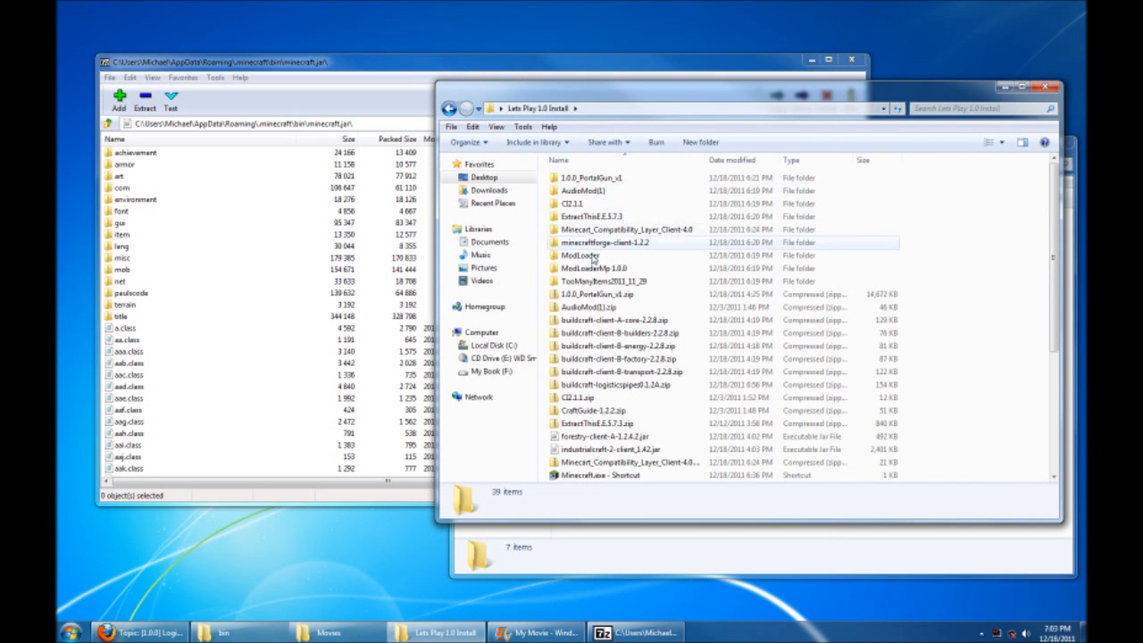
{"action": "double_click", "coordinate": [581, 255]}
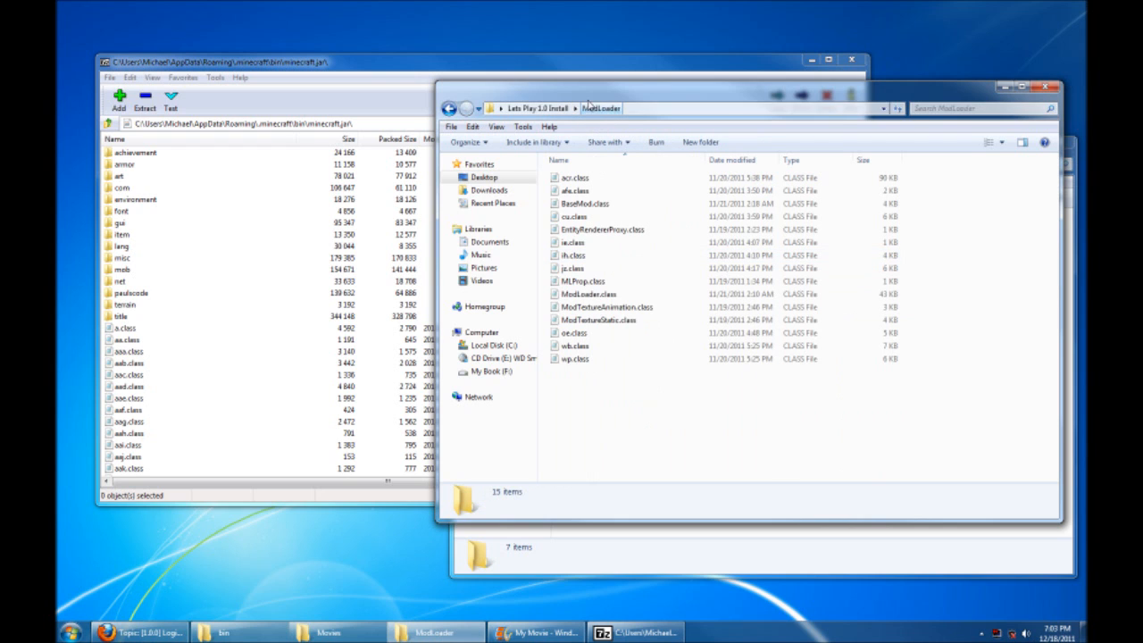
{"action": "key", "text": "ctrl+a"}
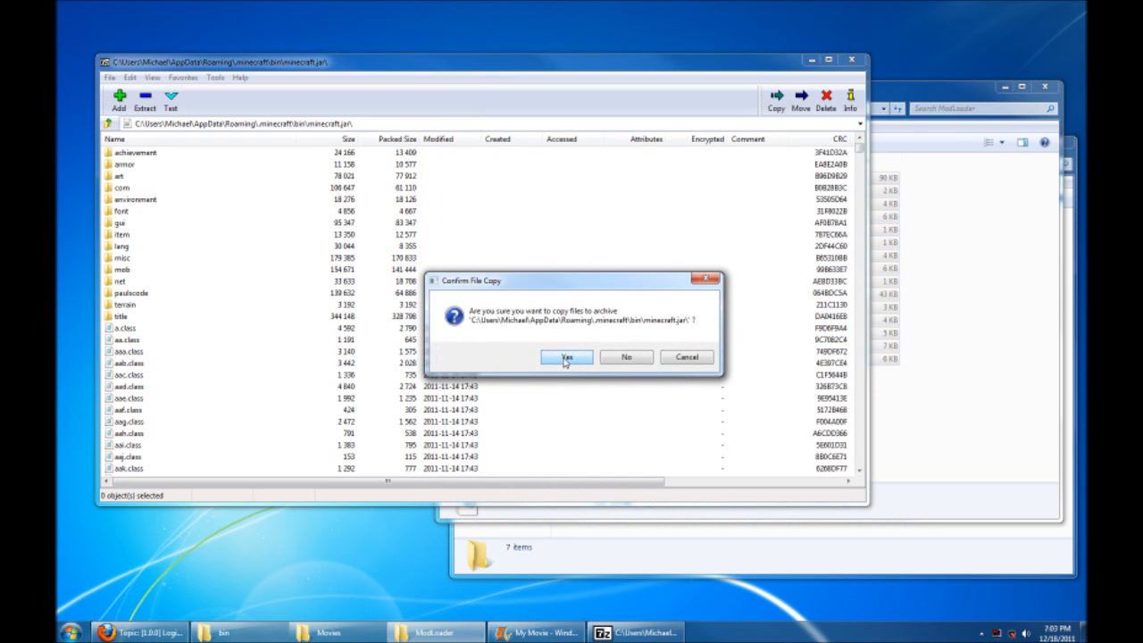
{"action": "left_click", "coordinate": [566, 356]}
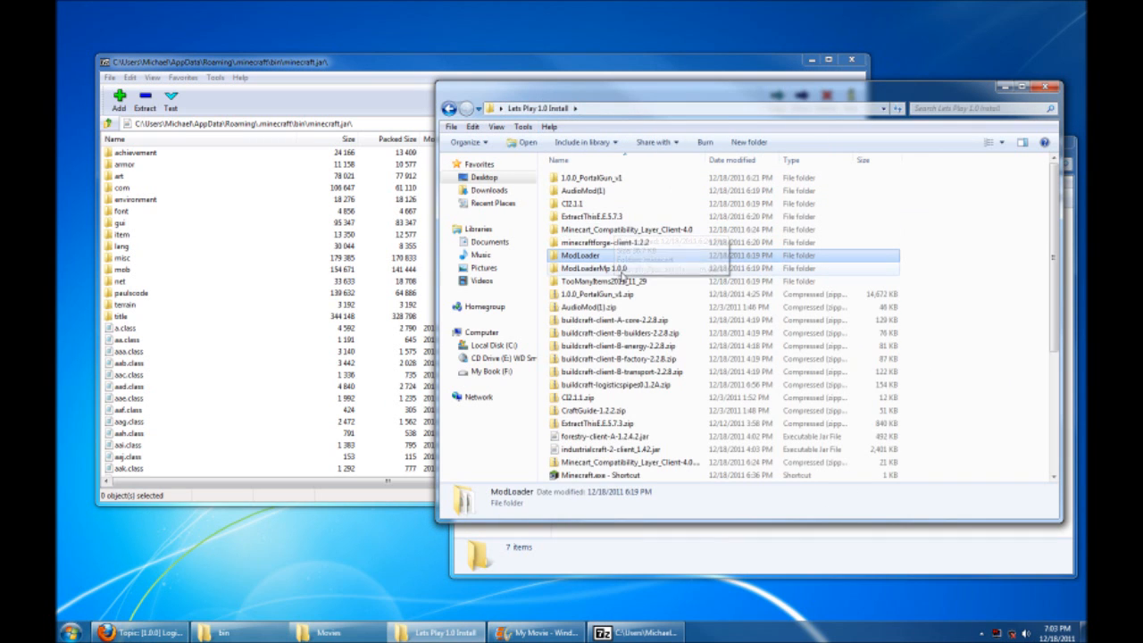
{"action": "double_click", "coordinate": [582, 268]}
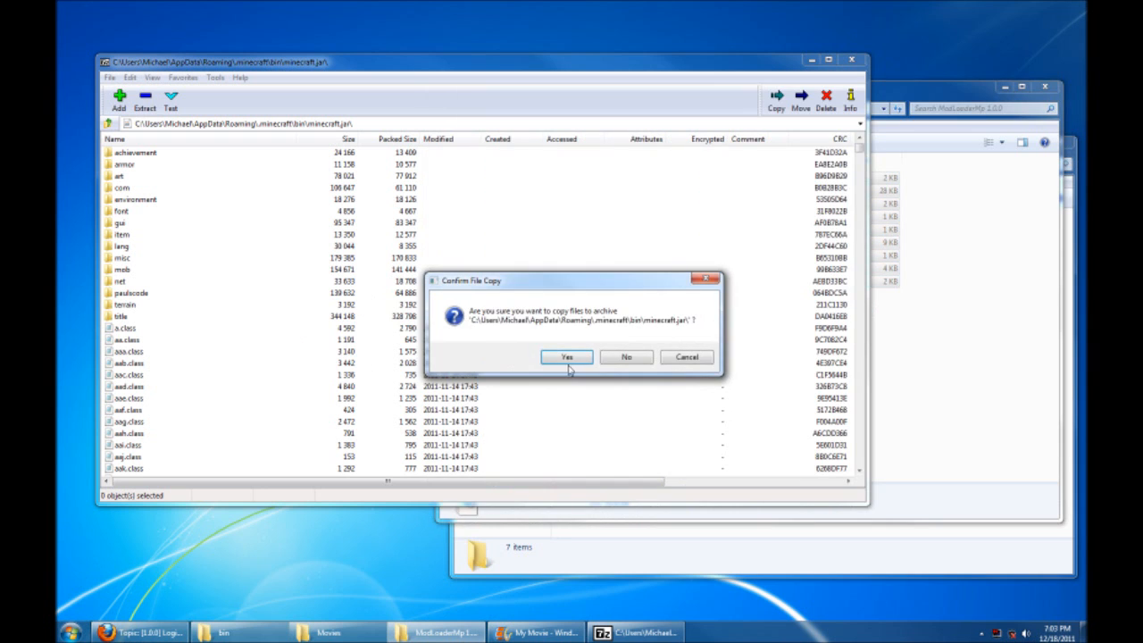
{"action": "left_click", "coordinate": [566, 356]}
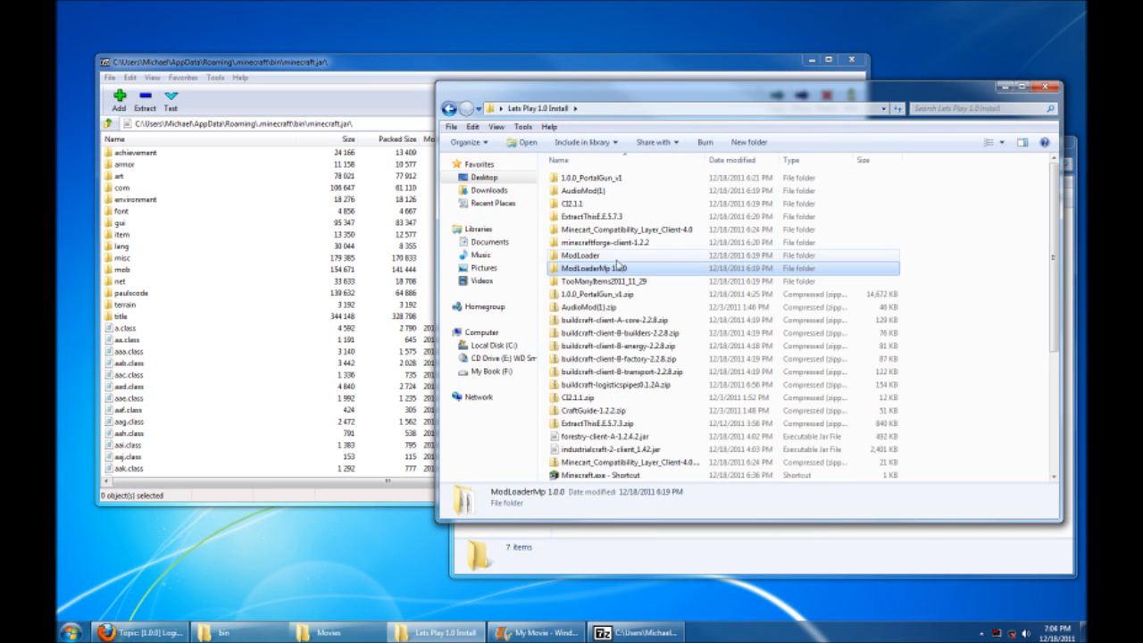
Step: Copy the Forge client 1.2.2, AudioMod and TooManyItems2011_11_29 files into minecraft.jar
{"action": "double_click", "coordinate": [602, 242]}
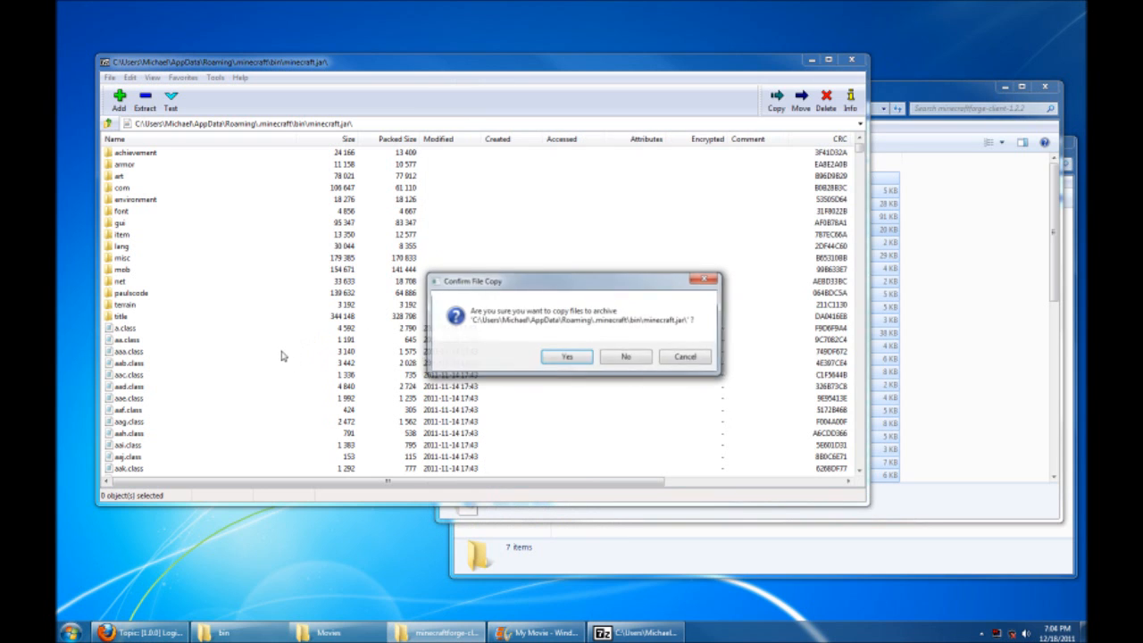
{"action": "left_click", "coordinate": [567, 356]}
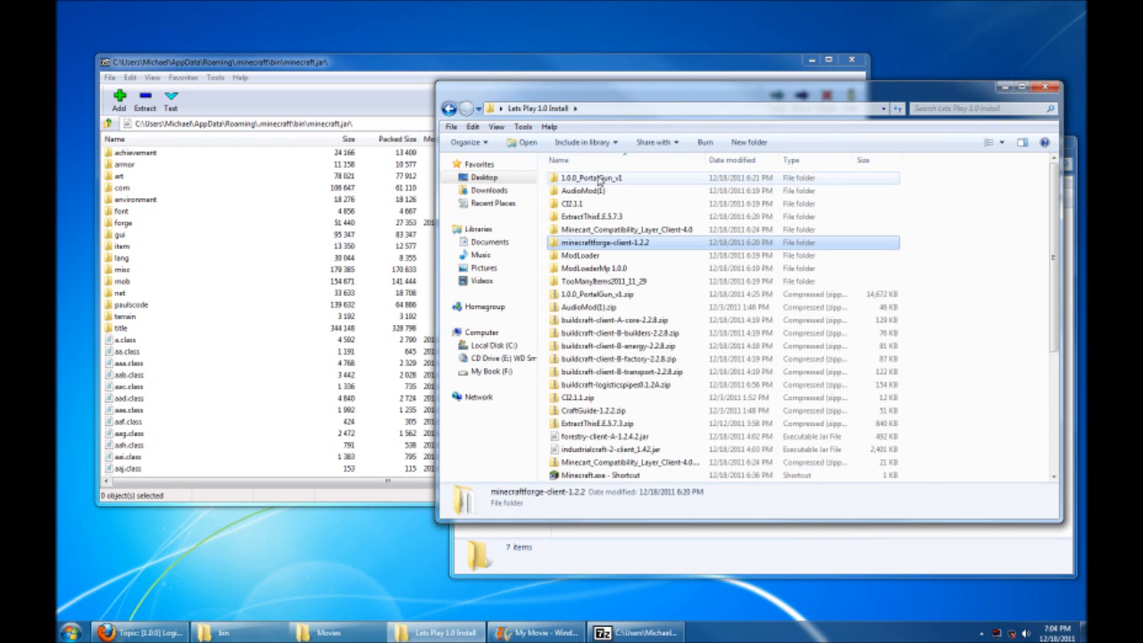
{"action": "left_click", "coordinate": [582, 191]}
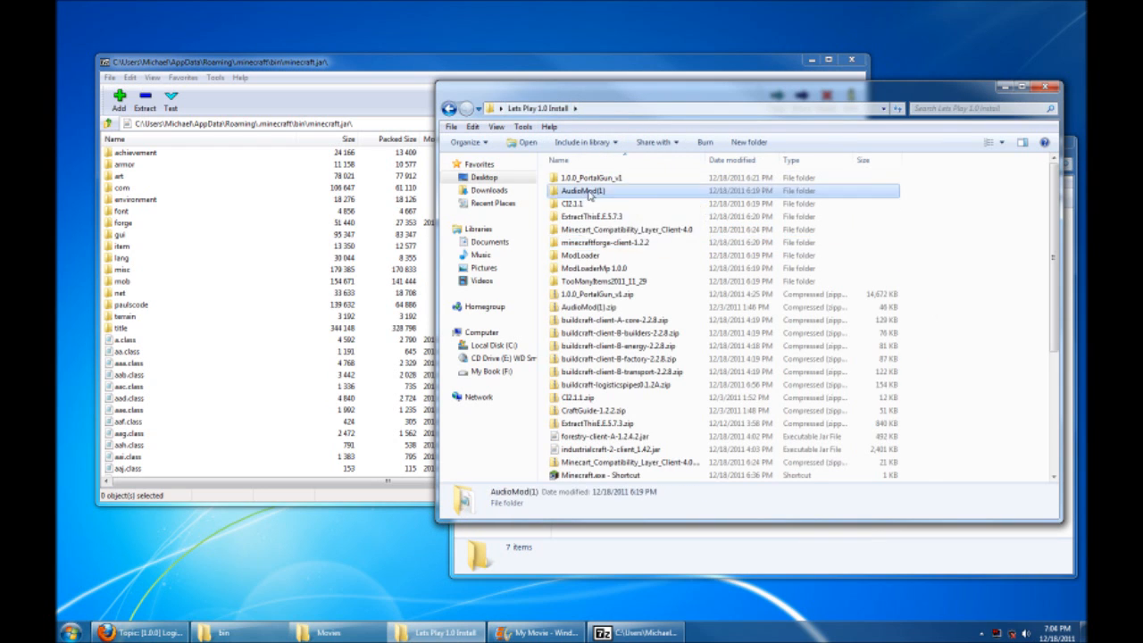
{"action": "double_click", "coordinate": [591, 190]}
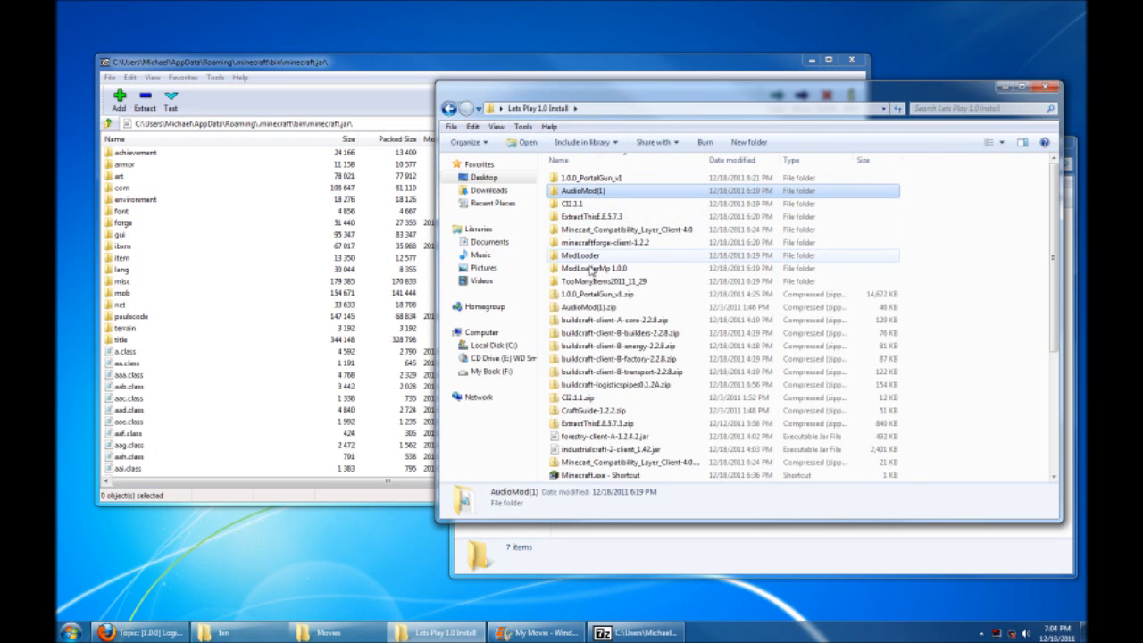
{"action": "double_click", "coordinate": [602, 280]}
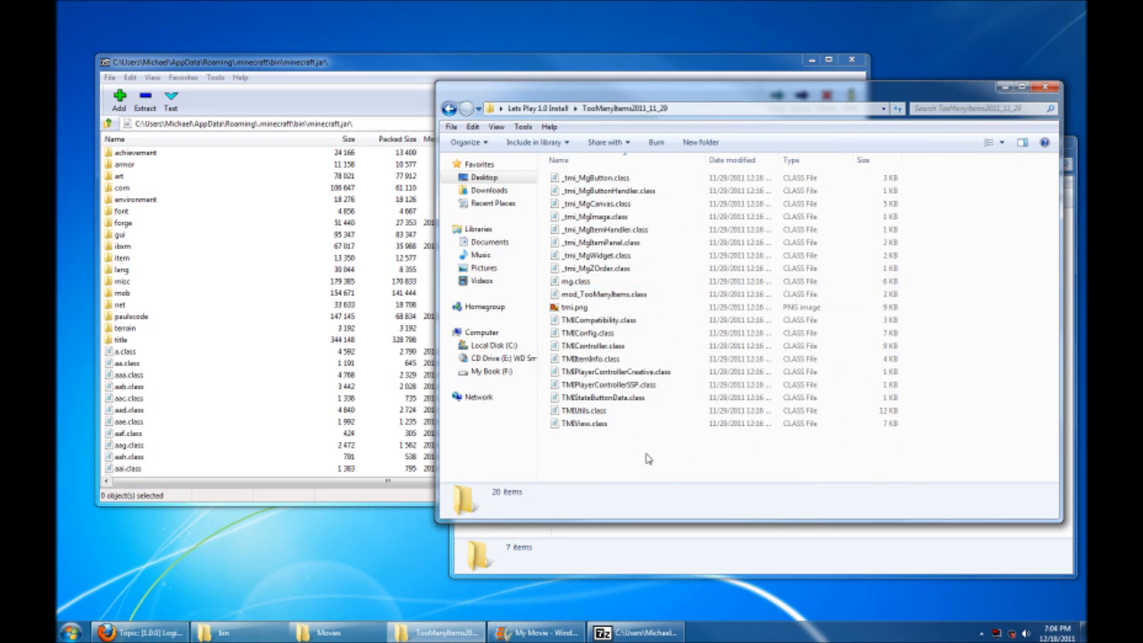
{"action": "key", "text": "ctrl+a"}
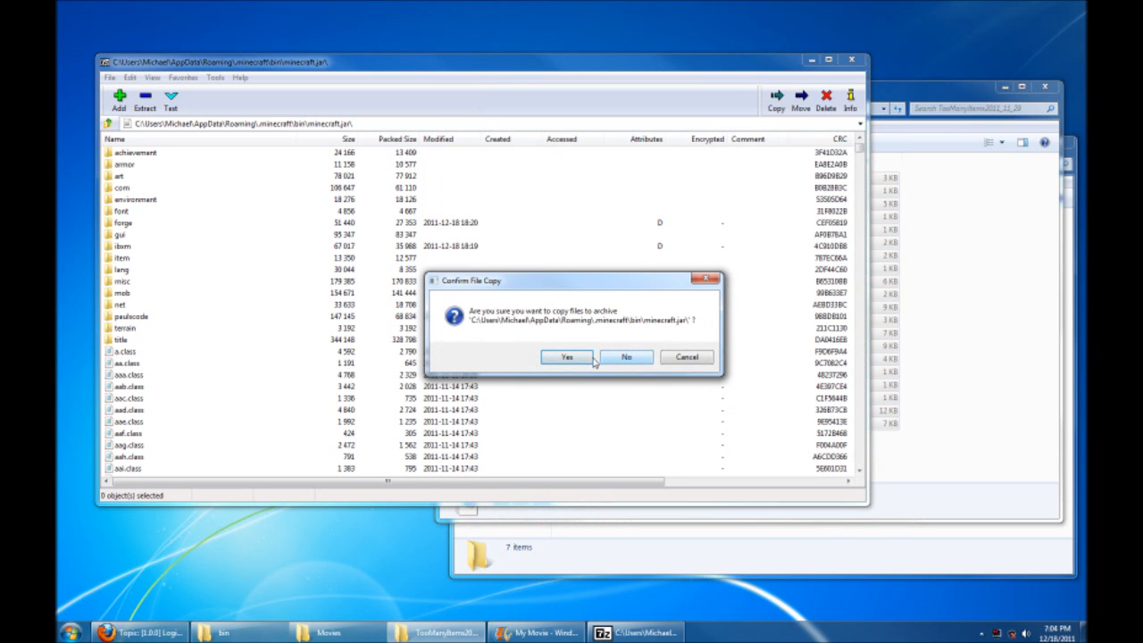
{"action": "left_click", "coordinate": [568, 357]}
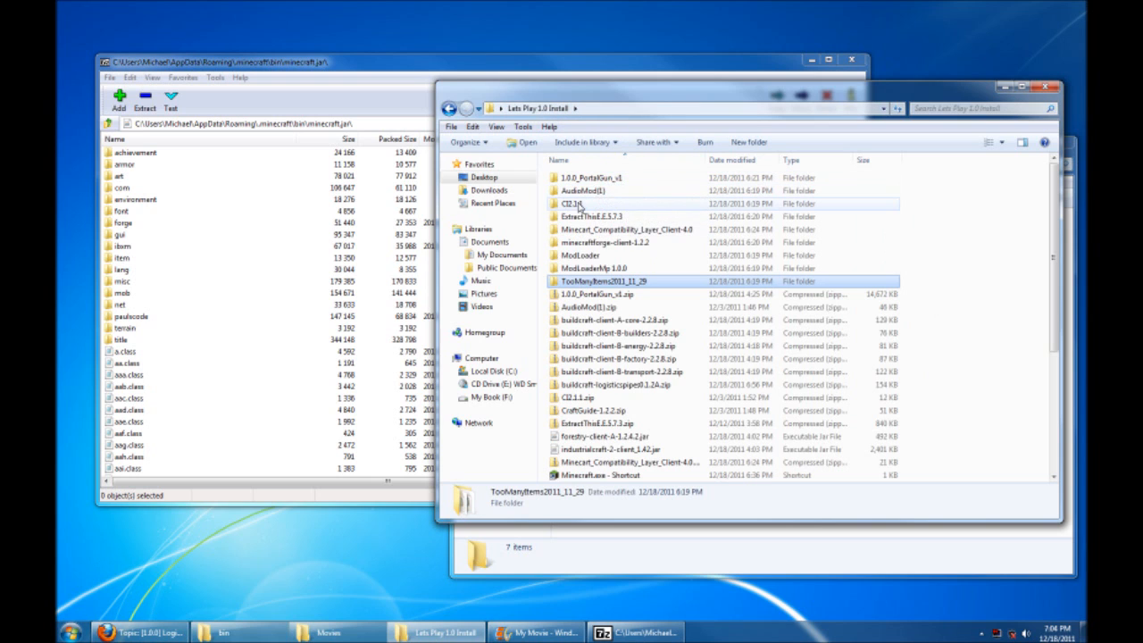
Step: Copy the CI2.1.1 and Minecart Compatibility Layer files into minecraft.jar
{"action": "double_click", "coordinate": [561, 203]}
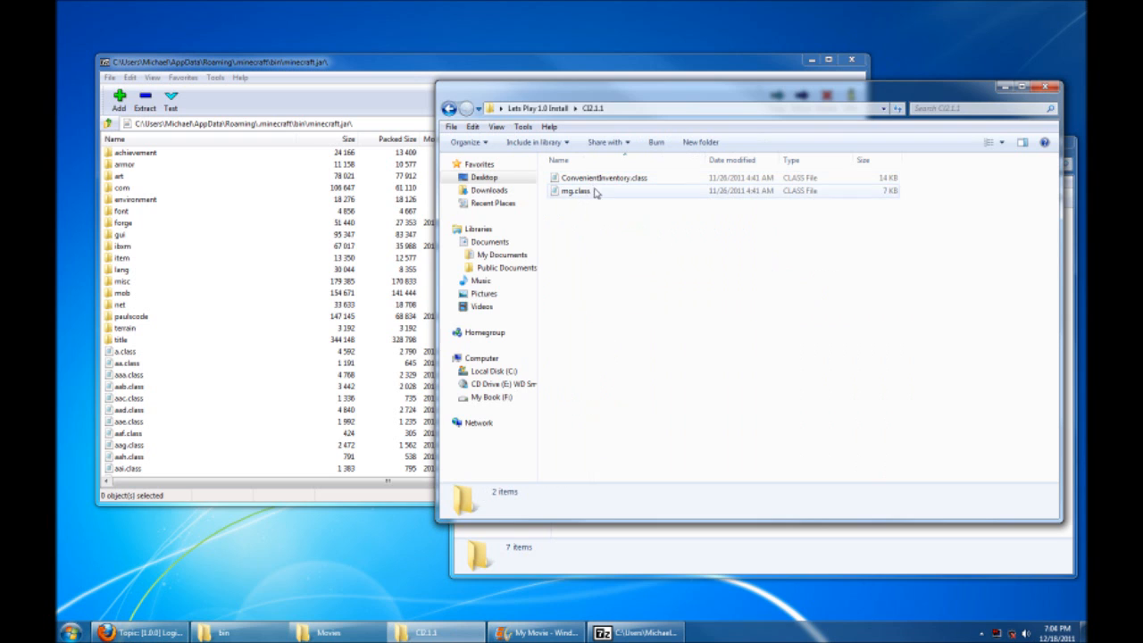
{"action": "left_click", "coordinate": [576, 191]}
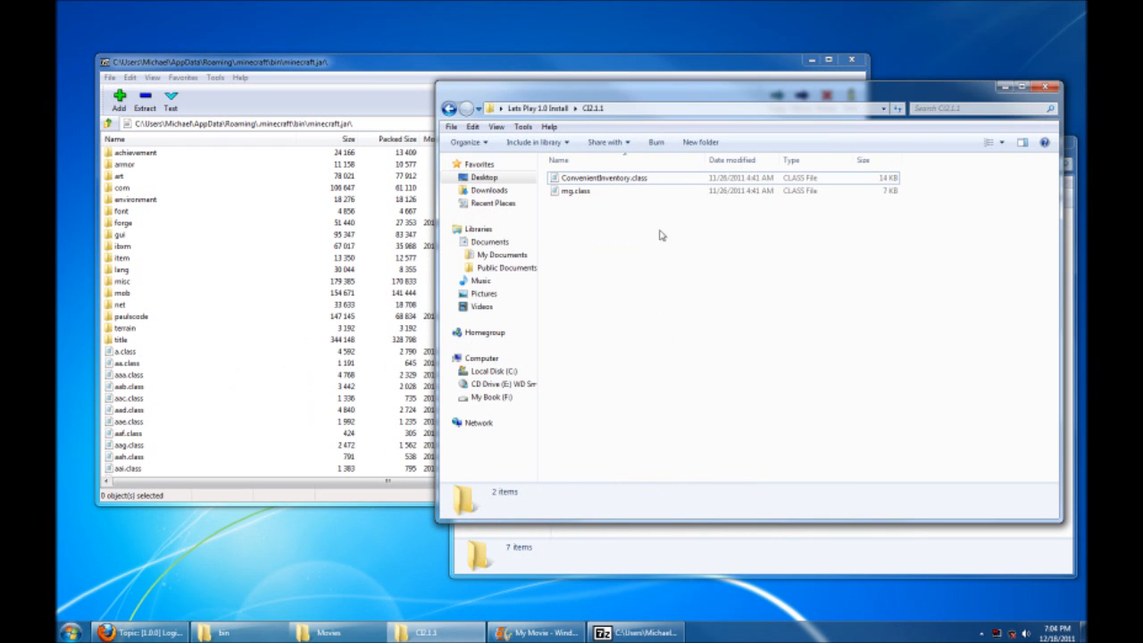
{"action": "mouse_move", "coordinate": [587, 193]}
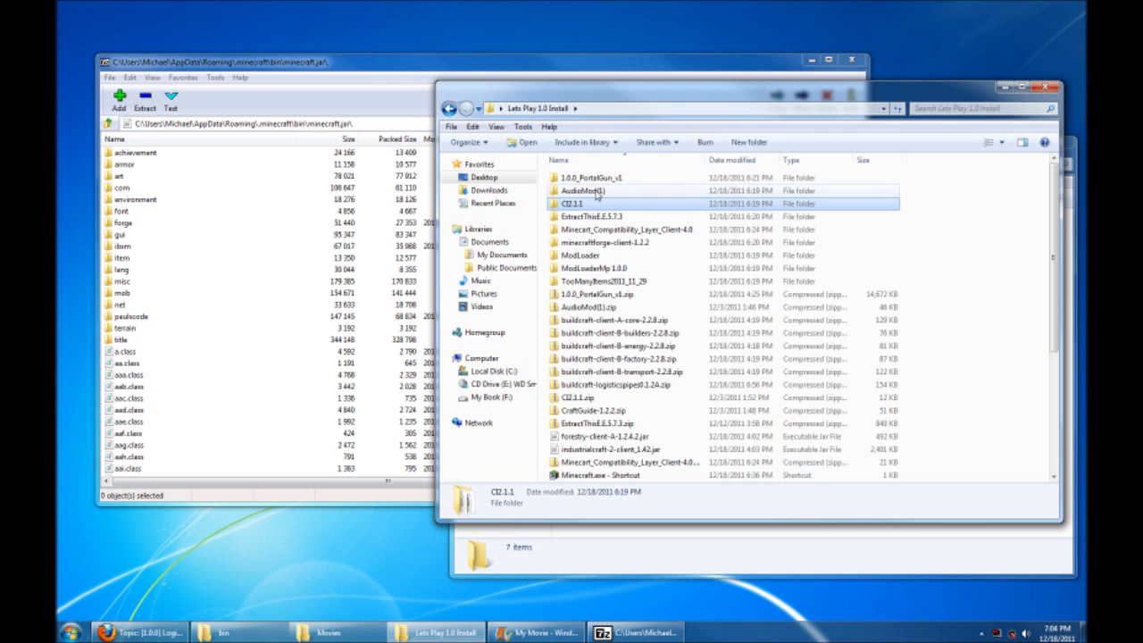
{"action": "mouse_move", "coordinate": [585, 234]}
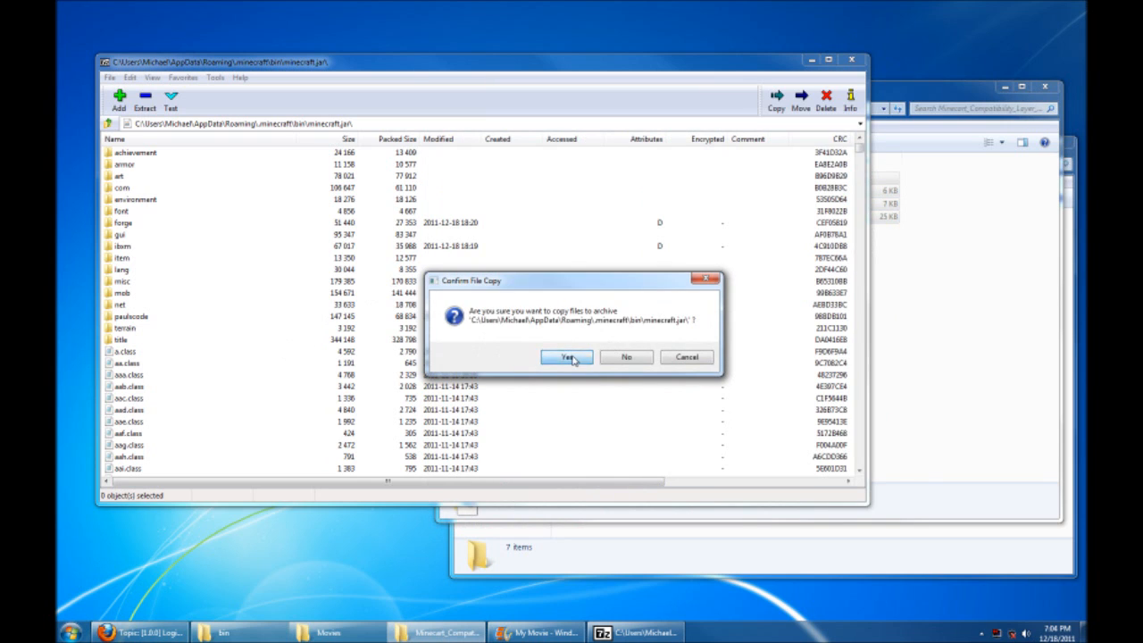
{"action": "left_click", "coordinate": [568, 357]}
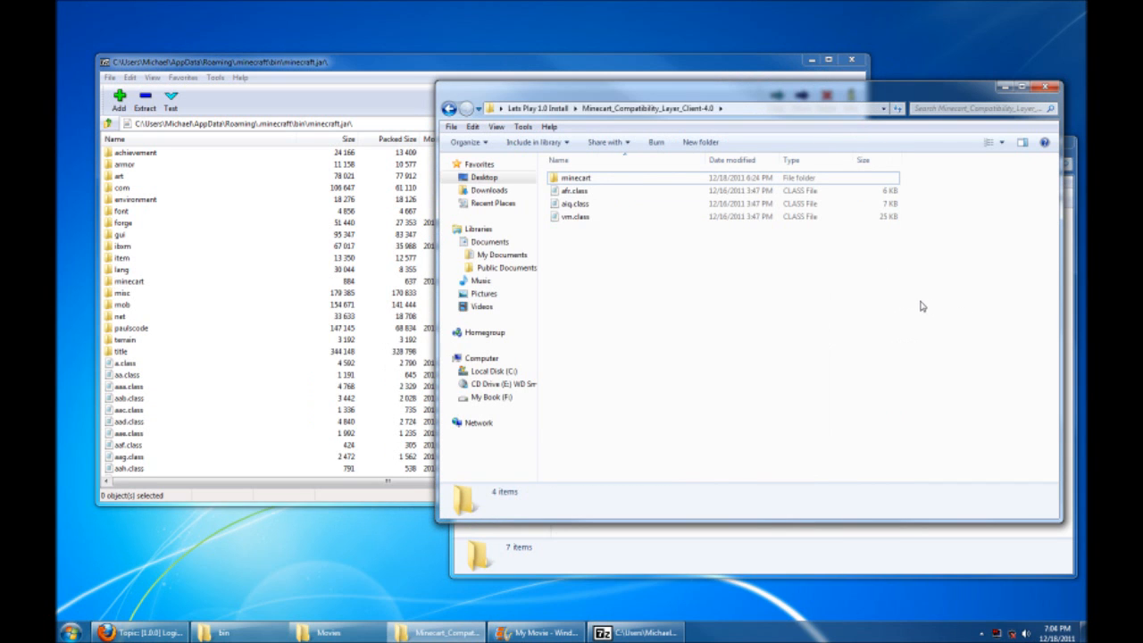
{"action": "left_click", "coordinate": [460, 101]}
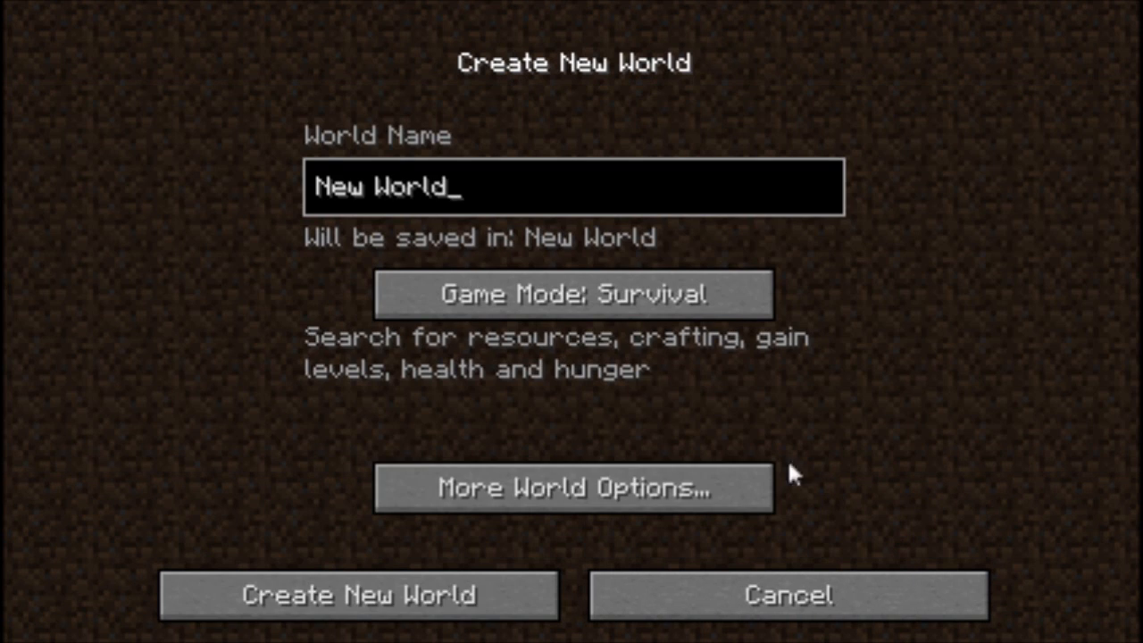
Step: Create a new world and rebind the Inventory key under Options > Controls
{"action": "left_click", "coordinate": [358, 597]}
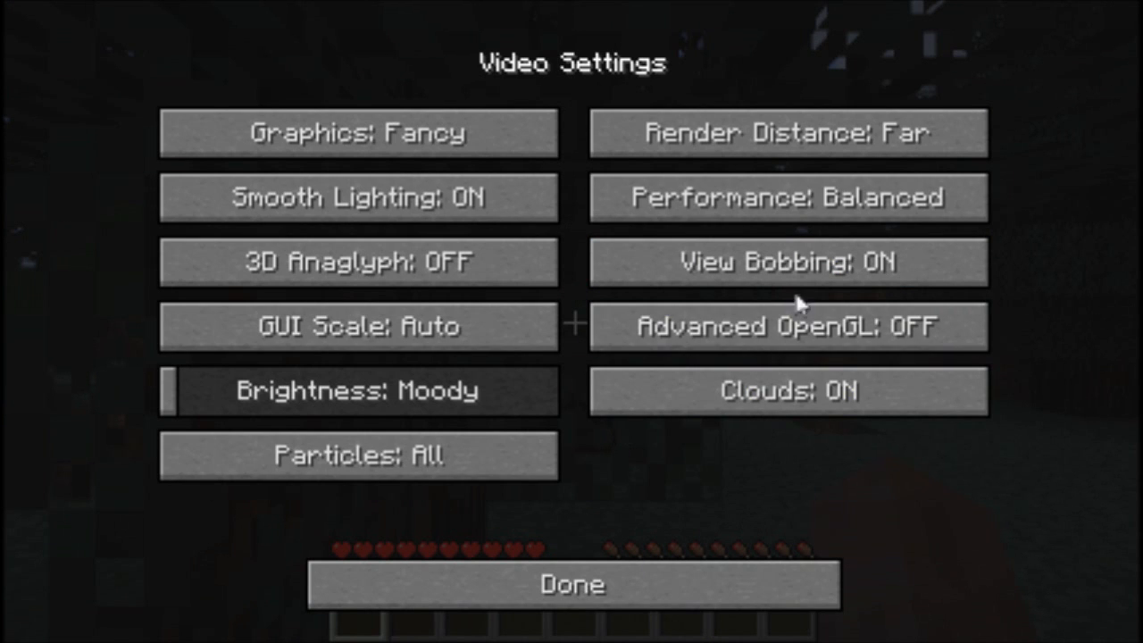
{"action": "left_click", "coordinate": [789, 261]}
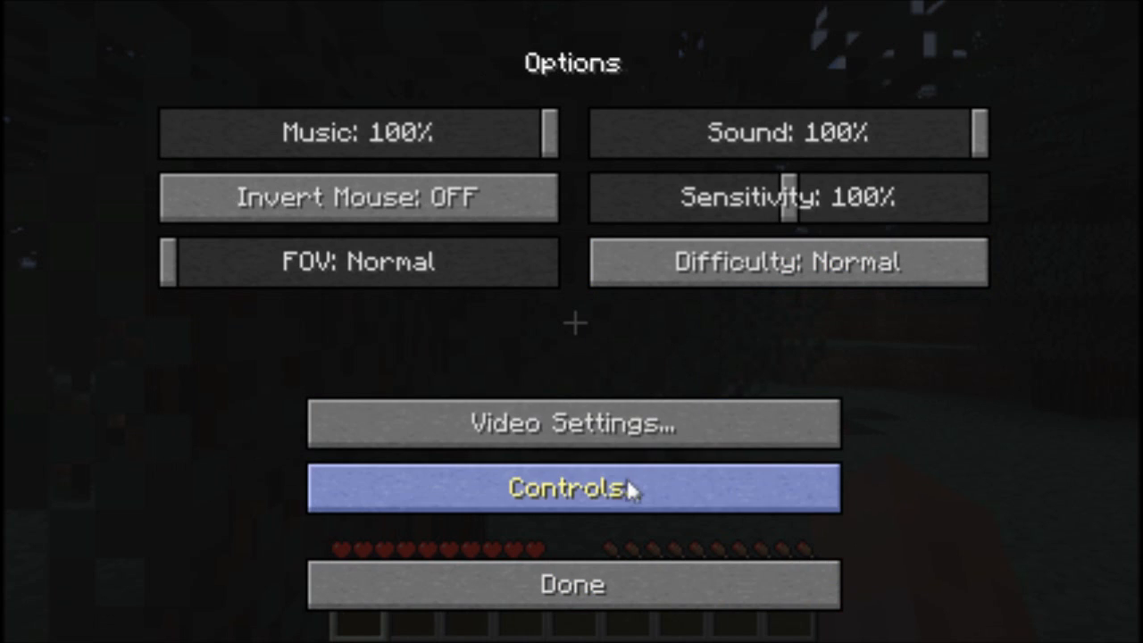
{"action": "left_click", "coordinate": [573, 487]}
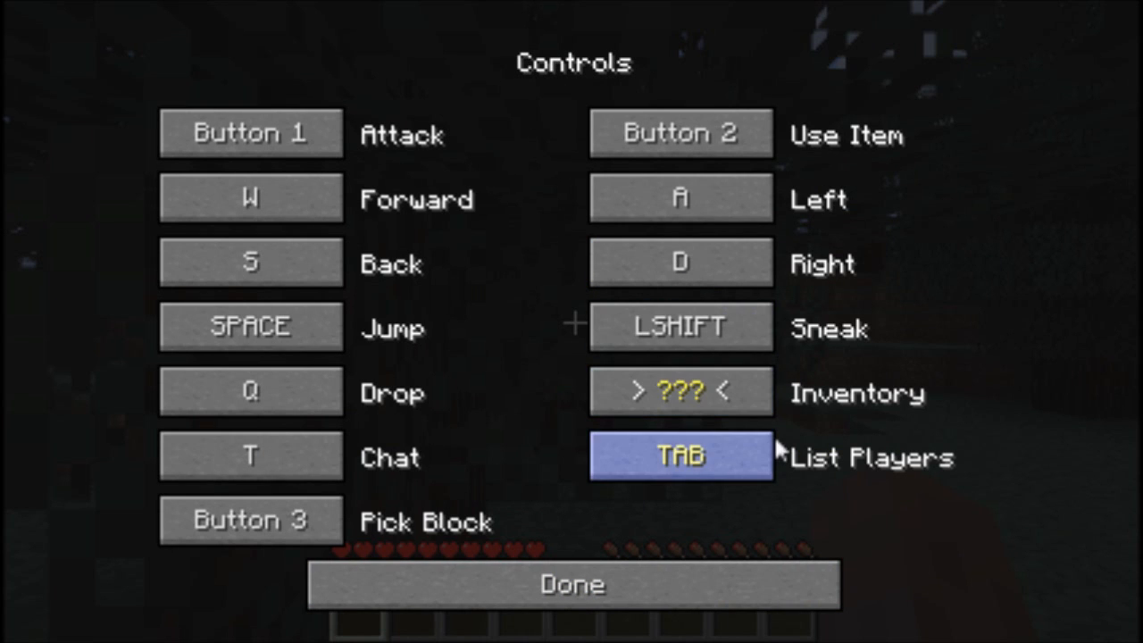
{"action": "left_click", "coordinate": [571, 582]}
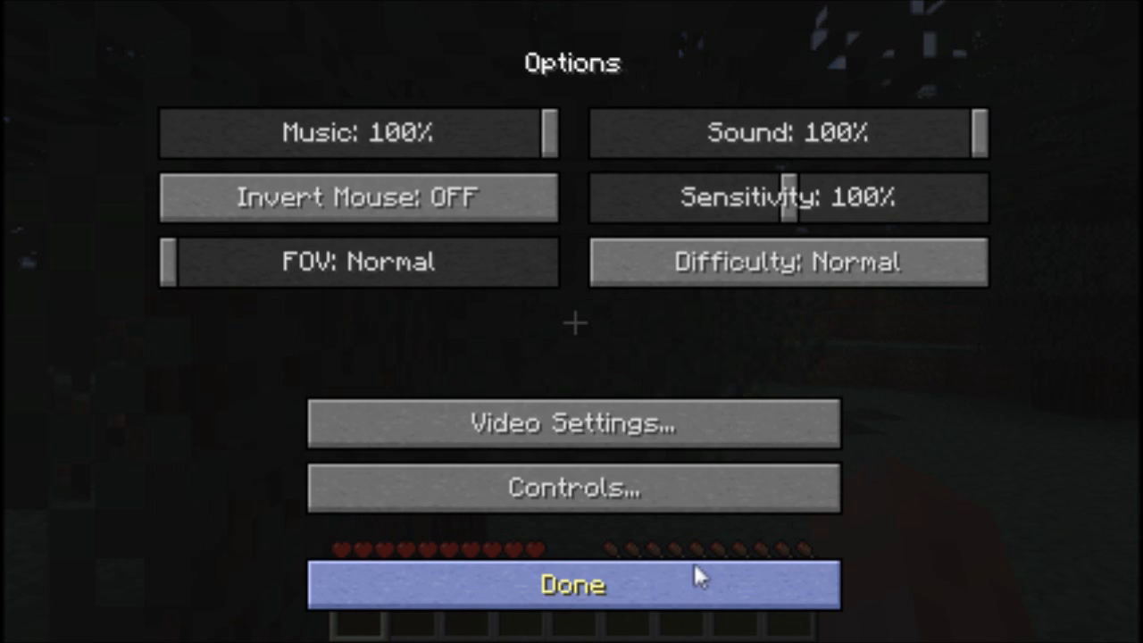
{"action": "left_click", "coordinate": [575, 582]}
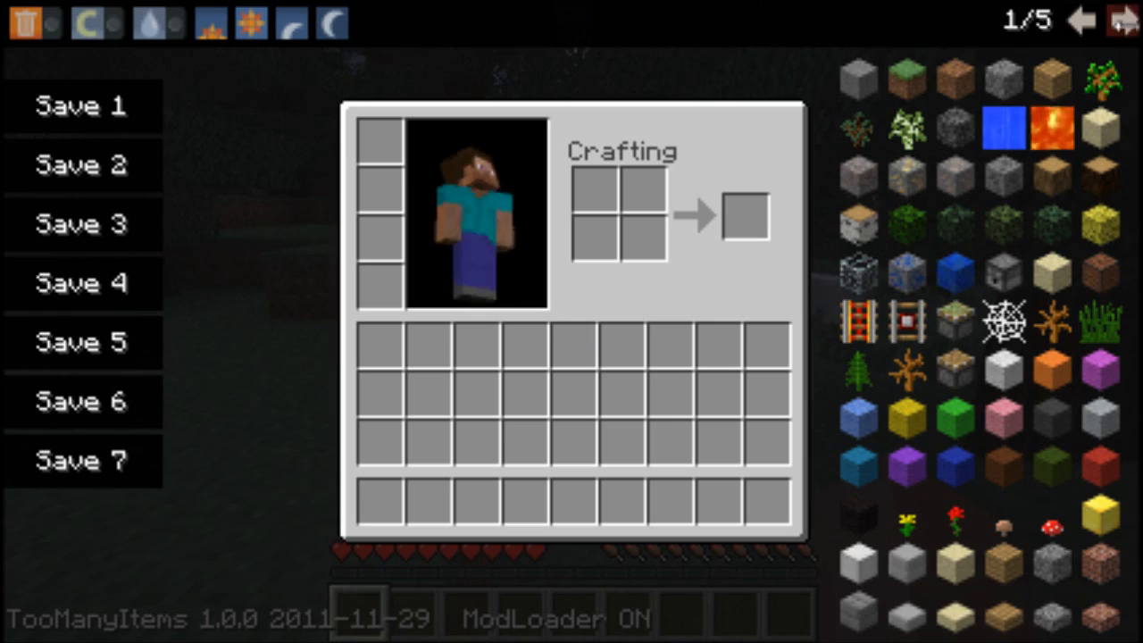
Step: Page through the TooManyItems item list, then save and quit to title
{"action": "left_click", "coordinate": [1113, 22]}
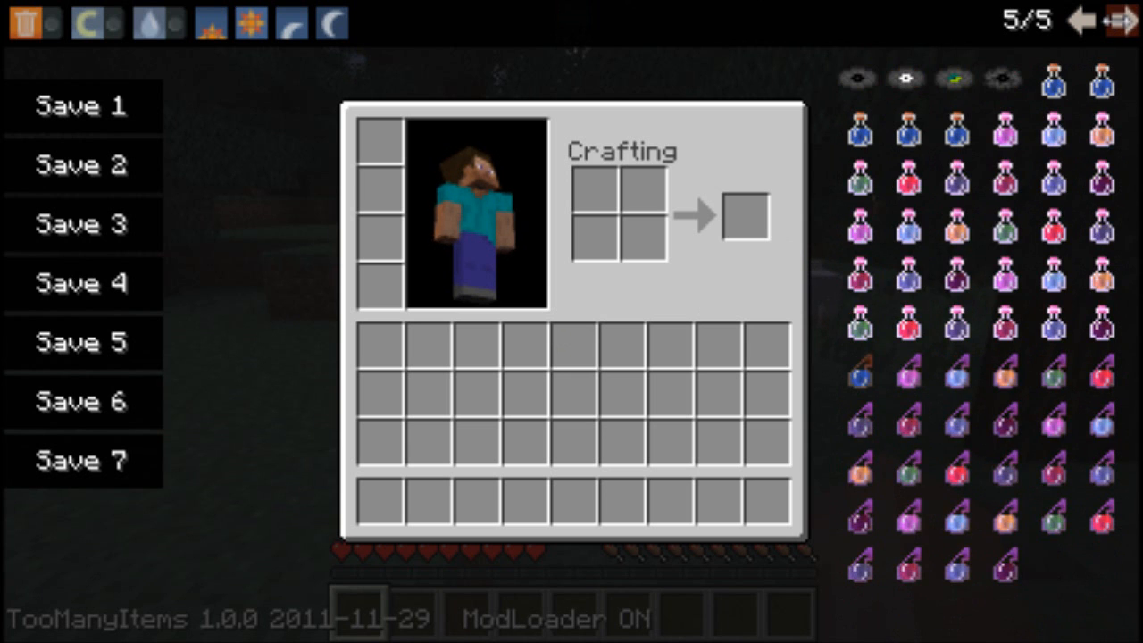
{"action": "left_click", "coordinate": [1113, 20]}
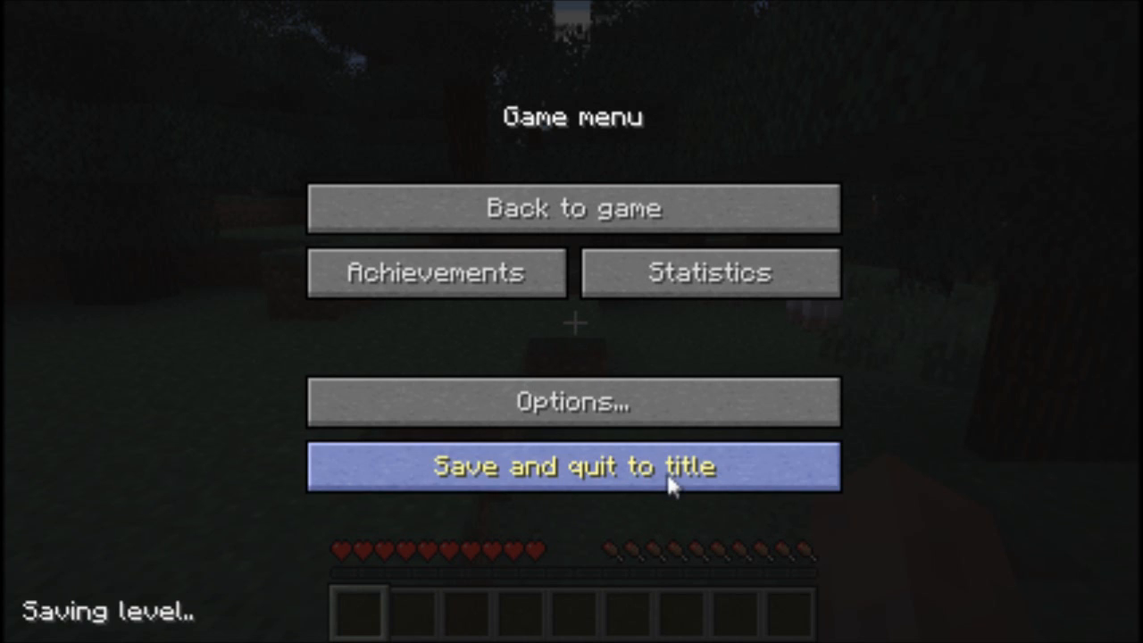
{"action": "left_click", "coordinate": [575, 469]}
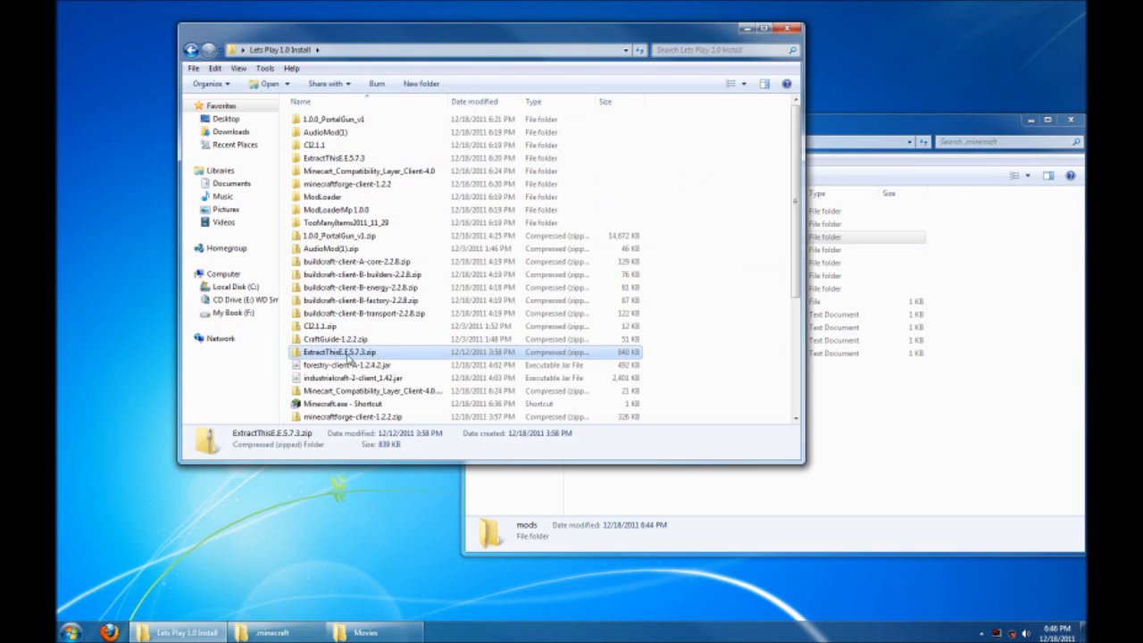
{"action": "mouse_move", "coordinate": [337, 352]}
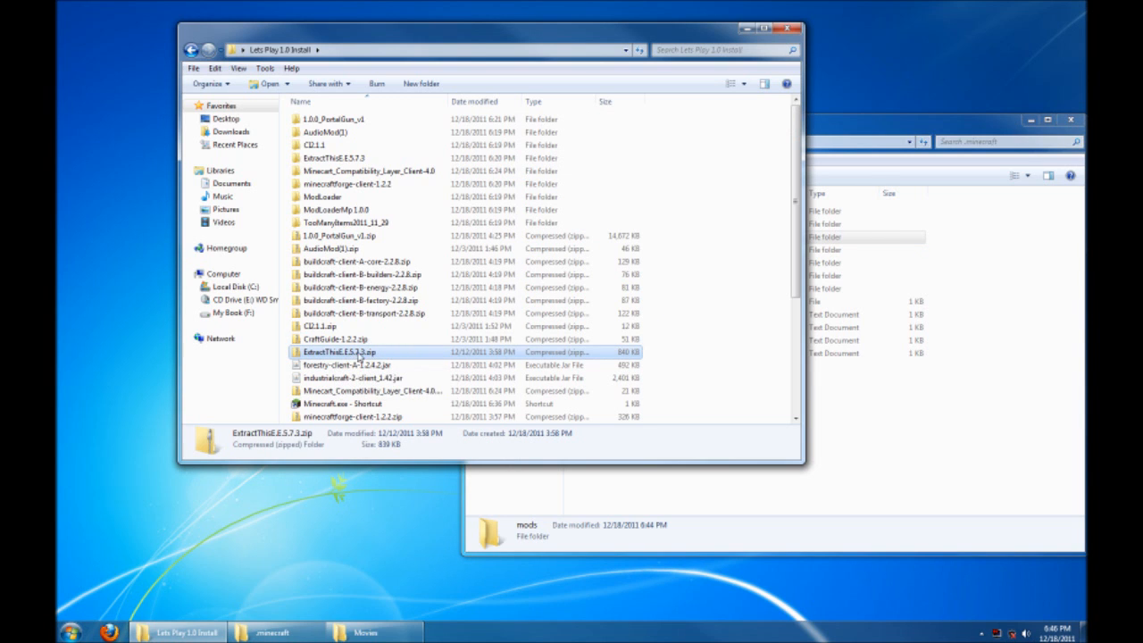
Step: Drag the ExtractThisE.E.5.7.3 resources mod folder into .minecraft resources, approving the folder merge
{"action": "double_click", "coordinate": [334, 352]}
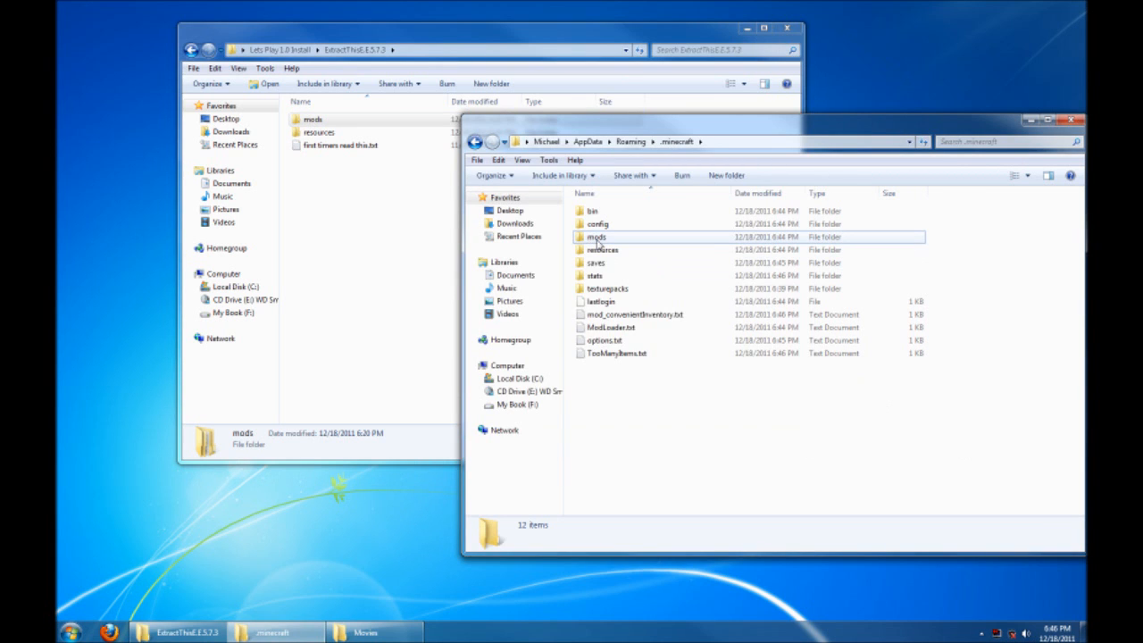
{"action": "double_click", "coordinate": [598, 236]}
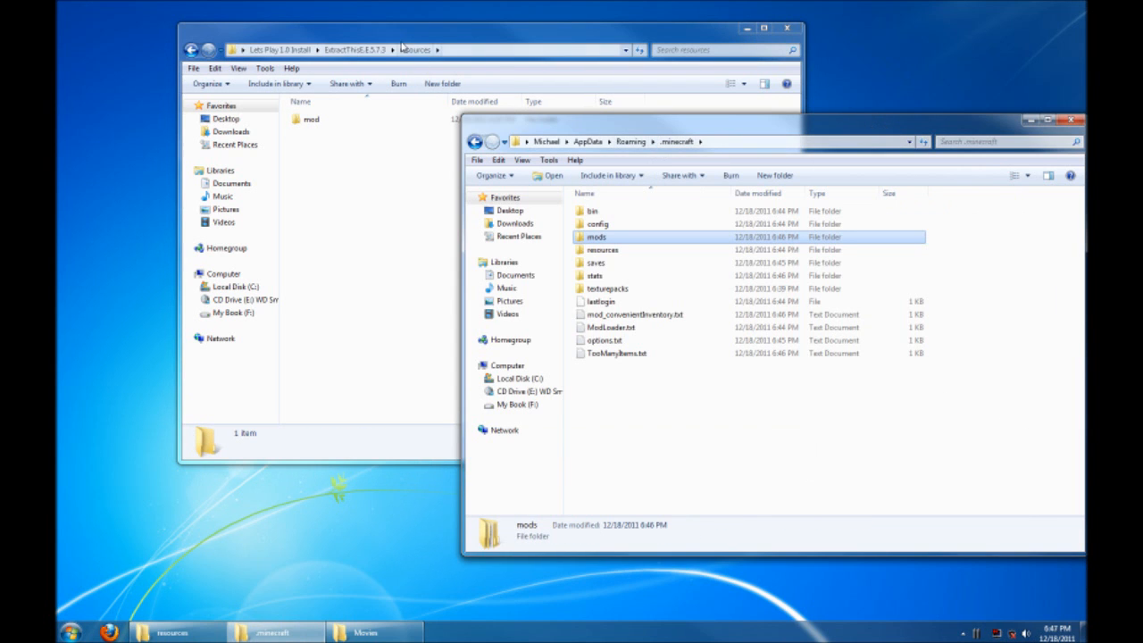
{"action": "double_click", "coordinate": [602, 249]}
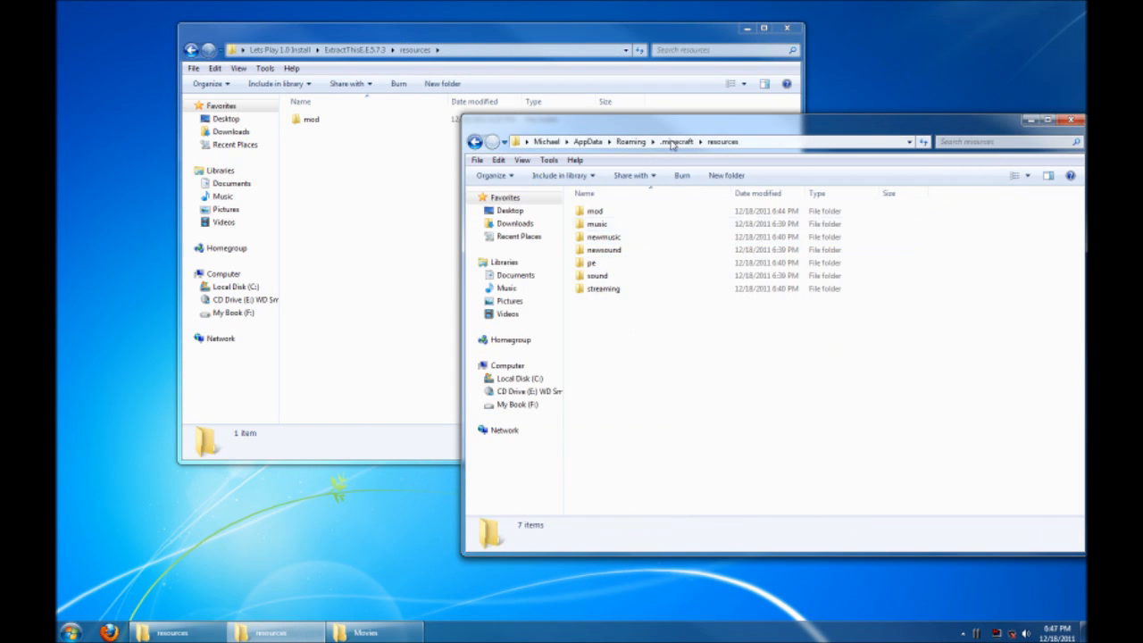
{"action": "left_click_drag", "start_coordinate": [311, 119], "coordinate": [695, 366]}
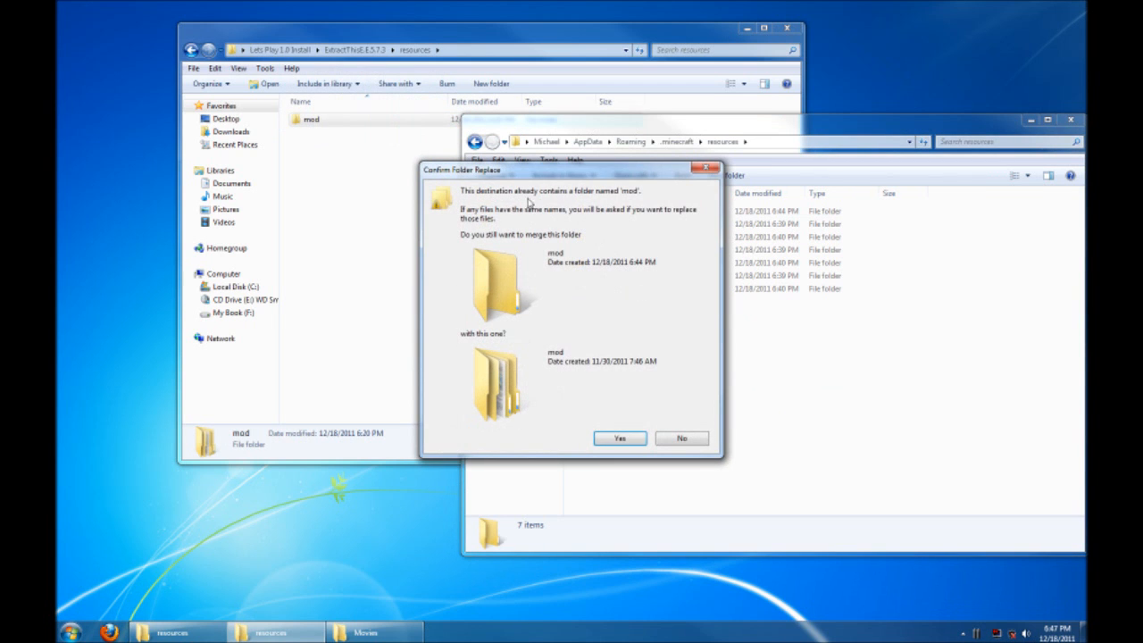
{"action": "left_click", "coordinate": [620, 437]}
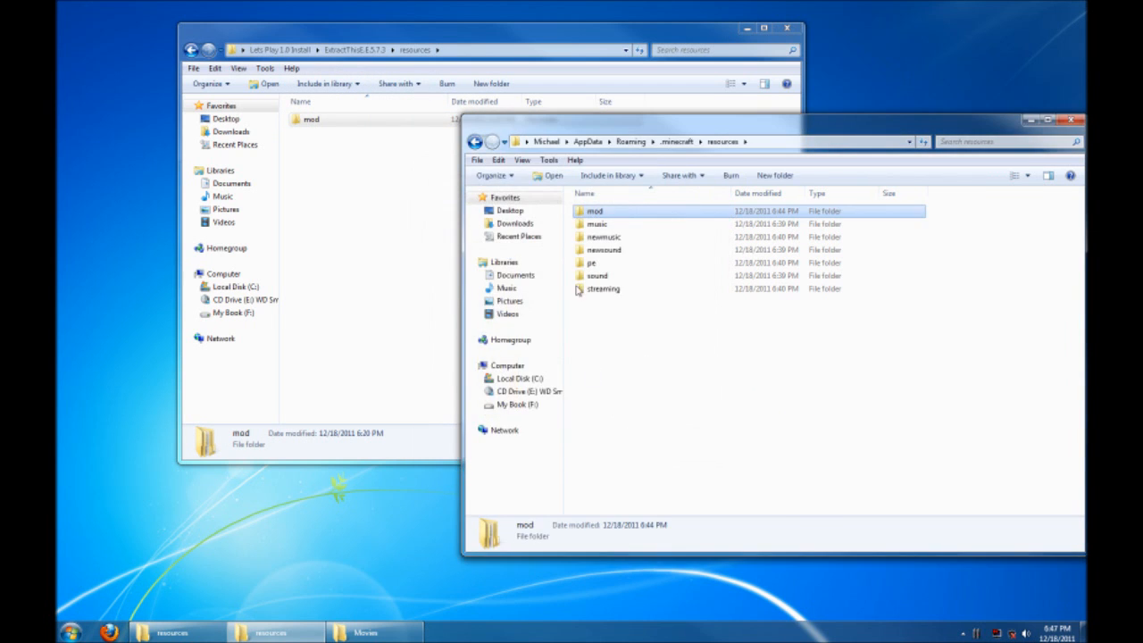
{"action": "mouse_move", "coordinate": [635, 220]}
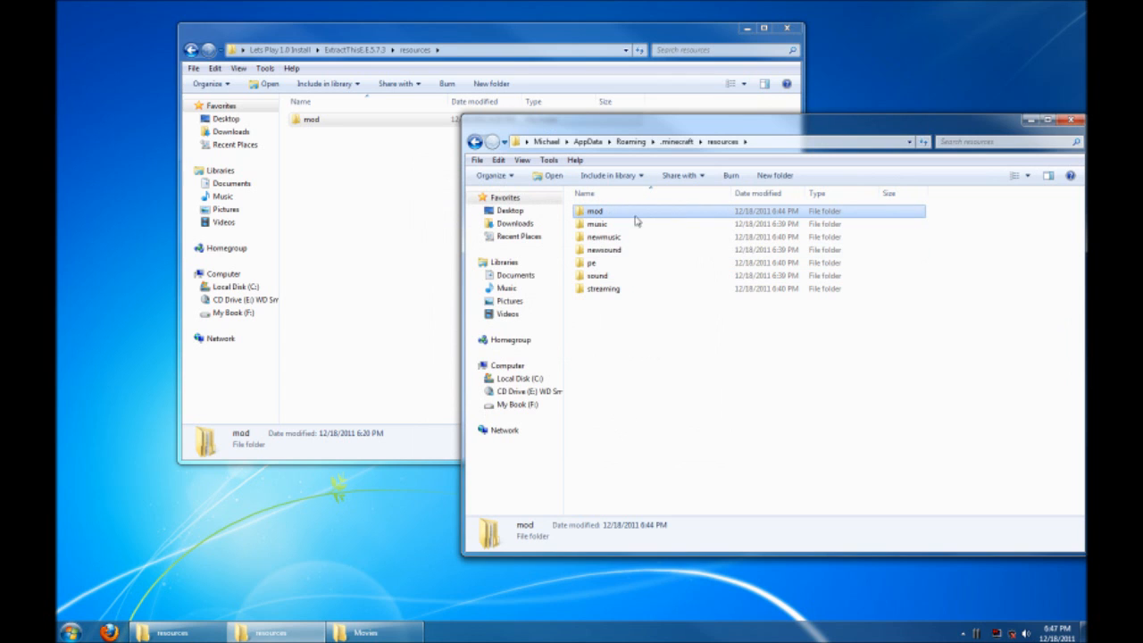
{"action": "mouse_move", "coordinate": [595, 229]}
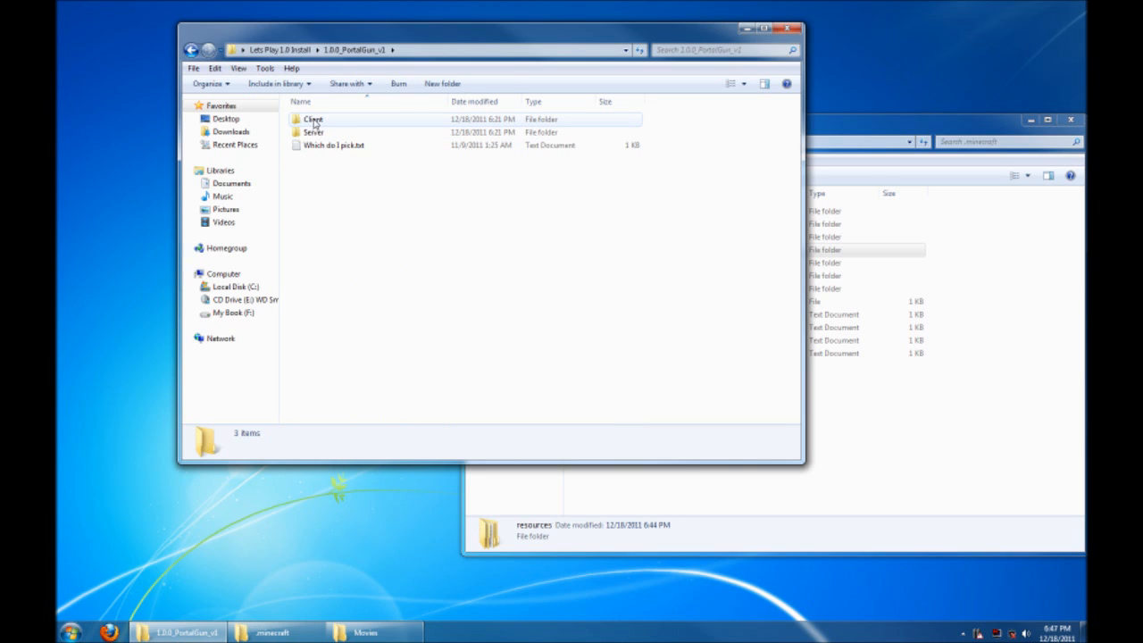
Step: Right-drag the PortalGun v1 Client mod folder into .minecraft resources, copy, and approve merging
{"action": "double_click", "coordinate": [314, 119]}
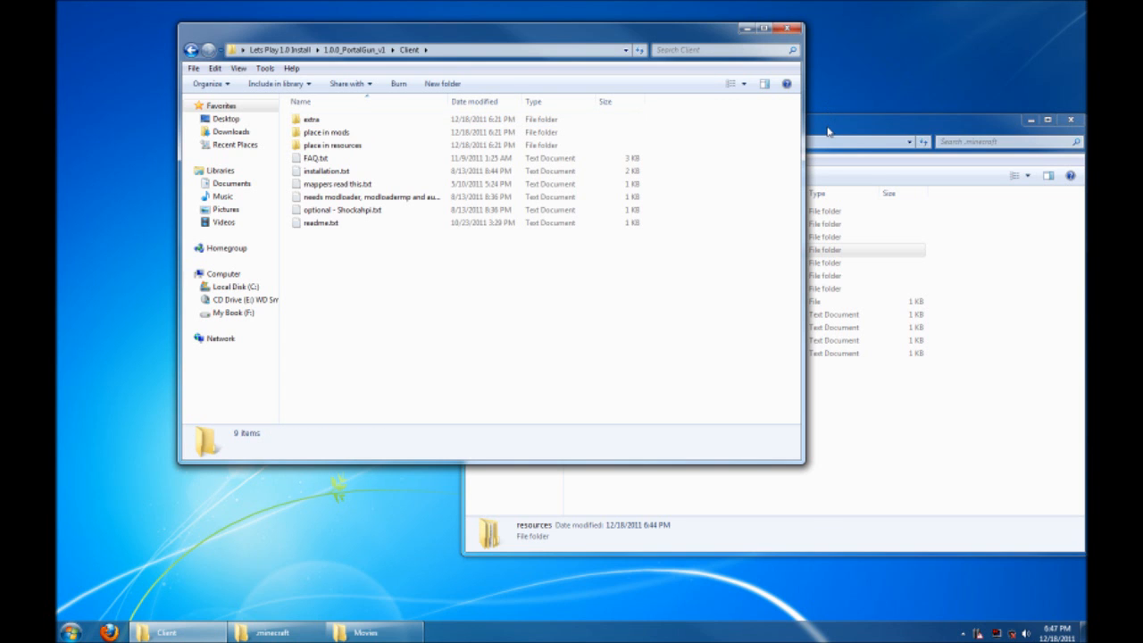
{"action": "left_click", "coordinate": [330, 131]}
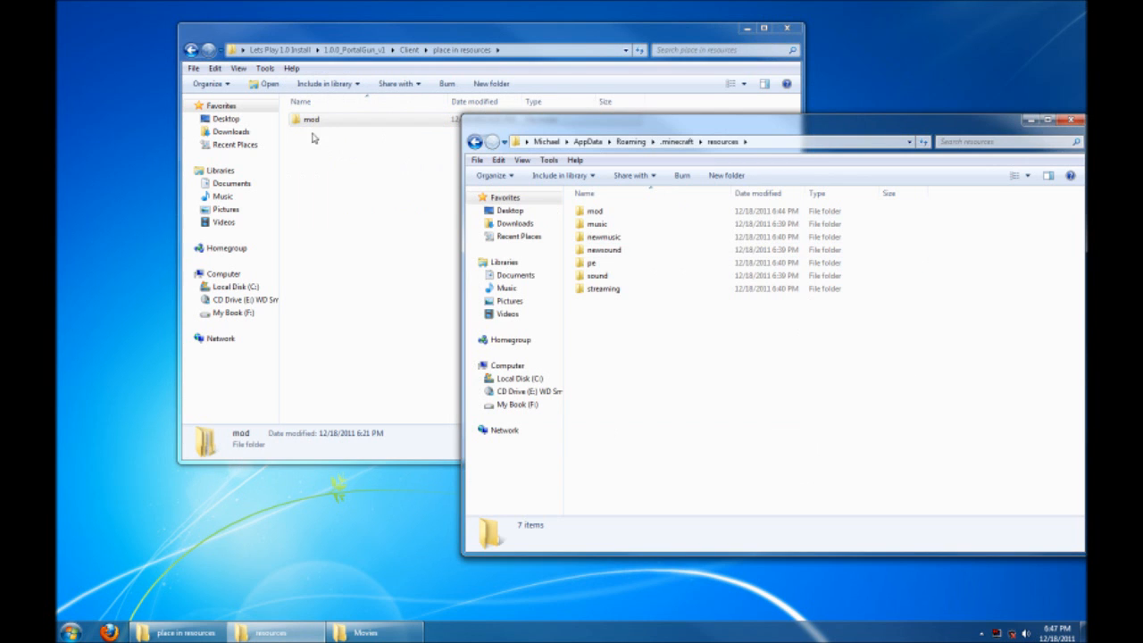
{"action": "left_click_drag", "start_coordinate": [311, 118], "coordinate": [732, 384]}
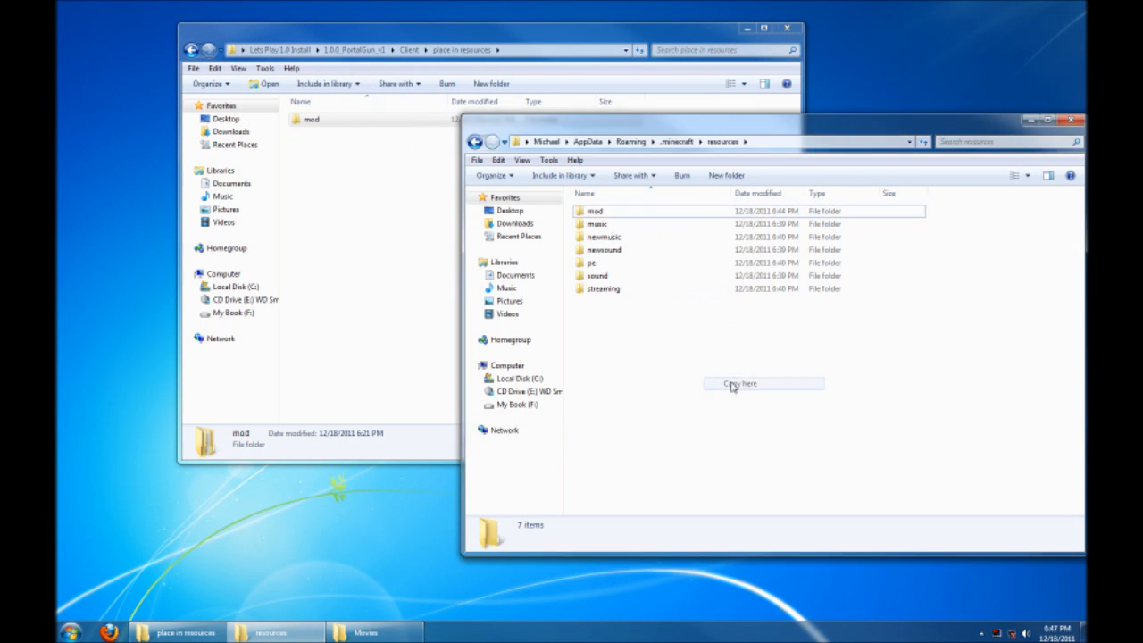
{"action": "left_click", "coordinate": [737, 383]}
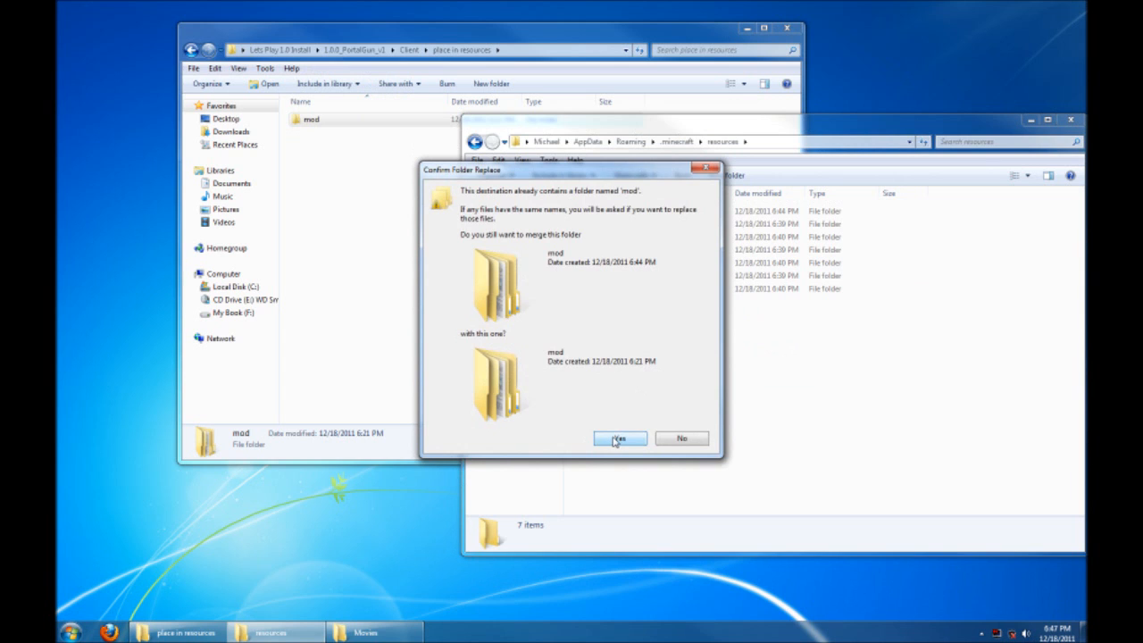
{"action": "left_click", "coordinate": [620, 438]}
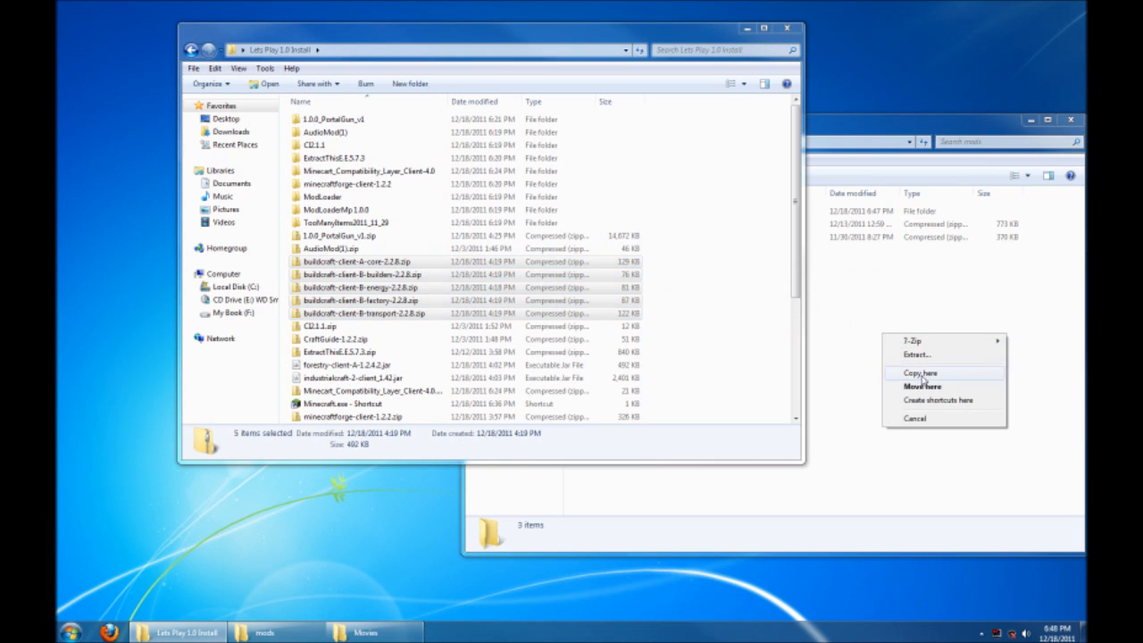
Step: Copy the BuildCraft, RedPower and remaining mod archives into .minecraft\mods using Copy here
{"action": "left_click", "coordinate": [922, 372]}
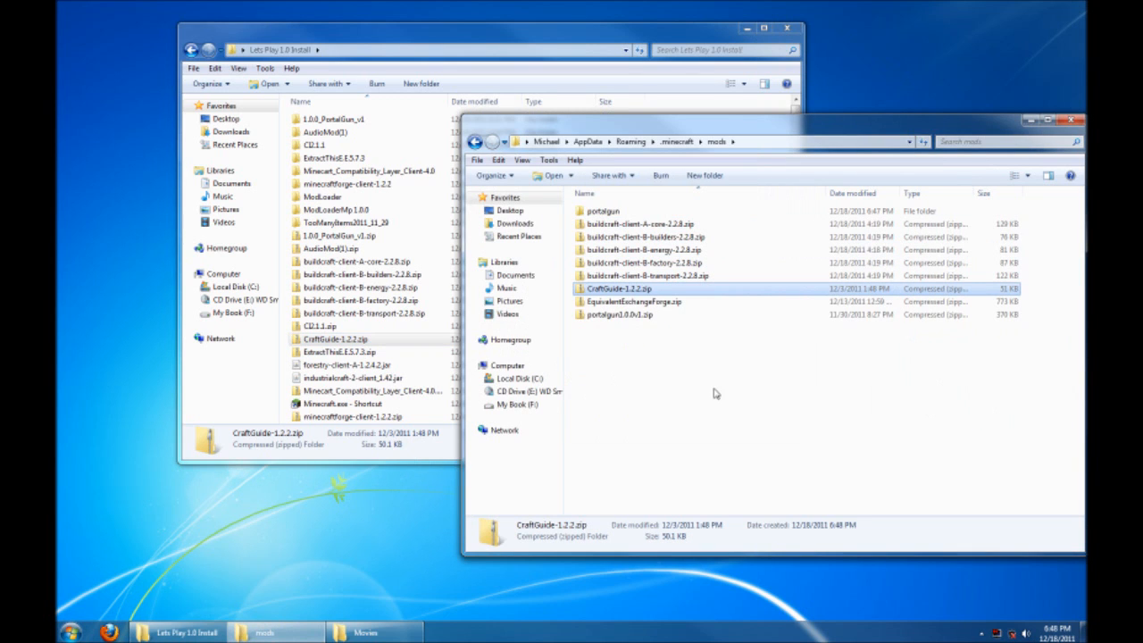
{"action": "mouse_move", "coordinate": [629, 288]}
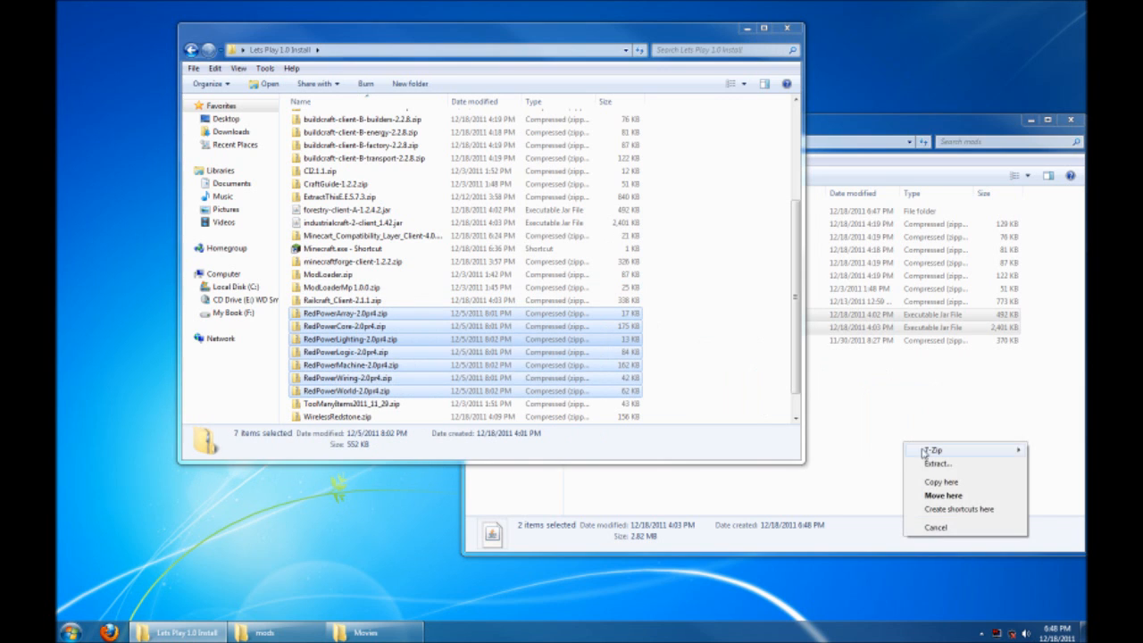
{"action": "left_click", "coordinate": [941, 481]}
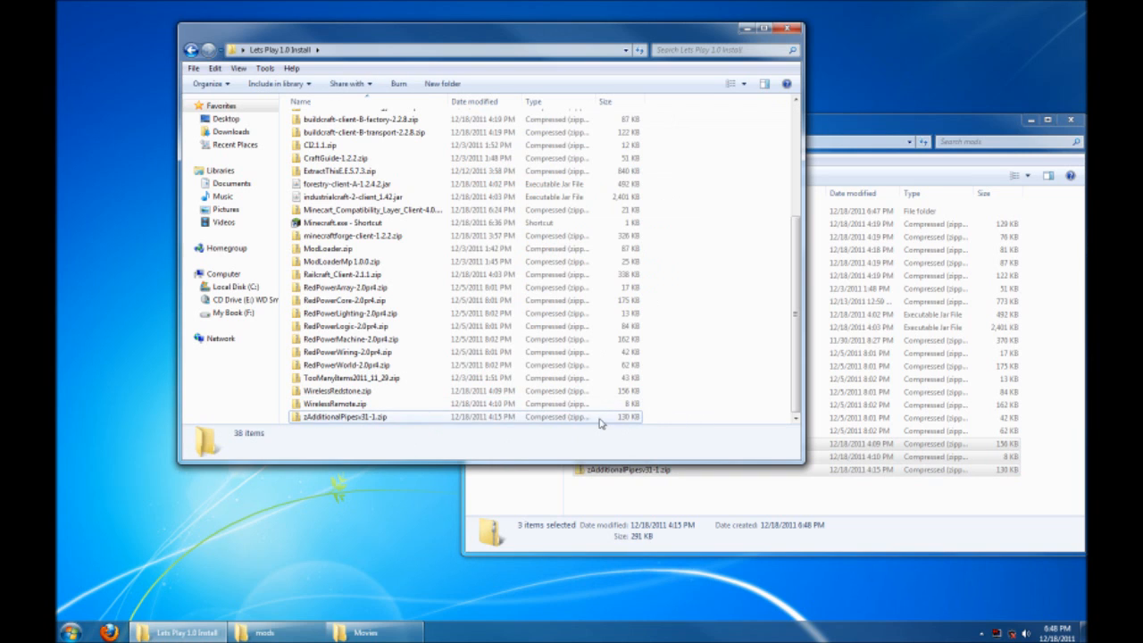
{"action": "left_click", "coordinate": [352, 414]}
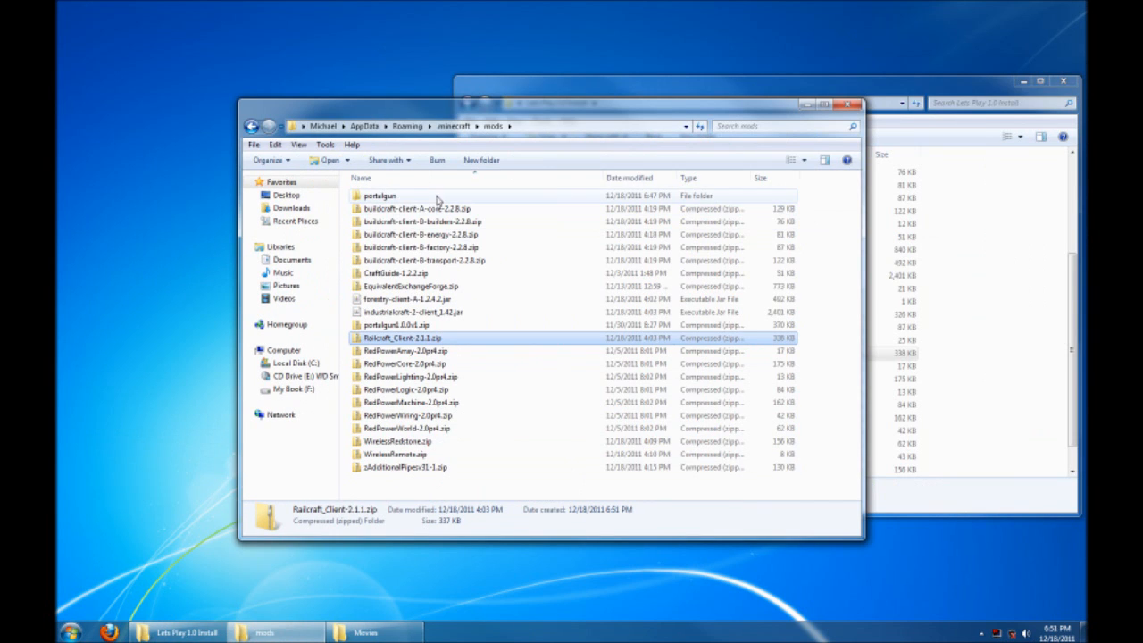
{"action": "mouse_move", "coordinate": [929, 229]}
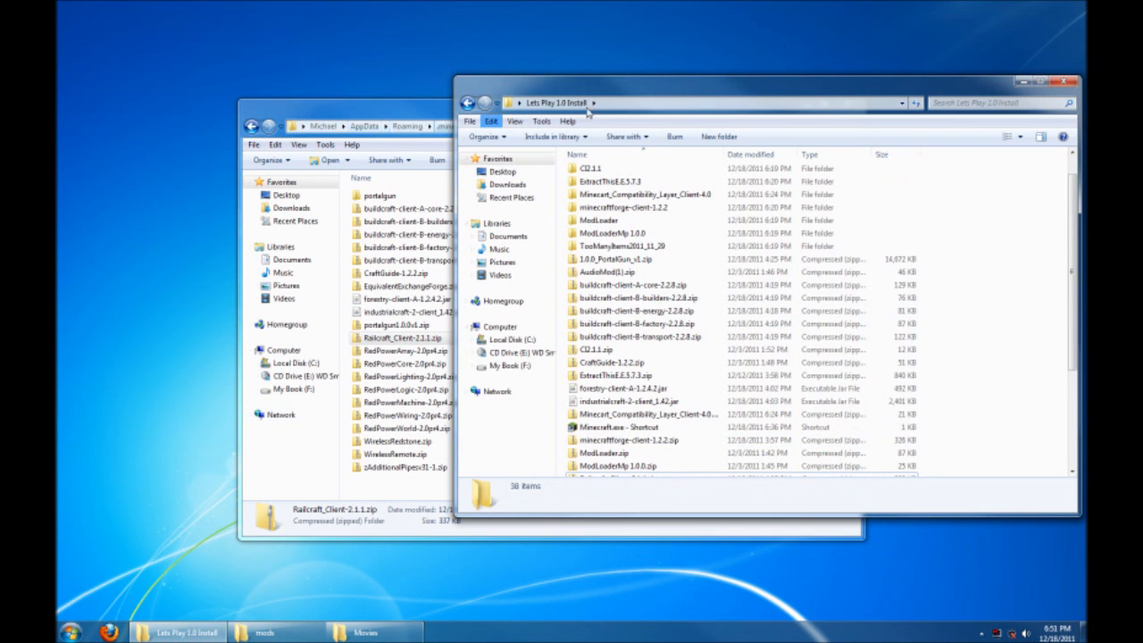
Step: Launch Minecraft.exe and watch the loading screen report 25 mods loaded
{"action": "left_click", "coordinate": [578, 155]}
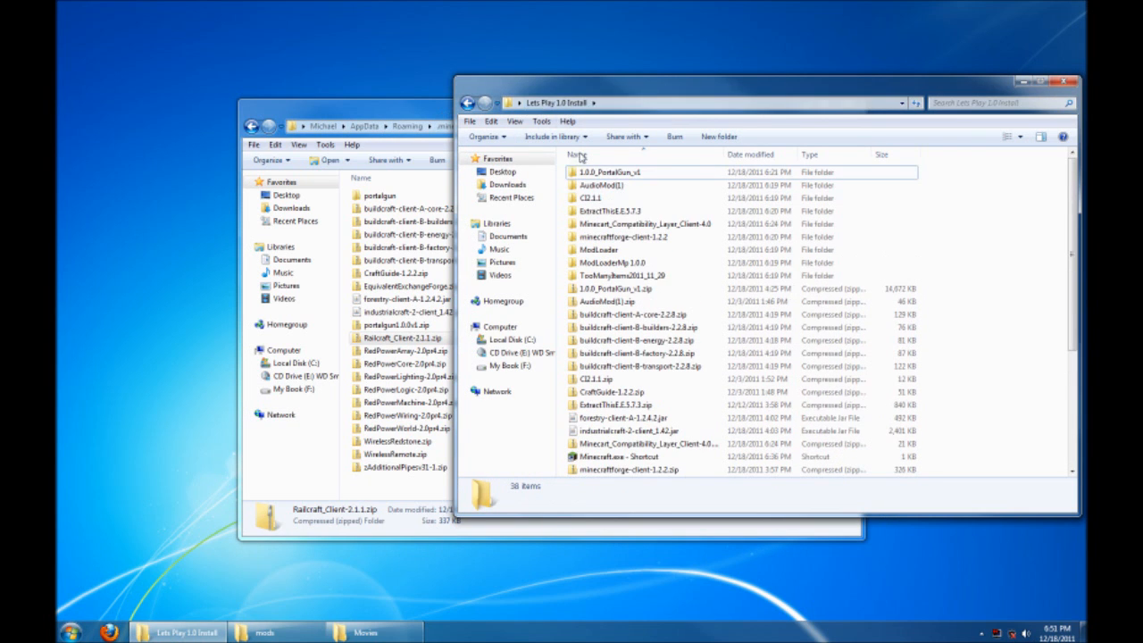
{"action": "mouse_move", "coordinate": [612, 457]}
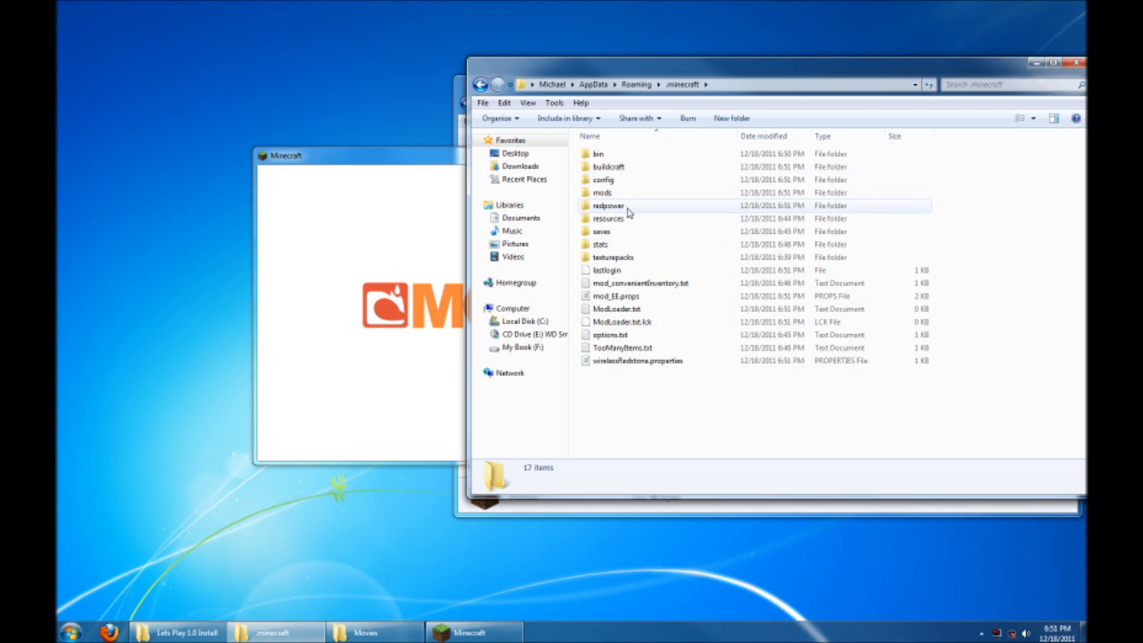
{"action": "double_click", "coordinate": [604, 180]}
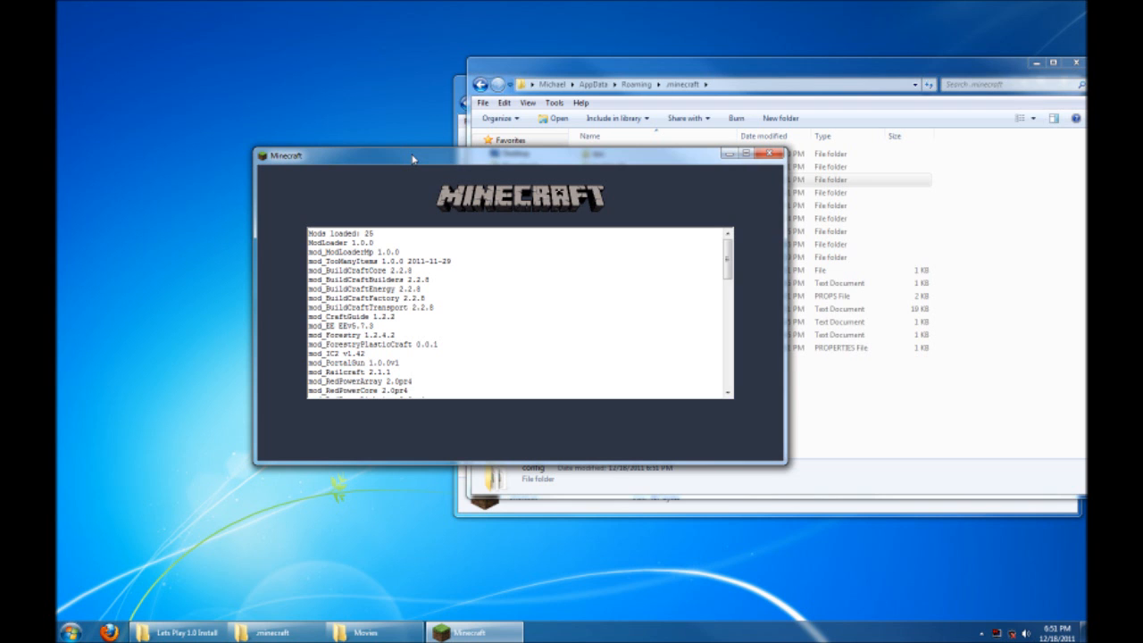
{"action": "mouse_move", "coordinate": [626, 164]}
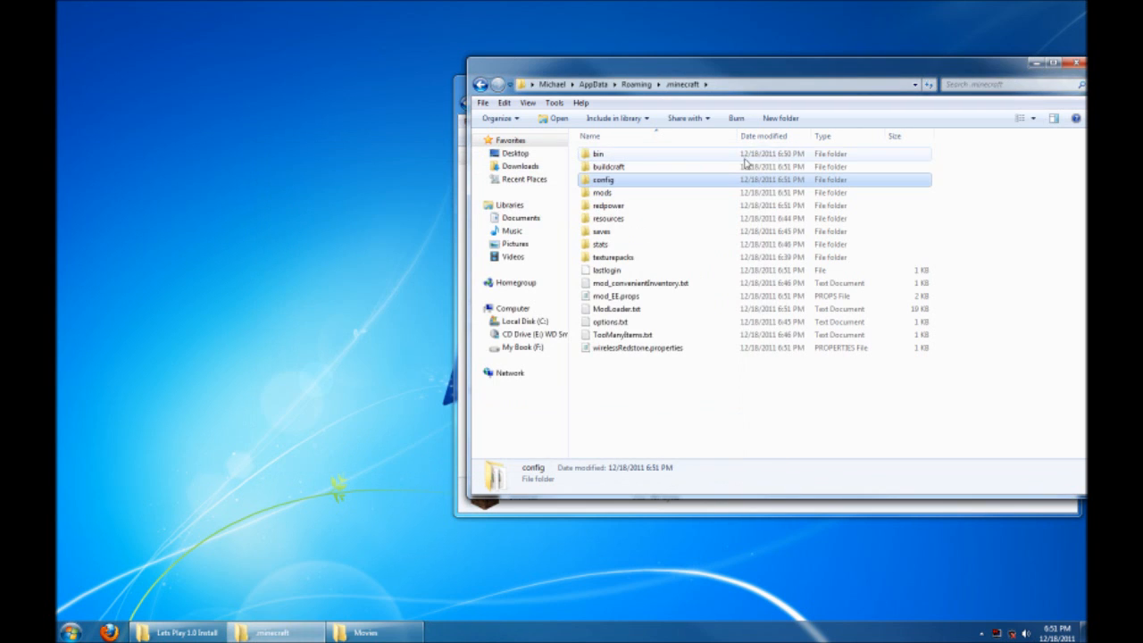
{"action": "mouse_move", "coordinate": [637, 310]}
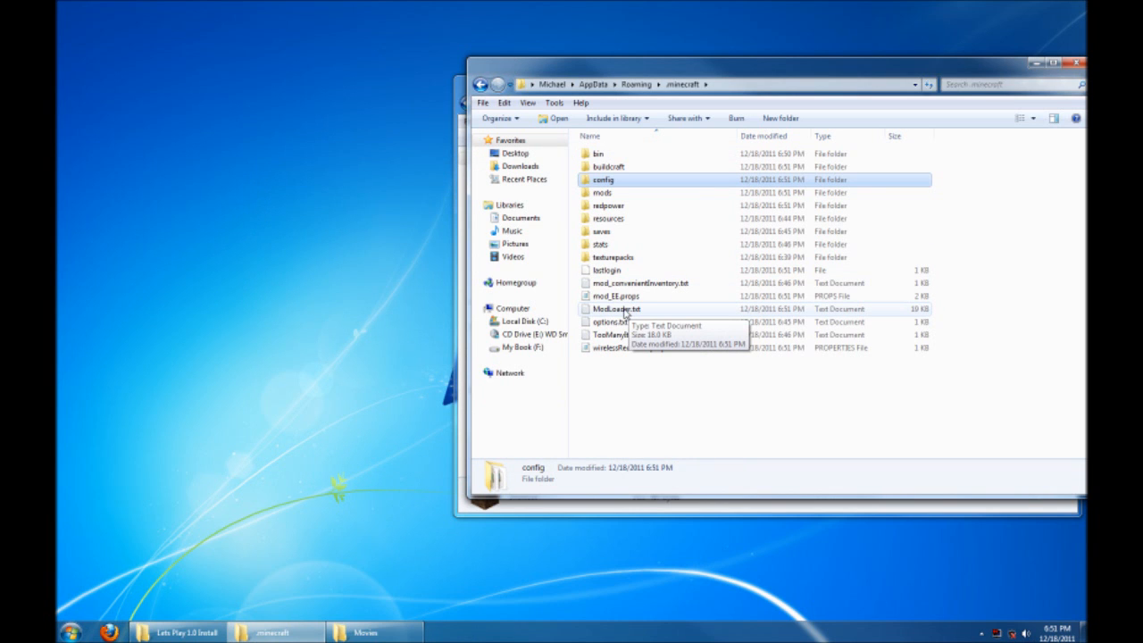
Step: Read ModLoader.txt to find Forestry already occupying slot 254, then close Notepad
{"action": "left_click", "coordinate": [615, 308]}
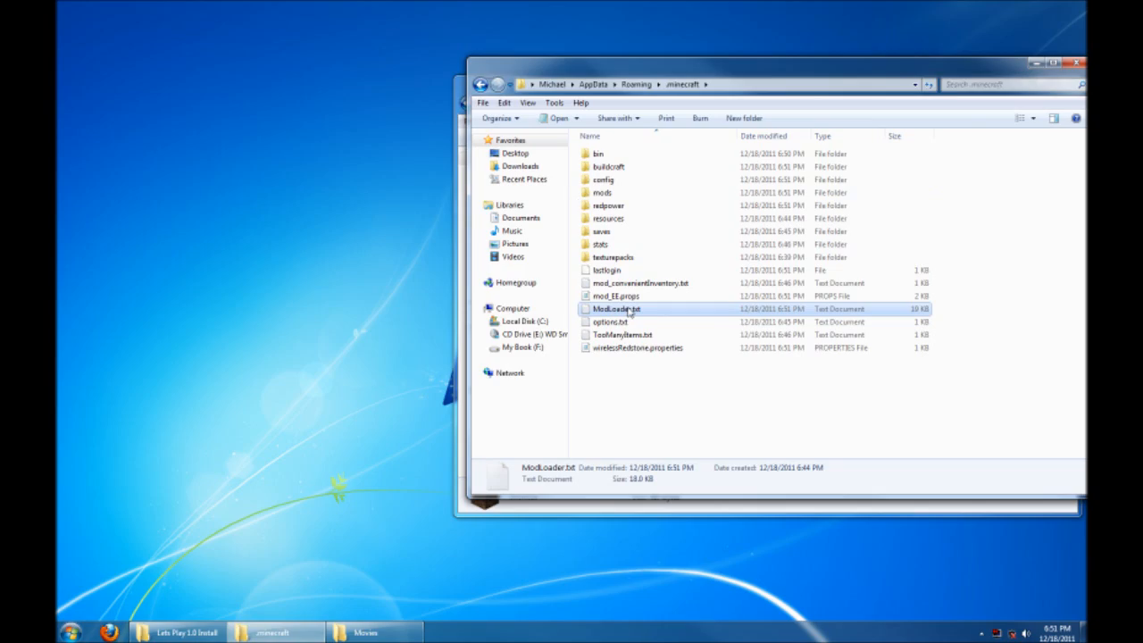
{"action": "double_click", "coordinate": [615, 308]}
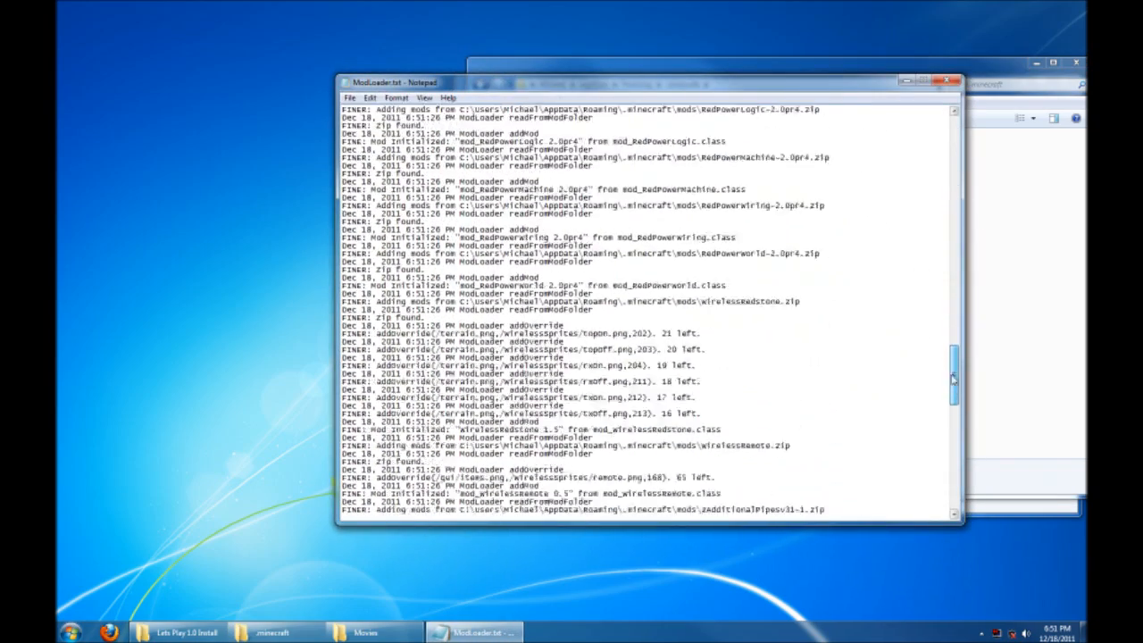
{"action": "scroll", "scroll_direction": "down", "scroll_amount": 3}
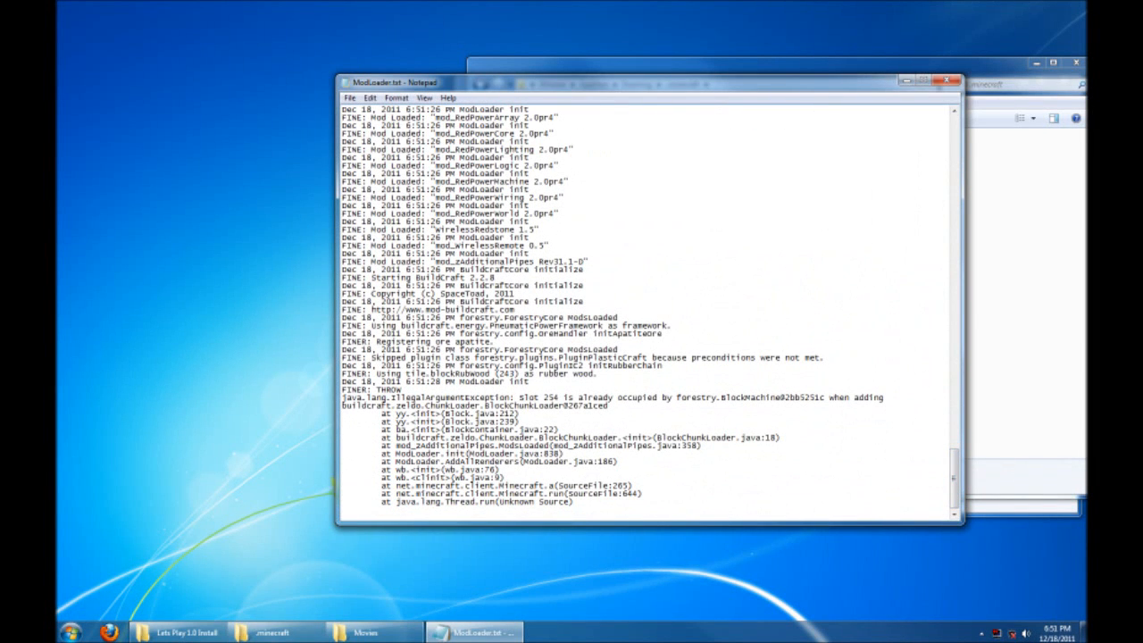
{"action": "double_click", "coordinate": [547, 395]}
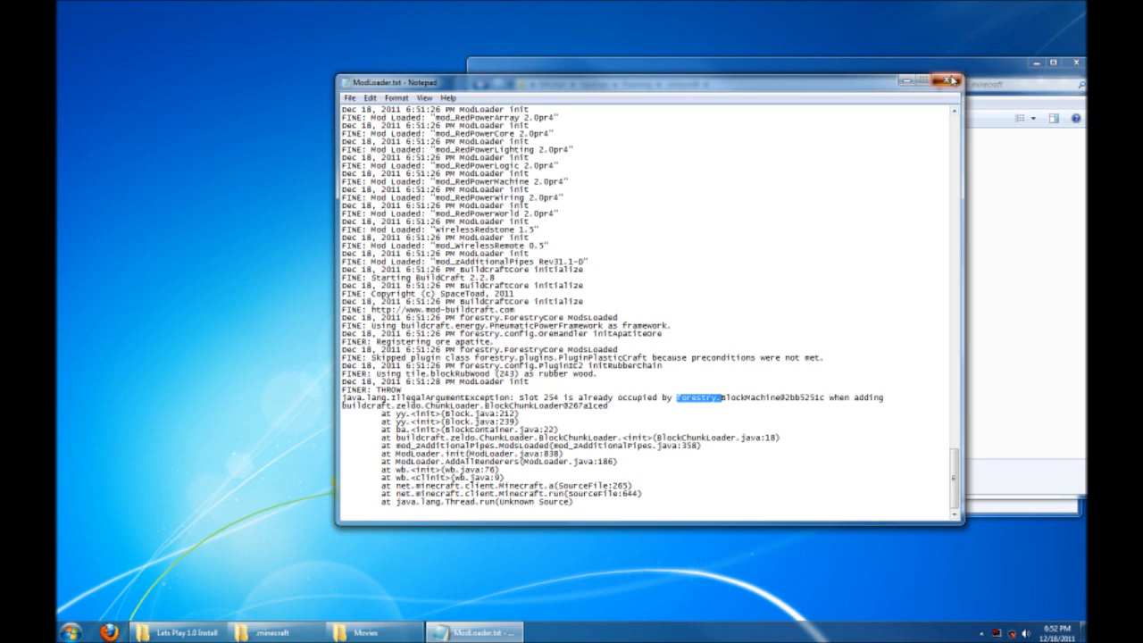
{"action": "left_click", "coordinate": [940, 79]}
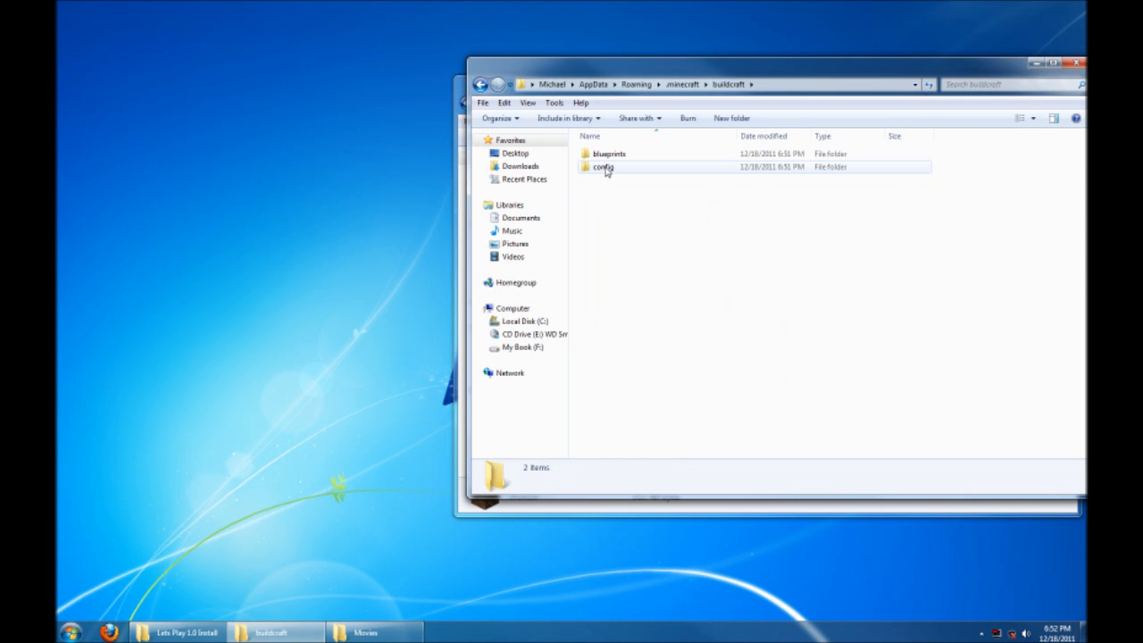
Step: Change ChunkLoader.id to 195 in buildcraft\config\AdditionalPipes.cfg and save it
{"action": "double_click", "coordinate": [605, 167]}
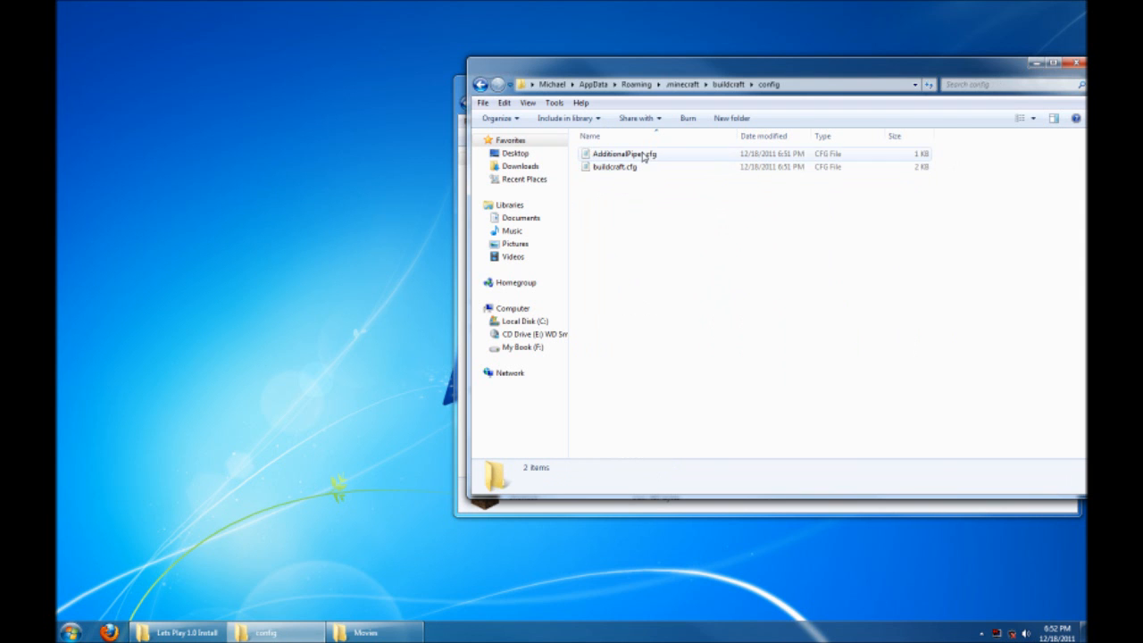
{"action": "double_click", "coordinate": [628, 153]}
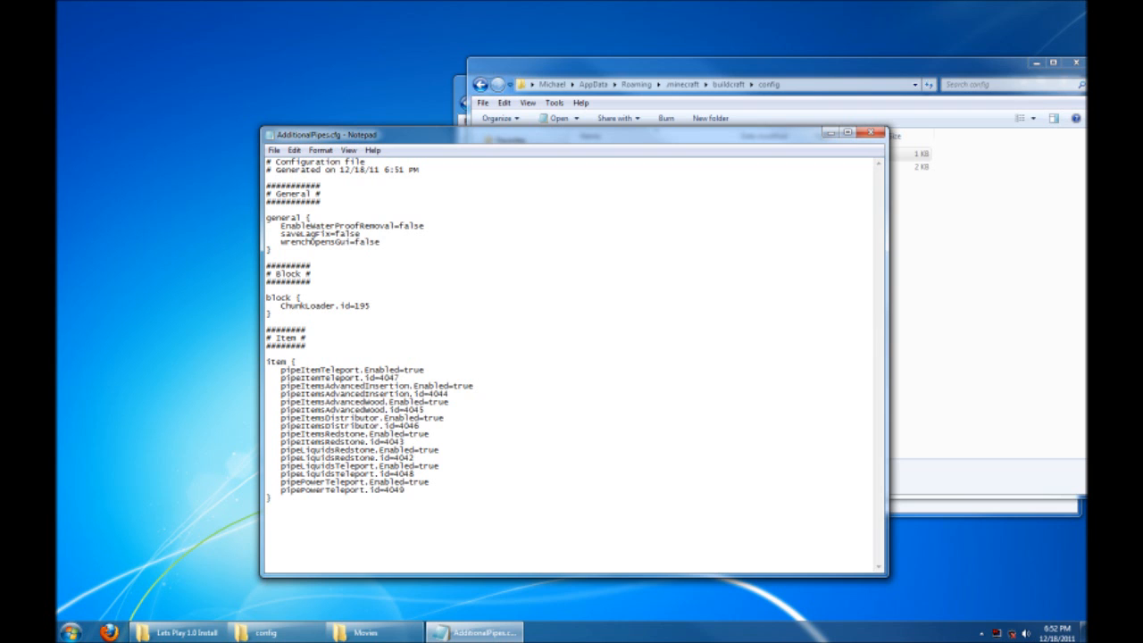
{"action": "mouse_move", "coordinate": [789, 161]}
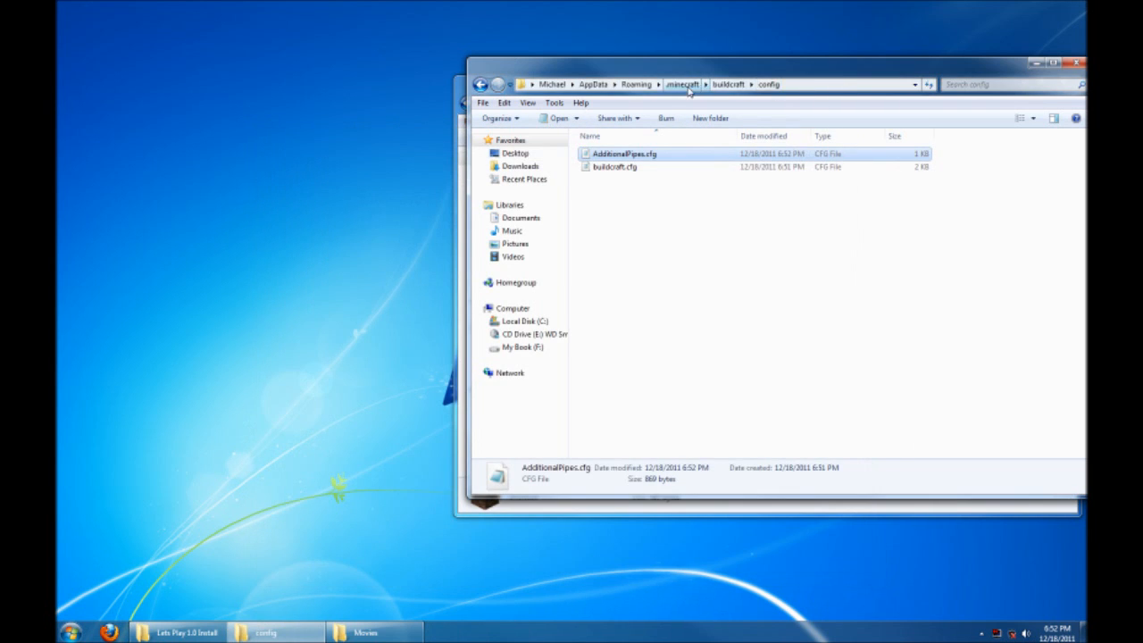
{"action": "left_click", "coordinate": [687, 84]}
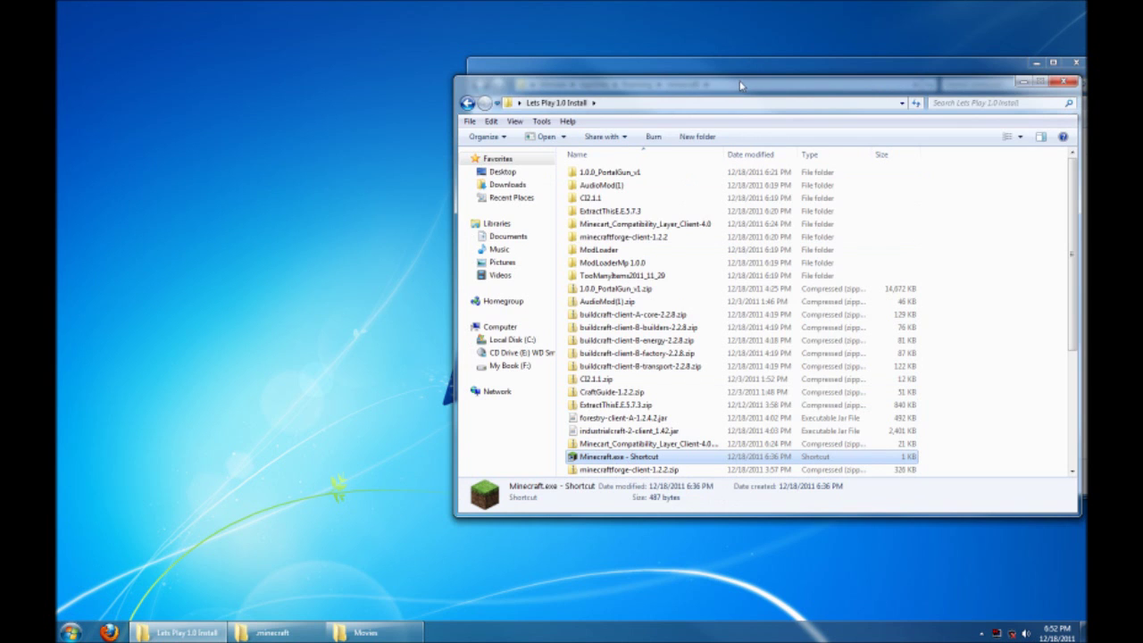
Step: Launch Minecraft, log in, and go through Singleplayer to the Create New World screen
{"action": "double_click", "coordinate": [608, 456]}
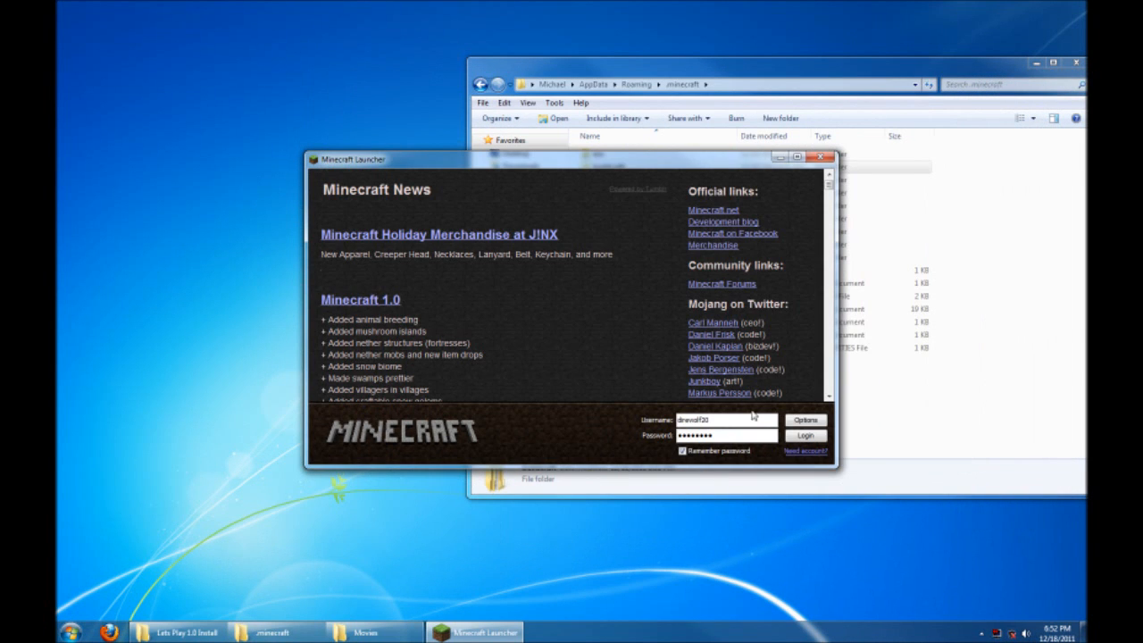
{"action": "left_click", "coordinate": [804, 435]}
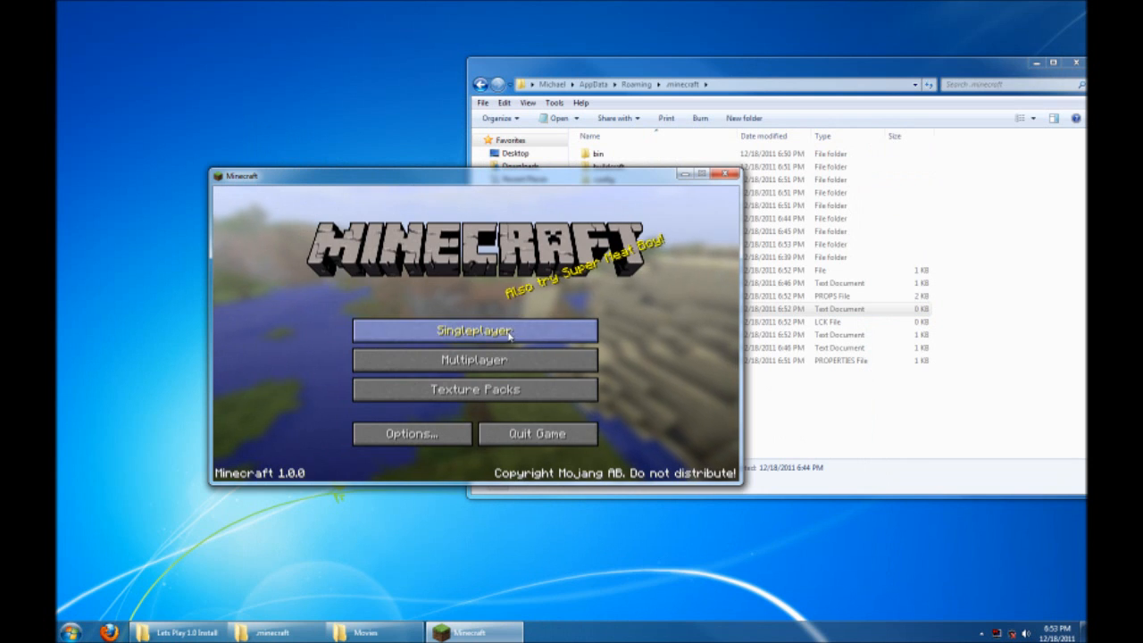
{"action": "left_click", "coordinate": [474, 330]}
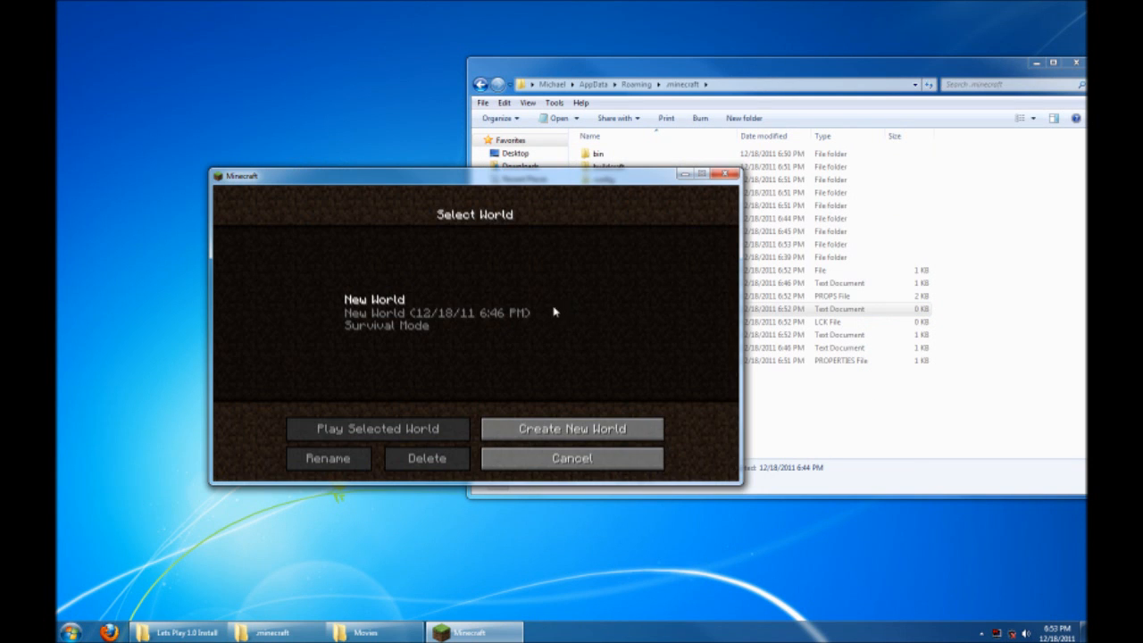
{"action": "left_click", "coordinate": [419, 313]}
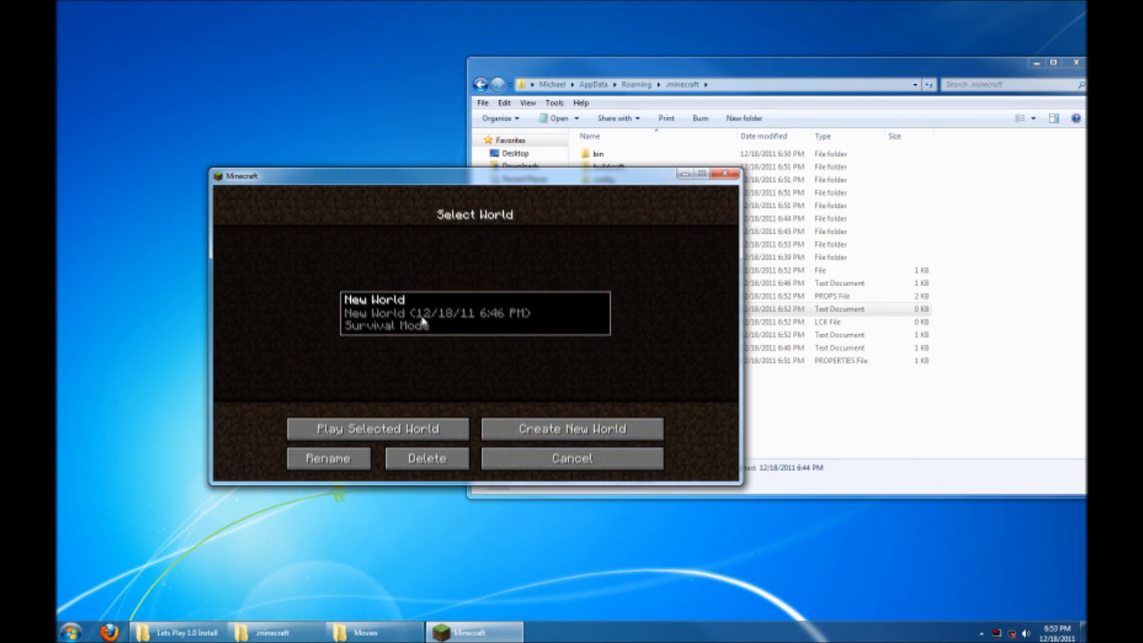
{"action": "mouse_move", "coordinate": [384, 314]}
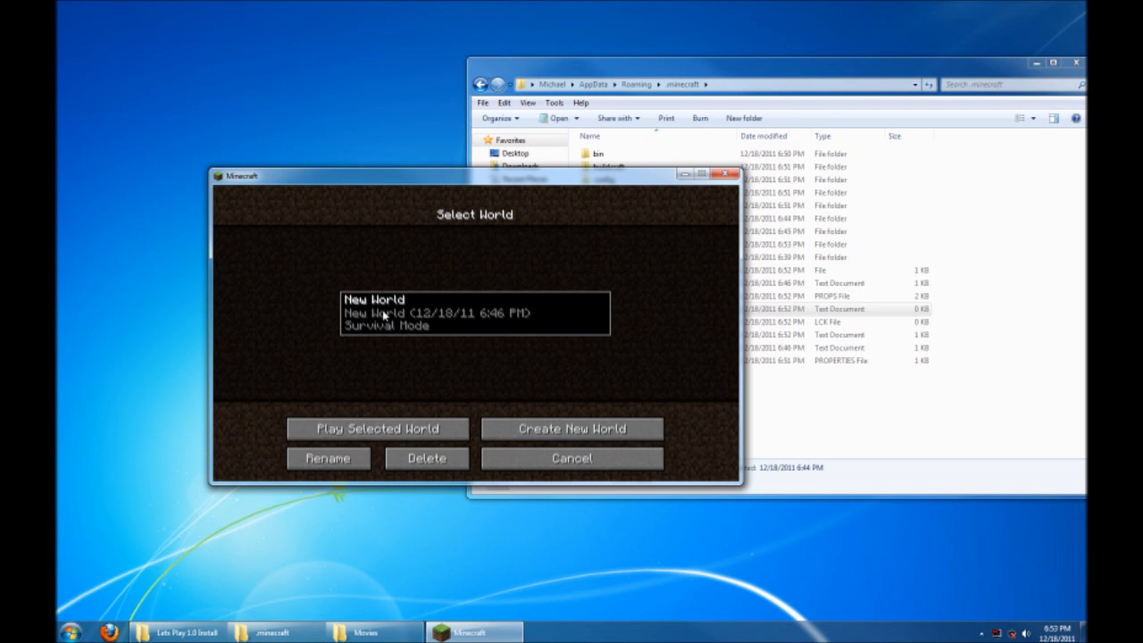
{"action": "mouse_move", "coordinate": [439, 482]}
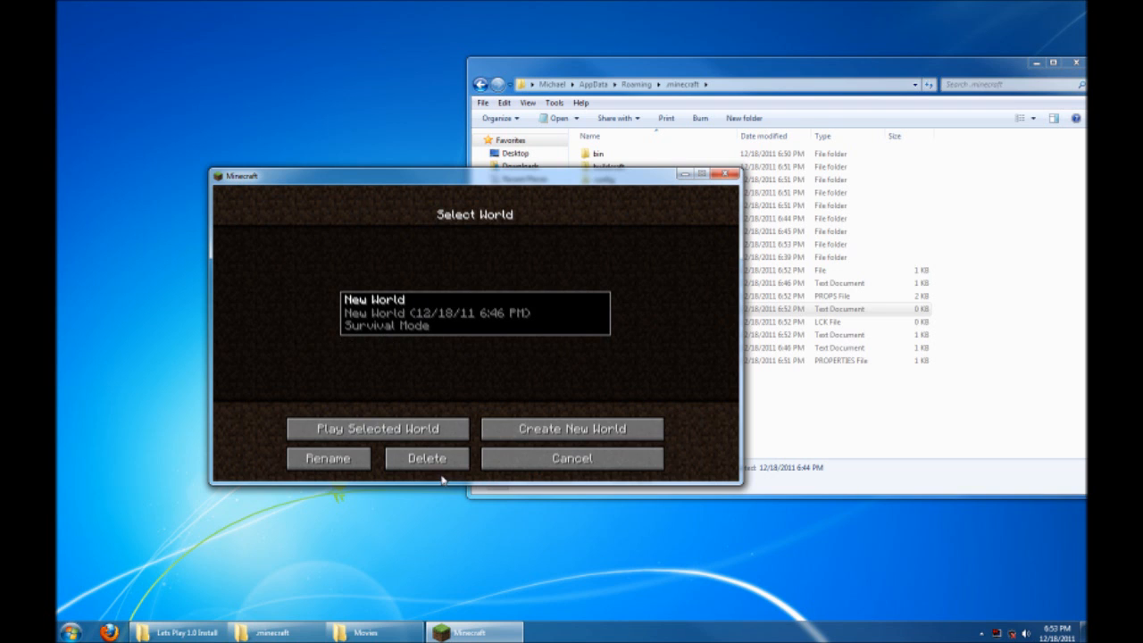
{"action": "left_click", "coordinate": [426, 457]}
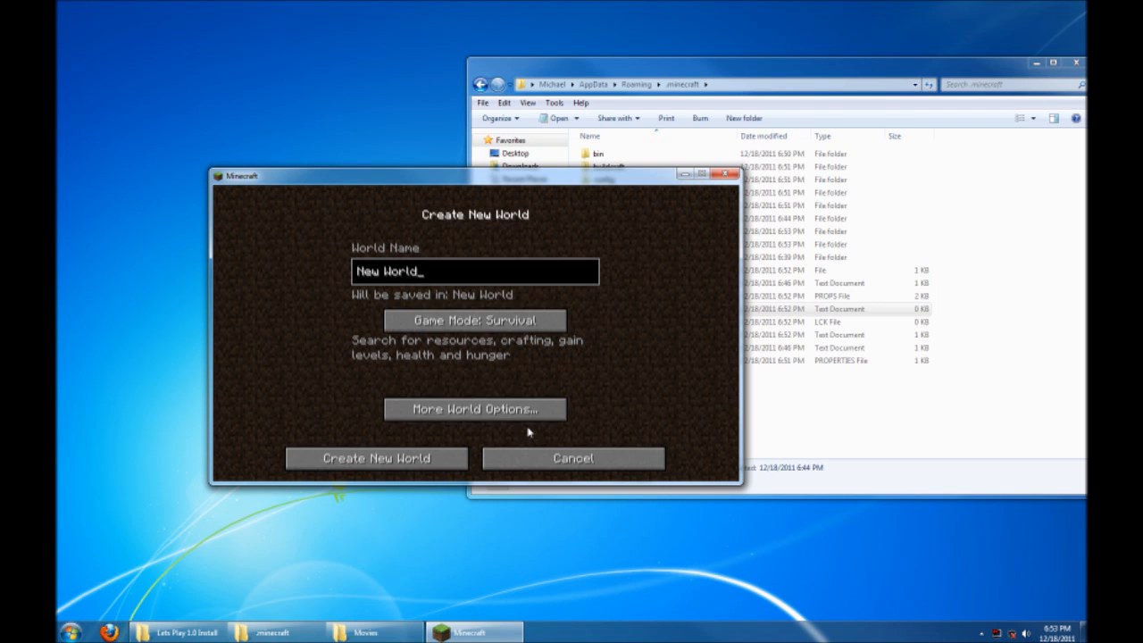
{"action": "mouse_move", "coordinate": [407, 449]}
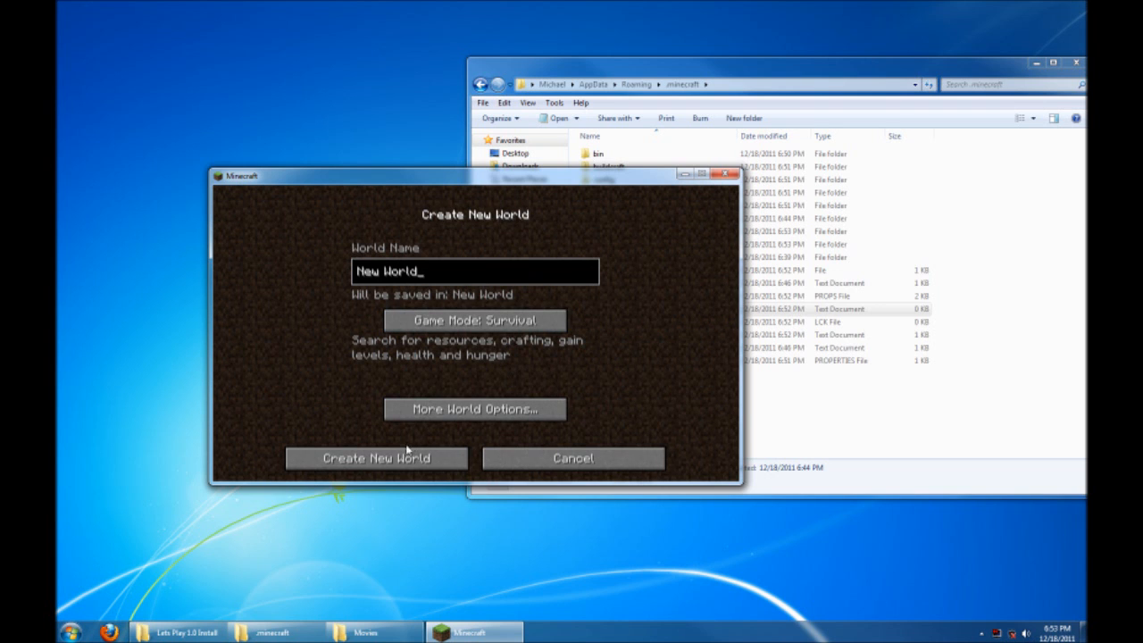
Step: Create the survival world, then open the TooManyItems inventory overlay with E
{"action": "left_click", "coordinate": [375, 458]}
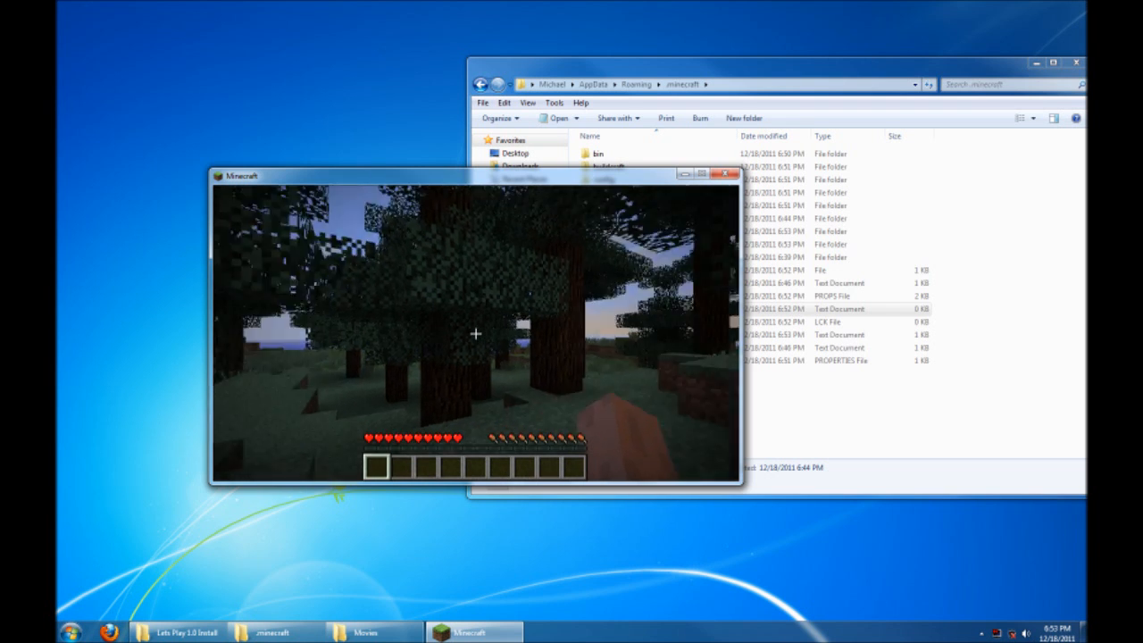
{"action": "key", "text": "e"}
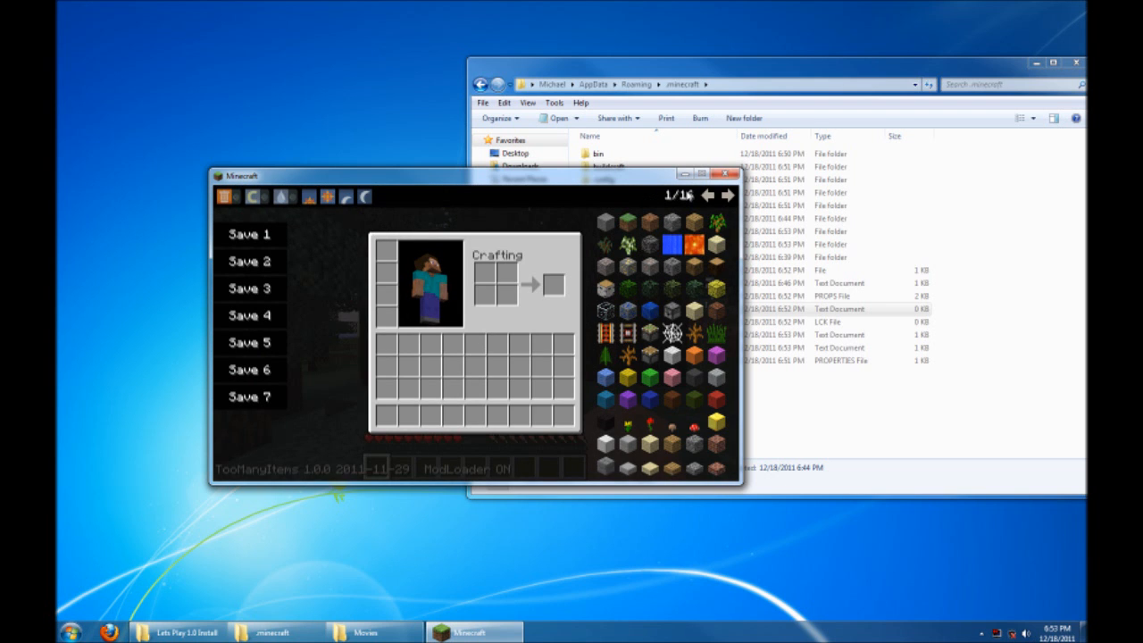
Step: Flip through TooManyItems pages 1–13 of 16, checking modded items like Nuke and Retriever
{"action": "left_click", "coordinate": [727, 196]}
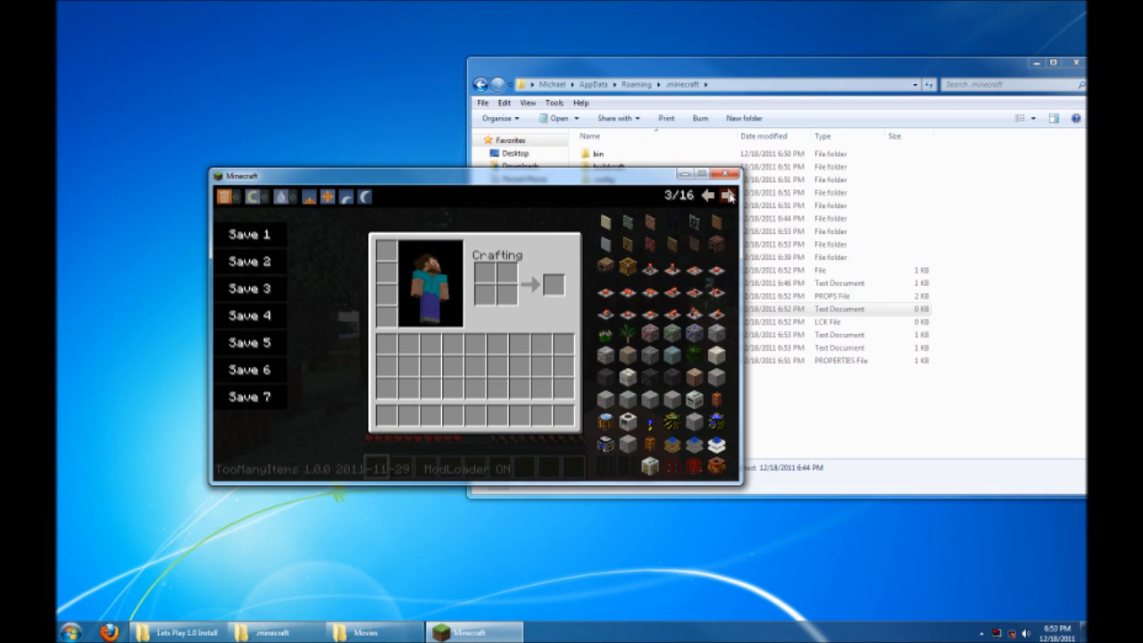
{"action": "left_click", "coordinate": [728, 194]}
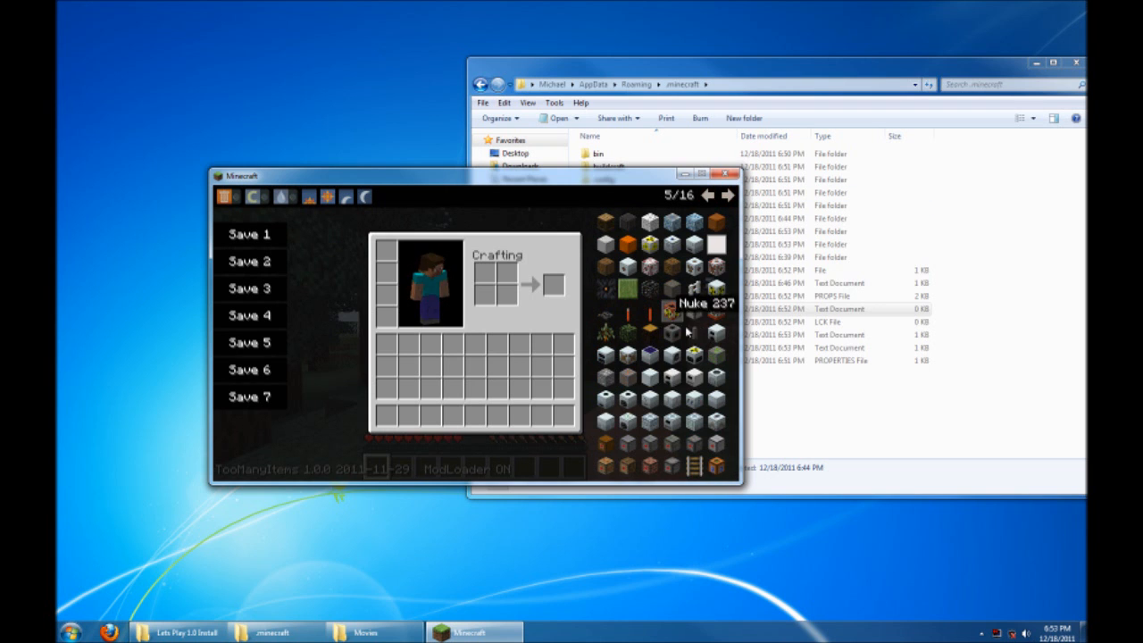
{"action": "left_click", "coordinate": [706, 195]}
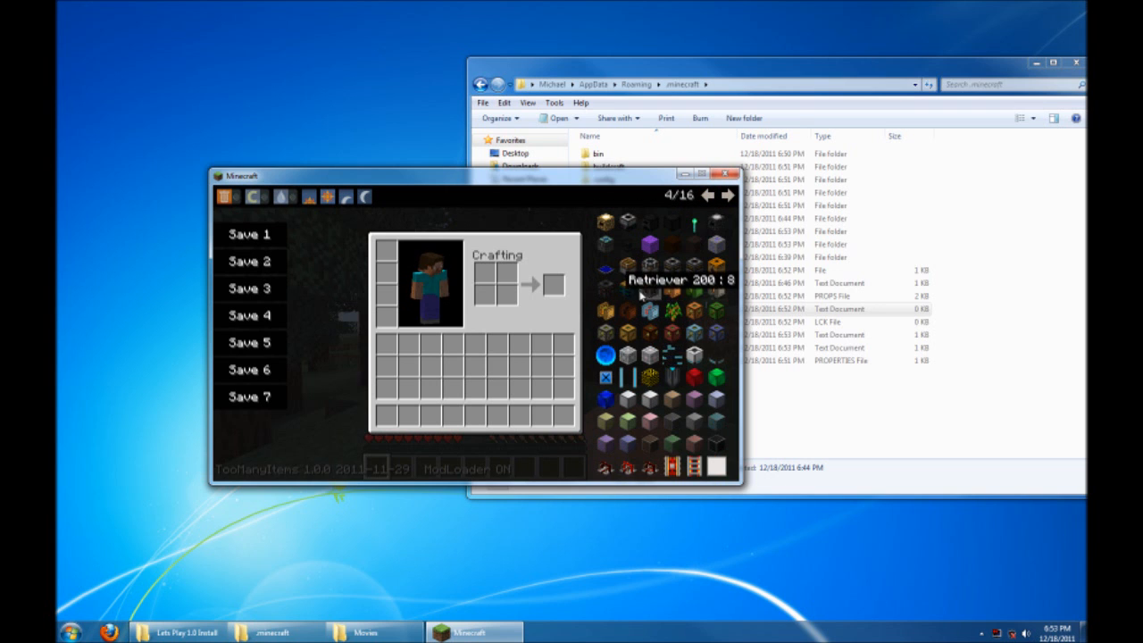
{"action": "left_click", "coordinate": [708, 195]}
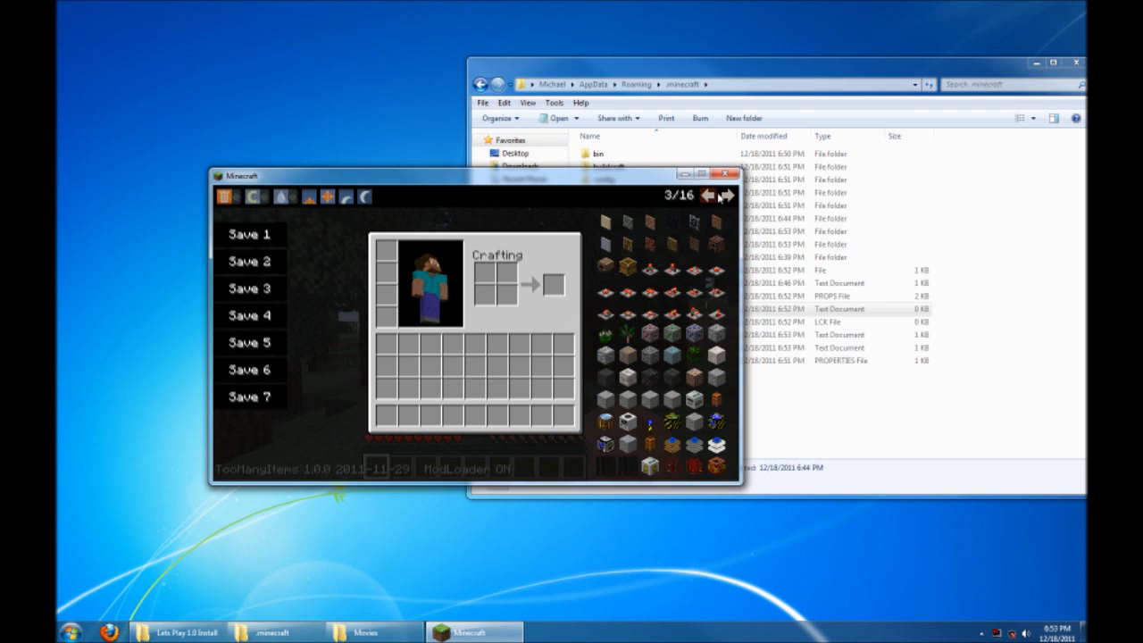
{"action": "left_click", "coordinate": [708, 196]}
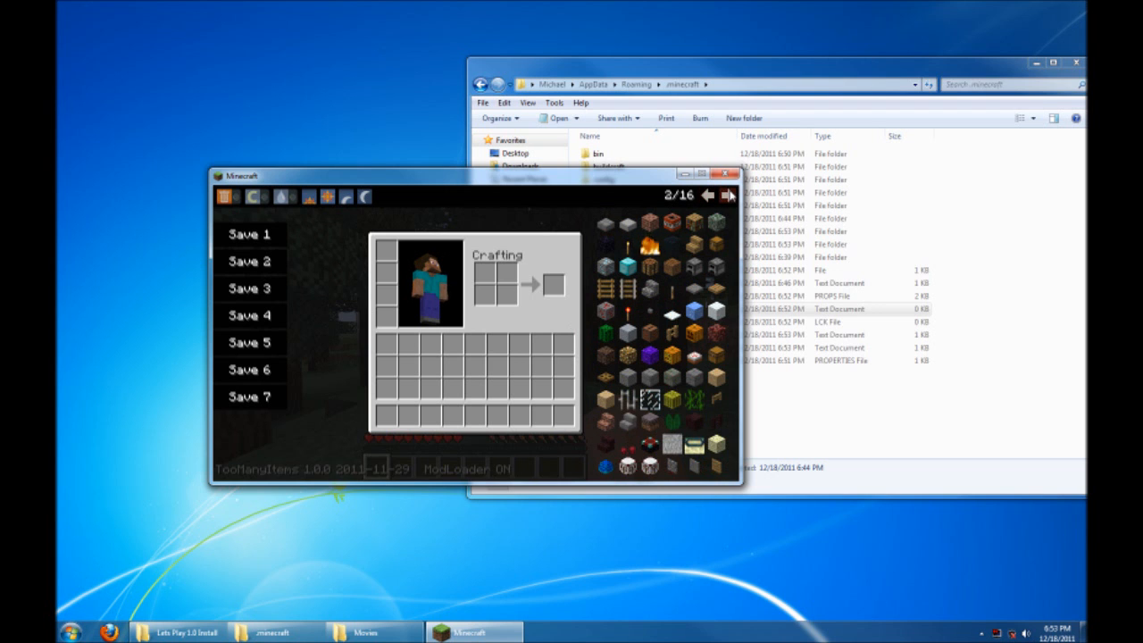
{"action": "left_click", "coordinate": [727, 196]}
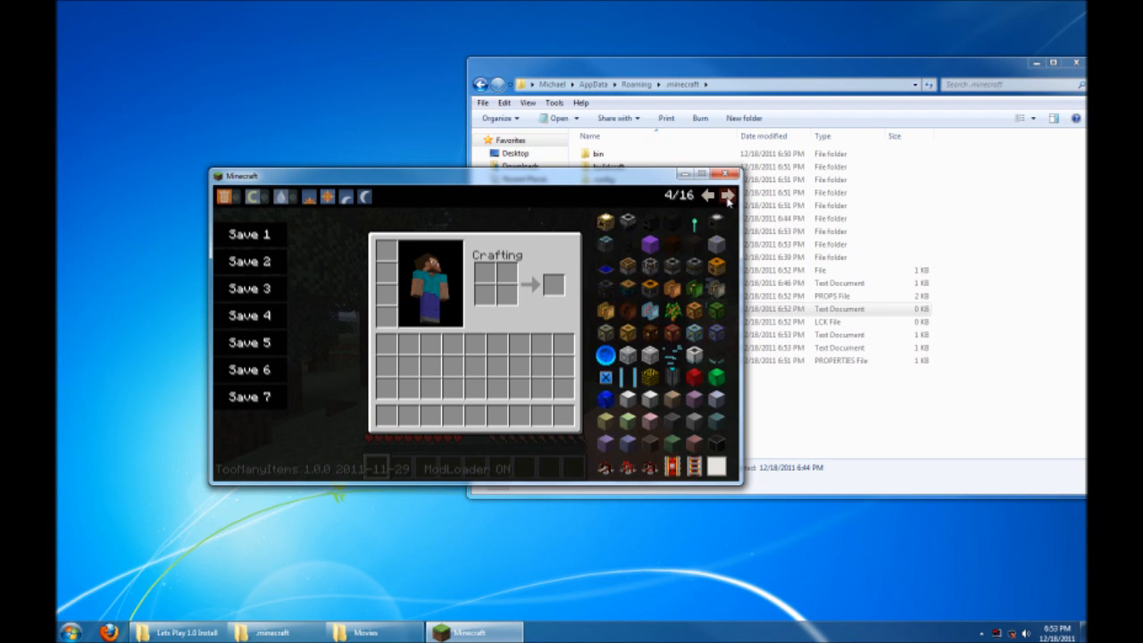
{"action": "left_click", "coordinate": [726, 195]}
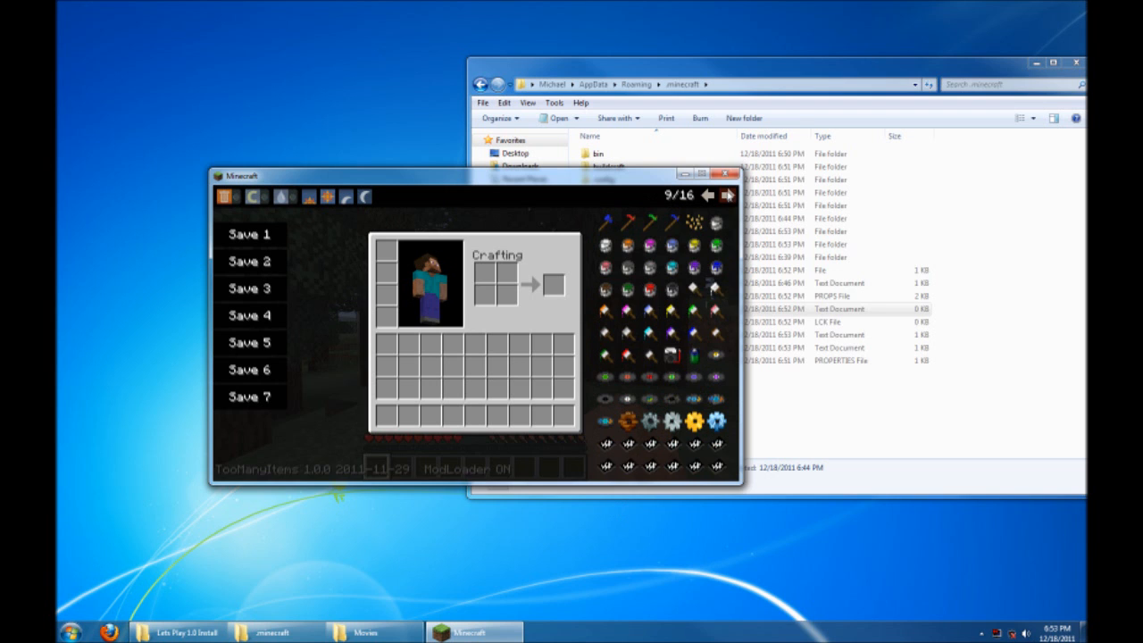
{"action": "left_click", "coordinate": [727, 195]}
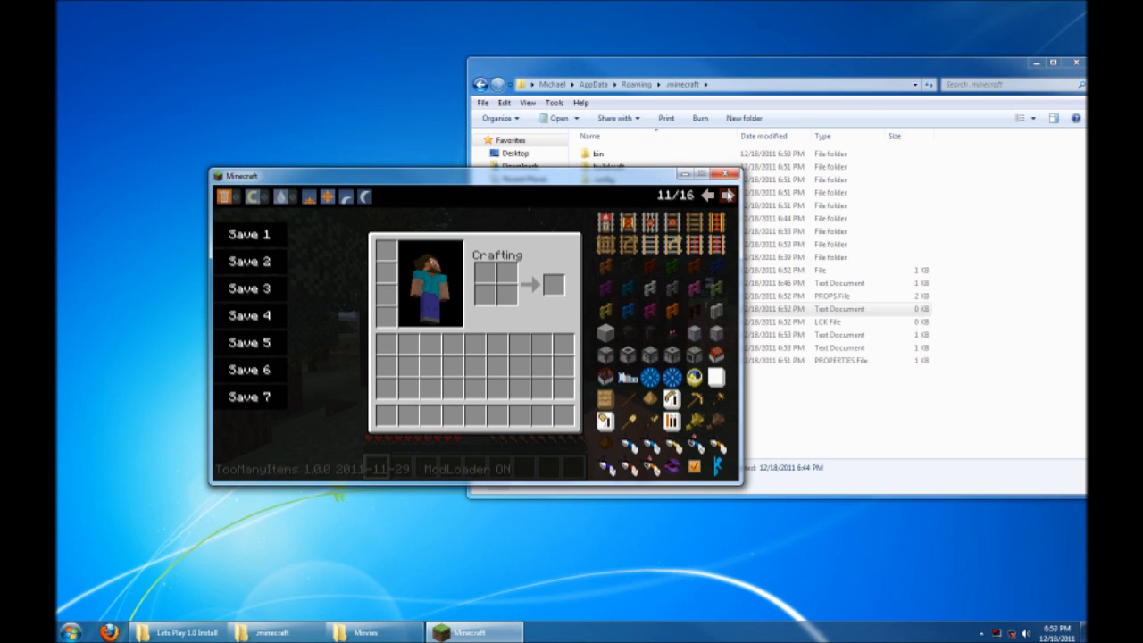
{"action": "left_click", "coordinate": [726, 194]}
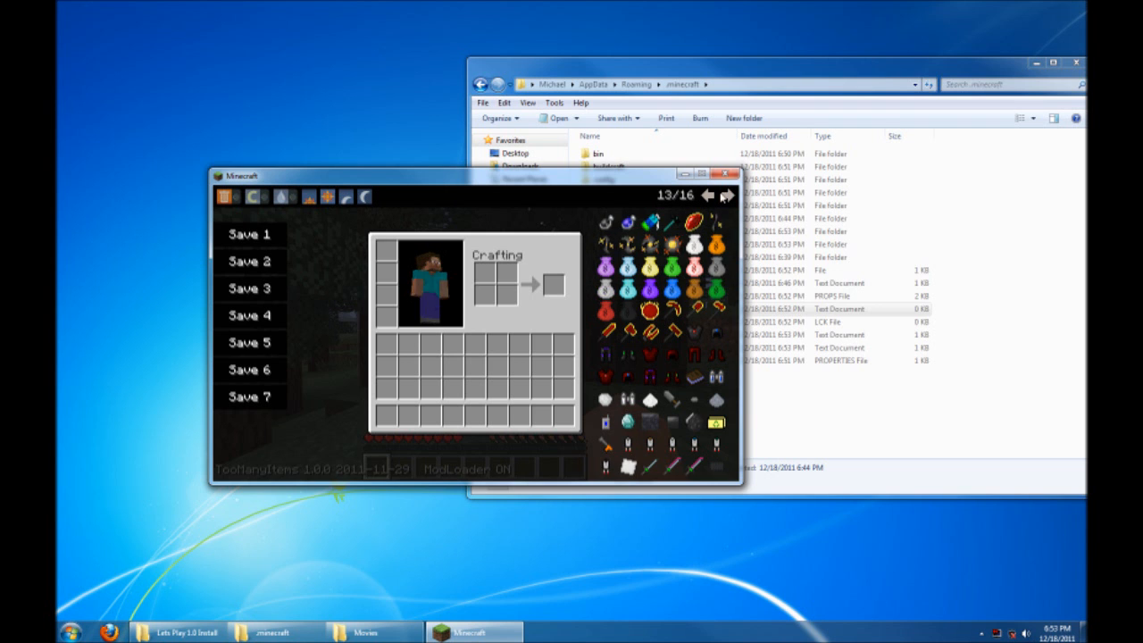
{"action": "left_click", "coordinate": [726, 195]}
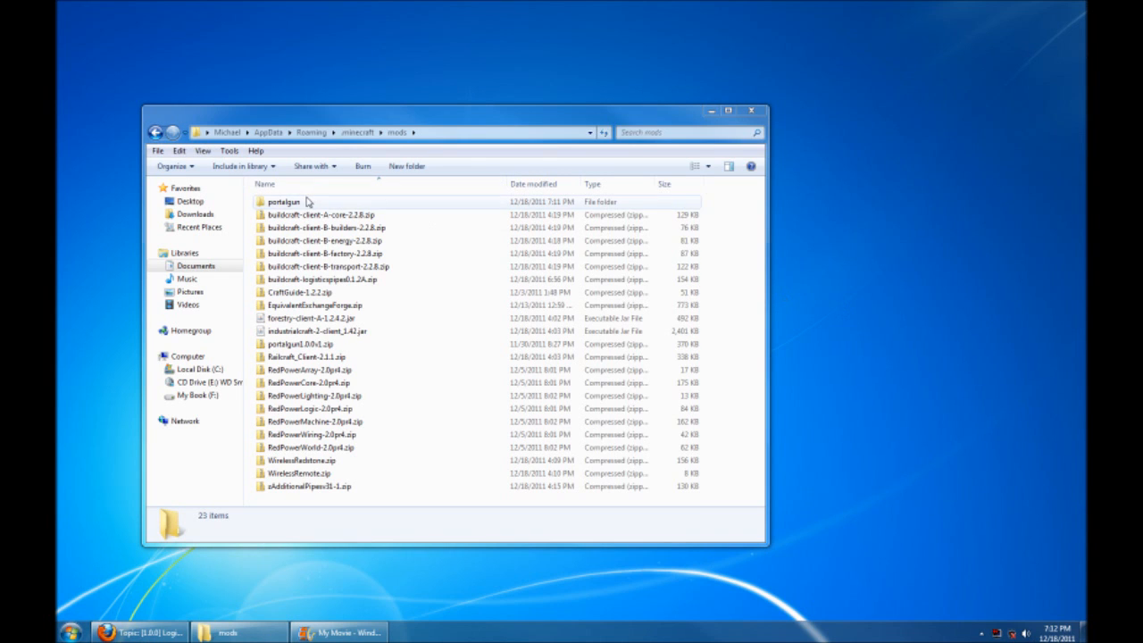
Step: Review the 23 mod archives in .minecraft\mods, then return to the .minecraft folder
{"action": "left_click", "coordinate": [314, 305]}
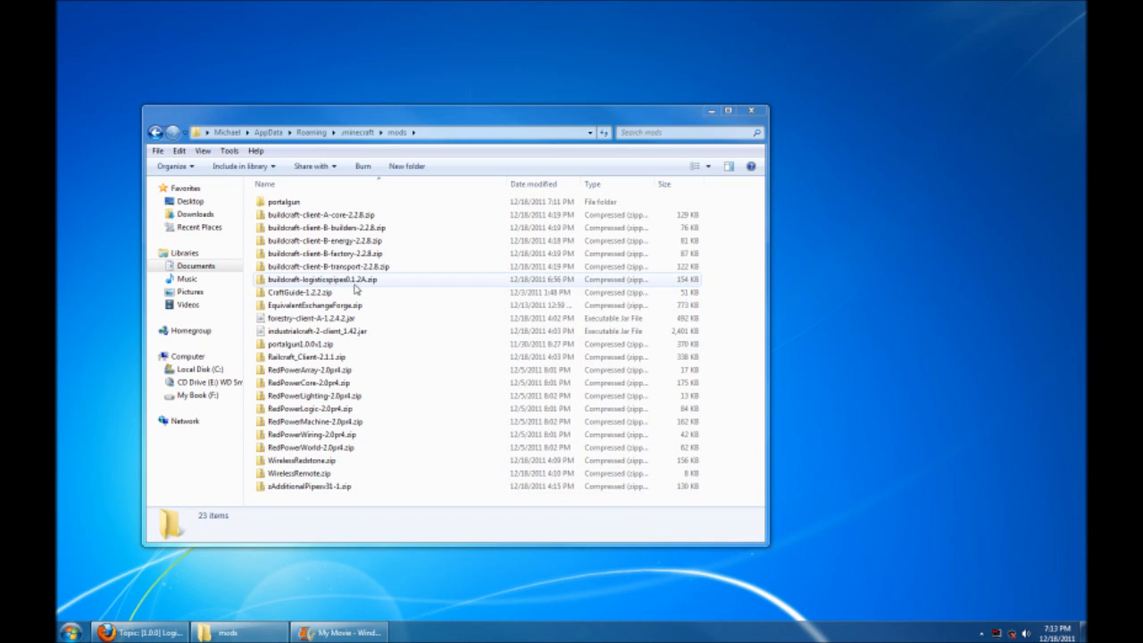
{"action": "mouse_move", "coordinate": [337, 281]}
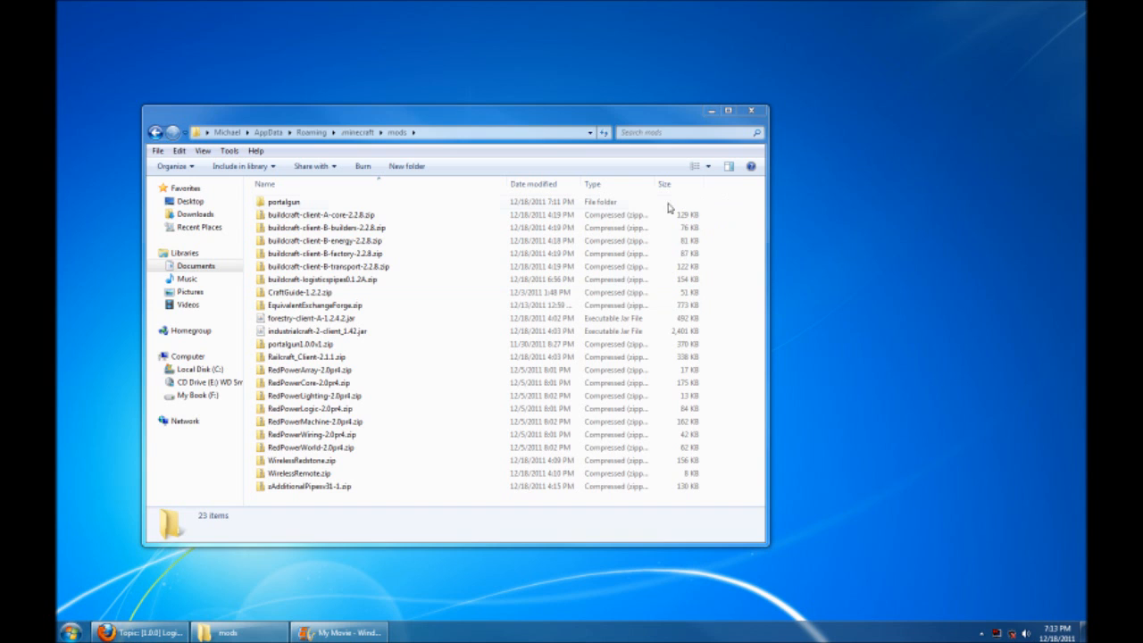
{"action": "mouse_move", "coordinate": [371, 292]}
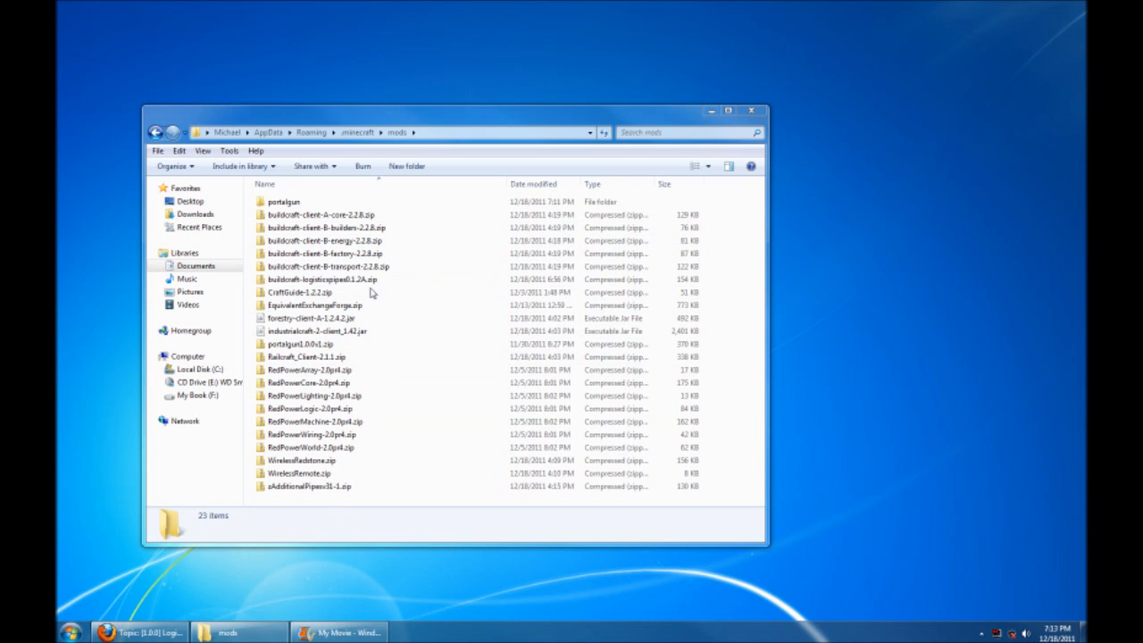
{"action": "left_click", "coordinate": [364, 132]}
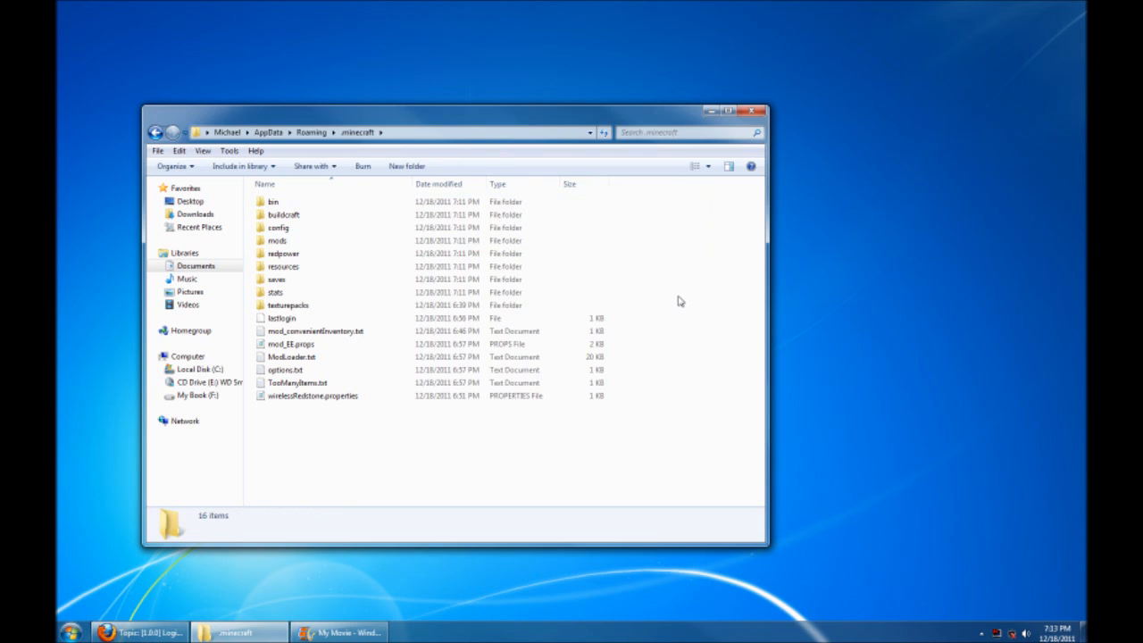
{"action": "mouse_move", "coordinate": [677, 293]}
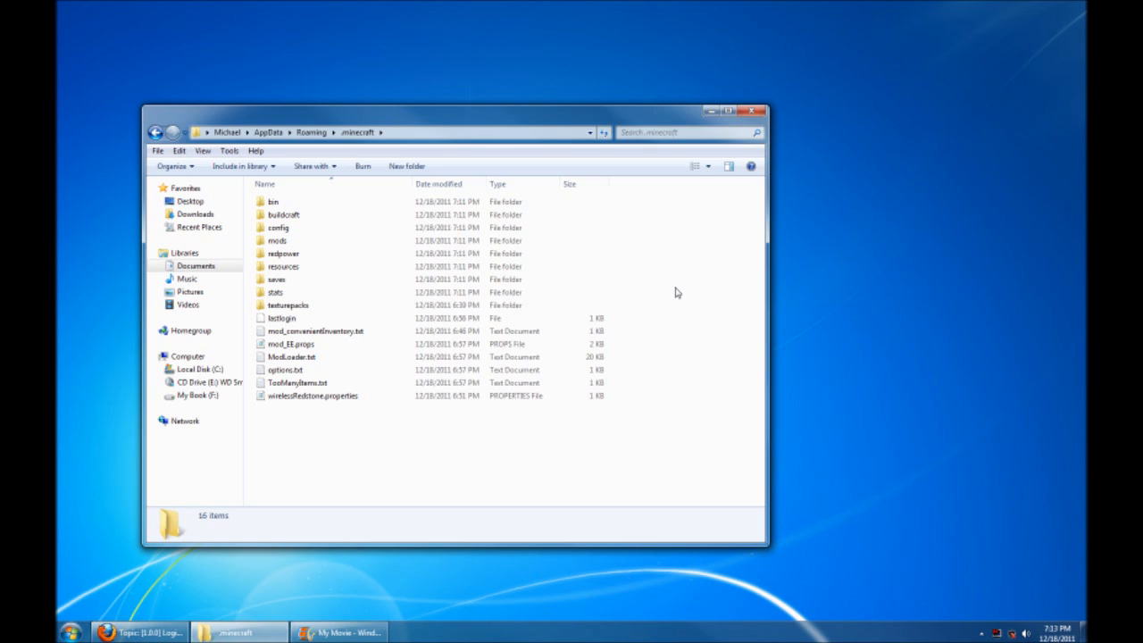
Step: Open the mods folder, now listing 24 files including Zip's Advanced Machines 2.3
{"action": "double_click", "coordinate": [278, 241]}
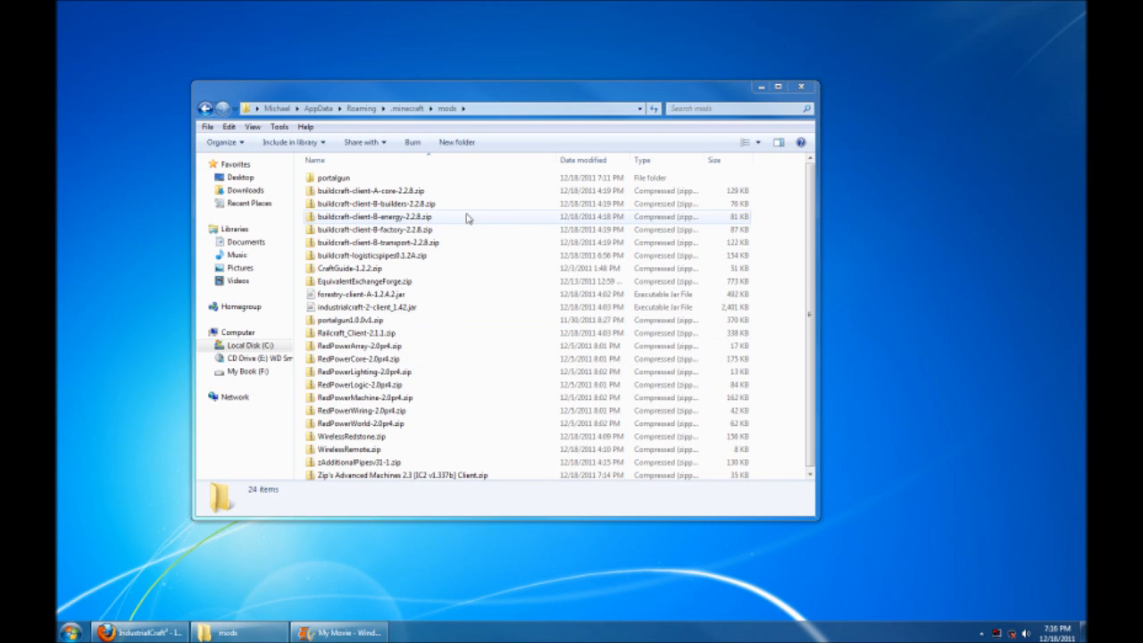
{"action": "mouse_move", "coordinate": [459, 219]}
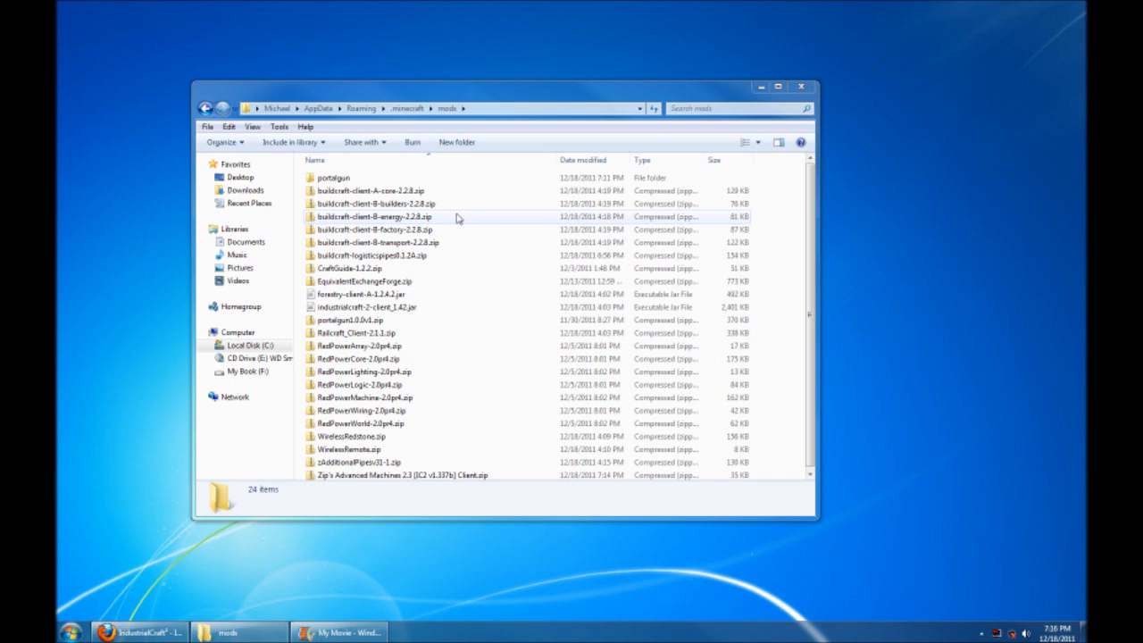